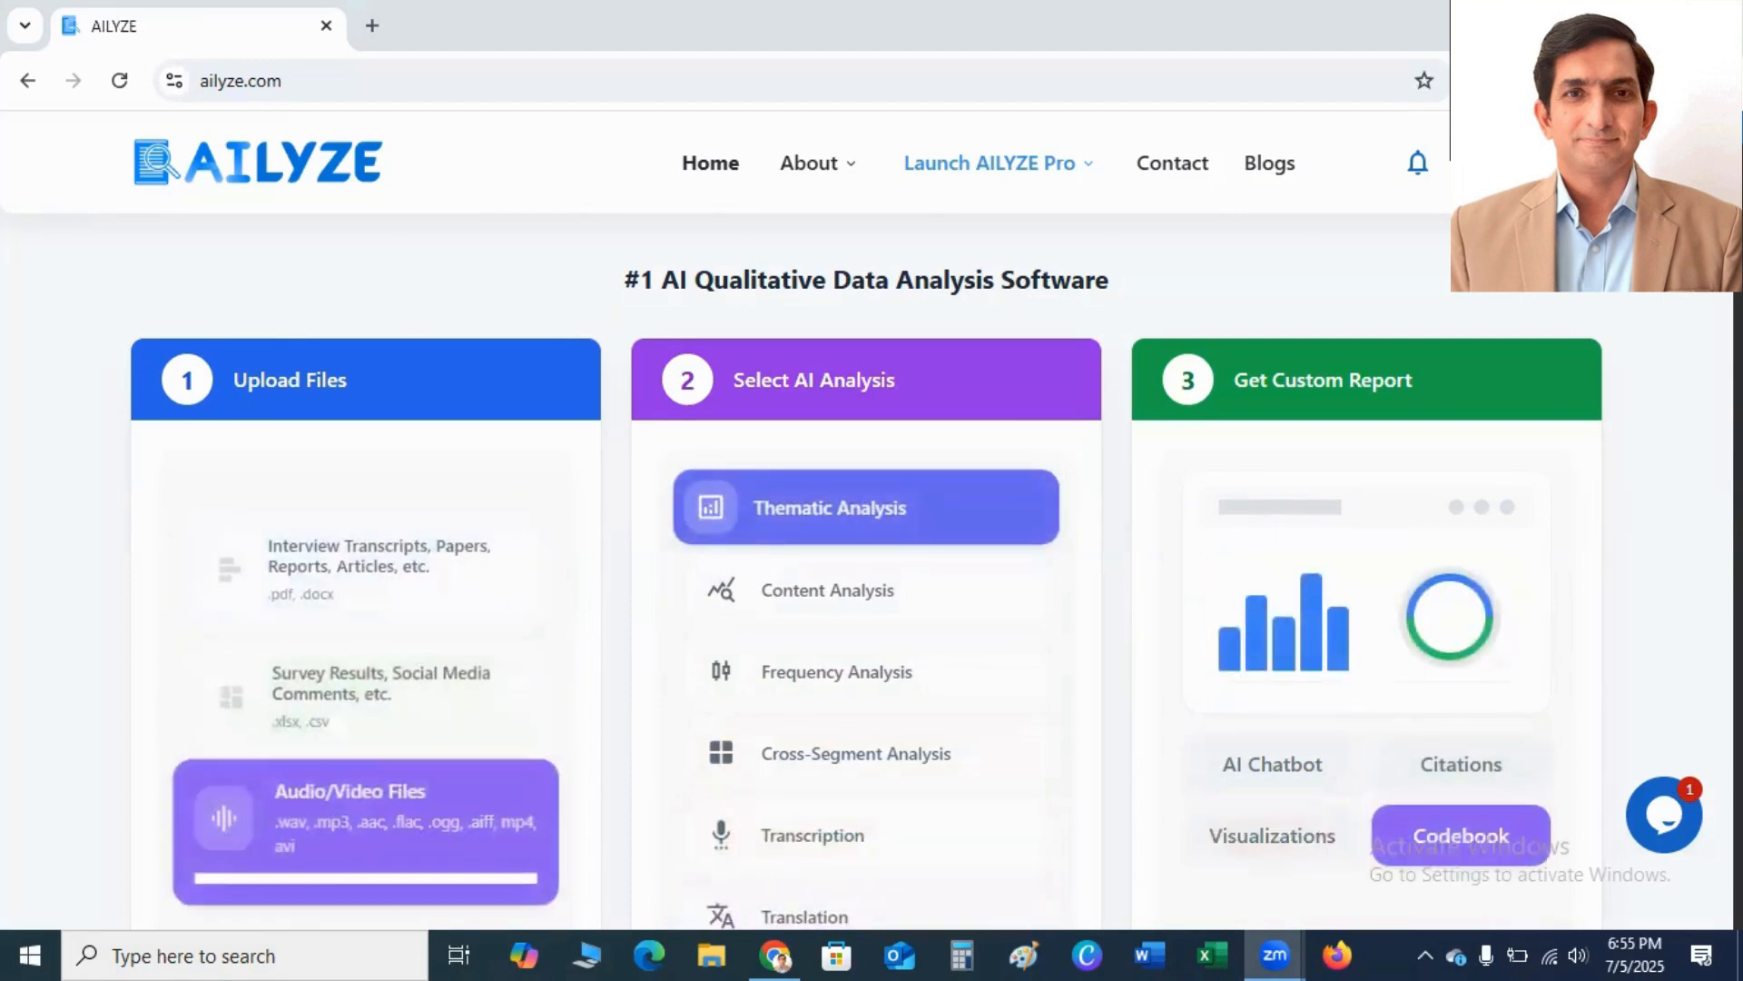
Browse the Academia, Evaluation, Market & Product Research and UX & Product Design use case examples
{"action": "left_click", "coordinate": [865, 588]}
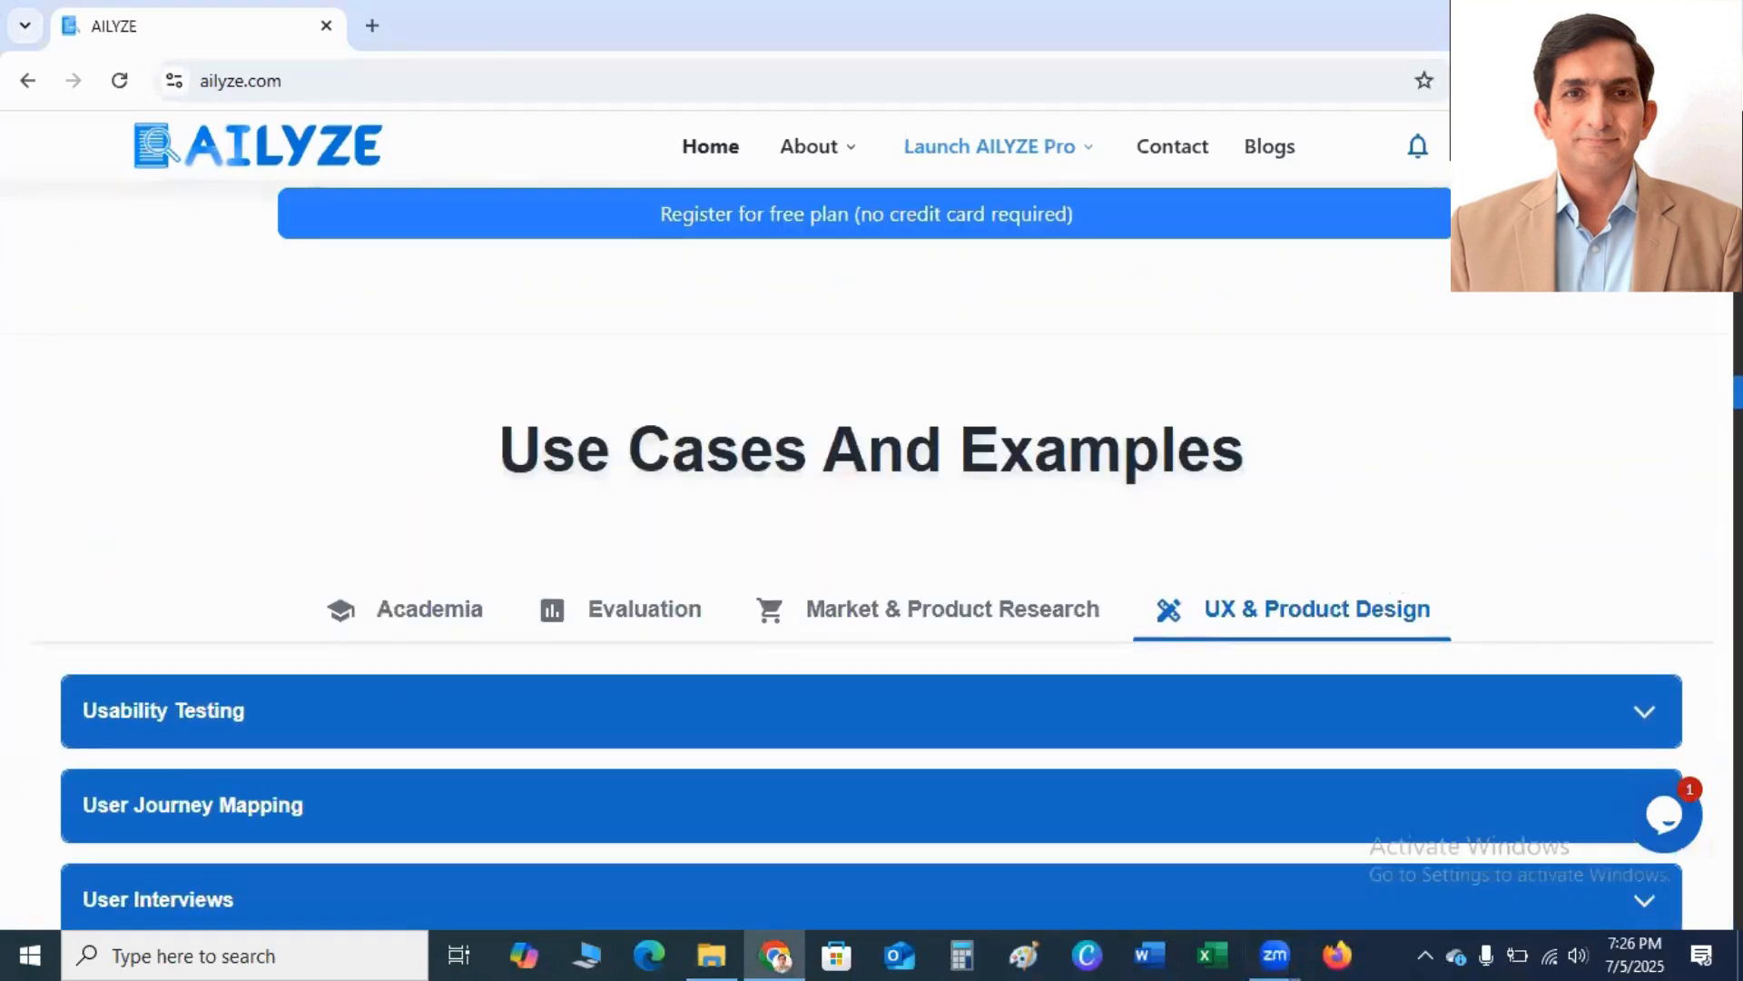
{"action": "scroll", "scroll_direction": "down", "scroll_amount": 3}
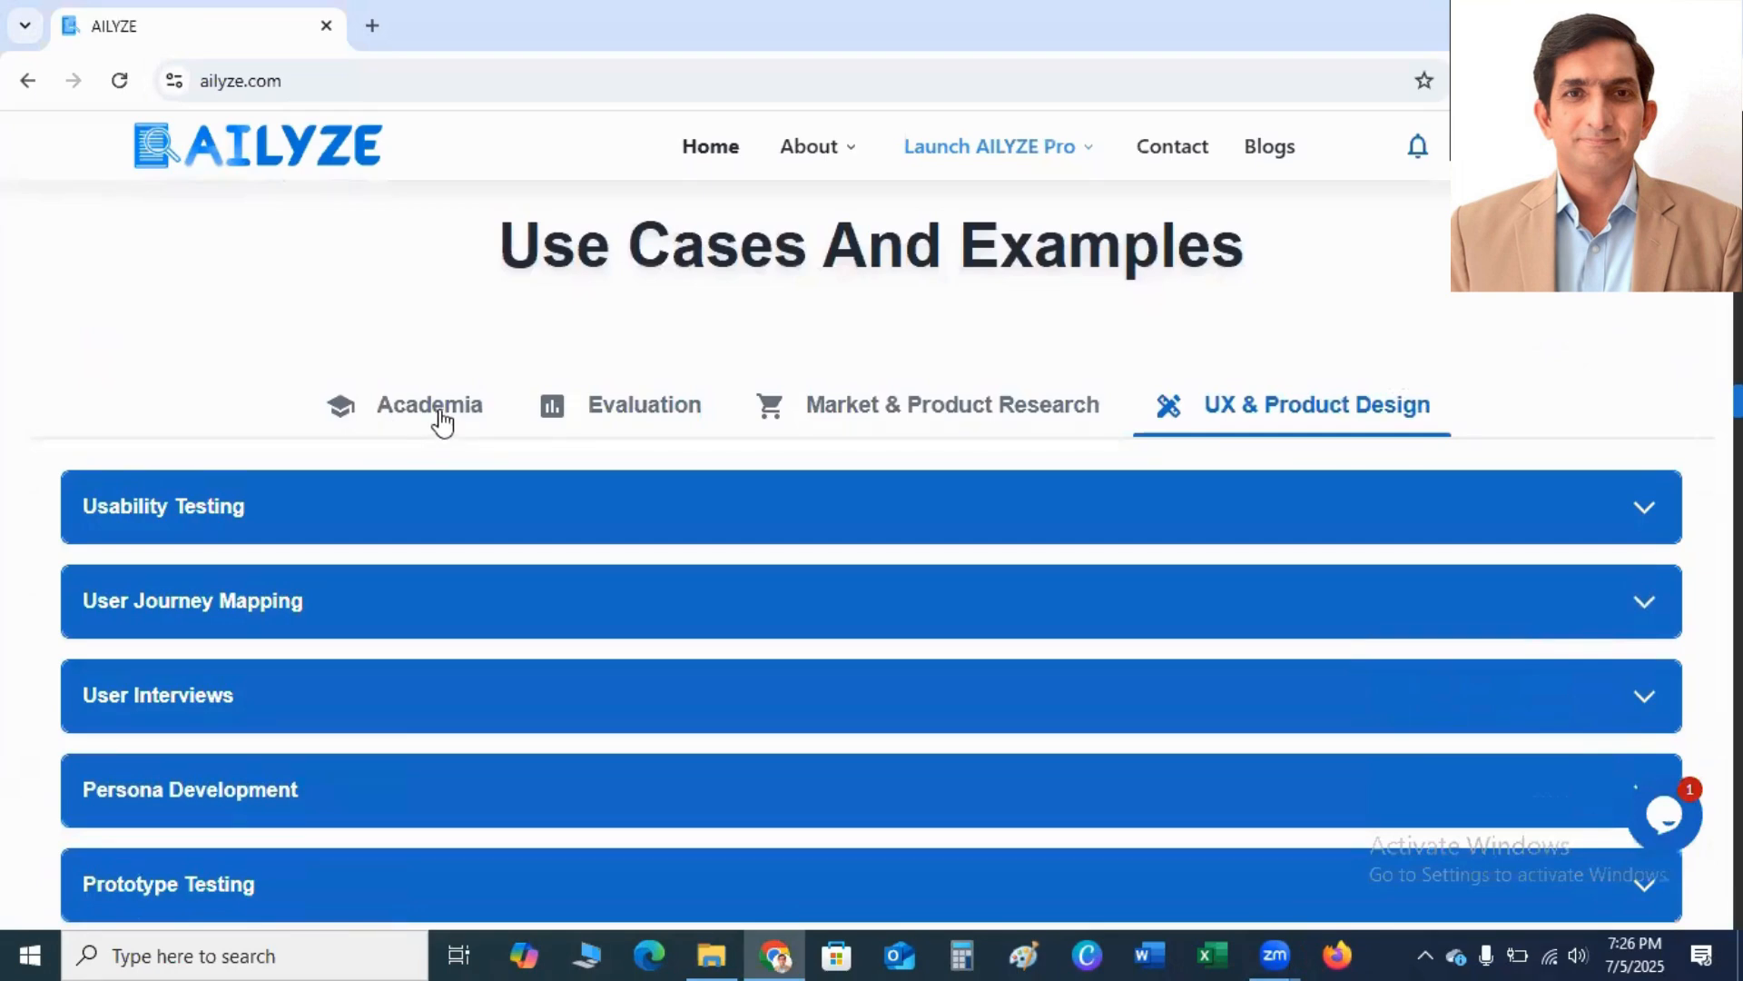
{"action": "left_click", "coordinate": [428, 403]}
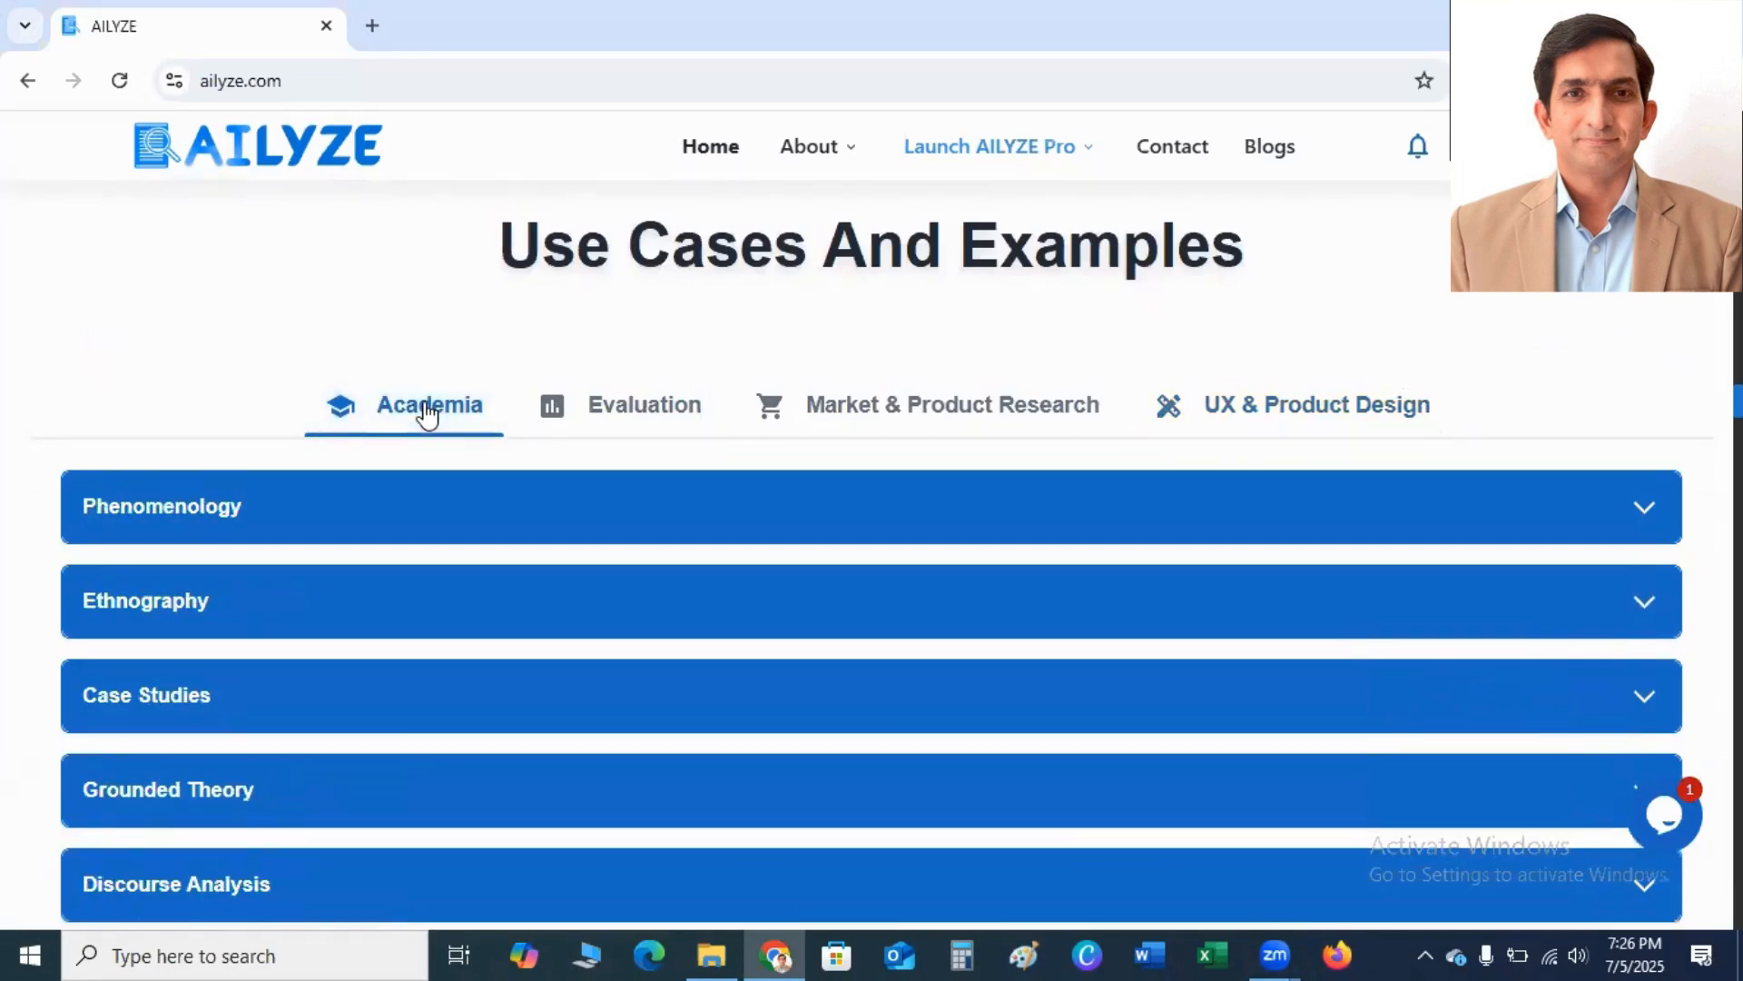
{"action": "mouse_move", "coordinate": [222, 490]}
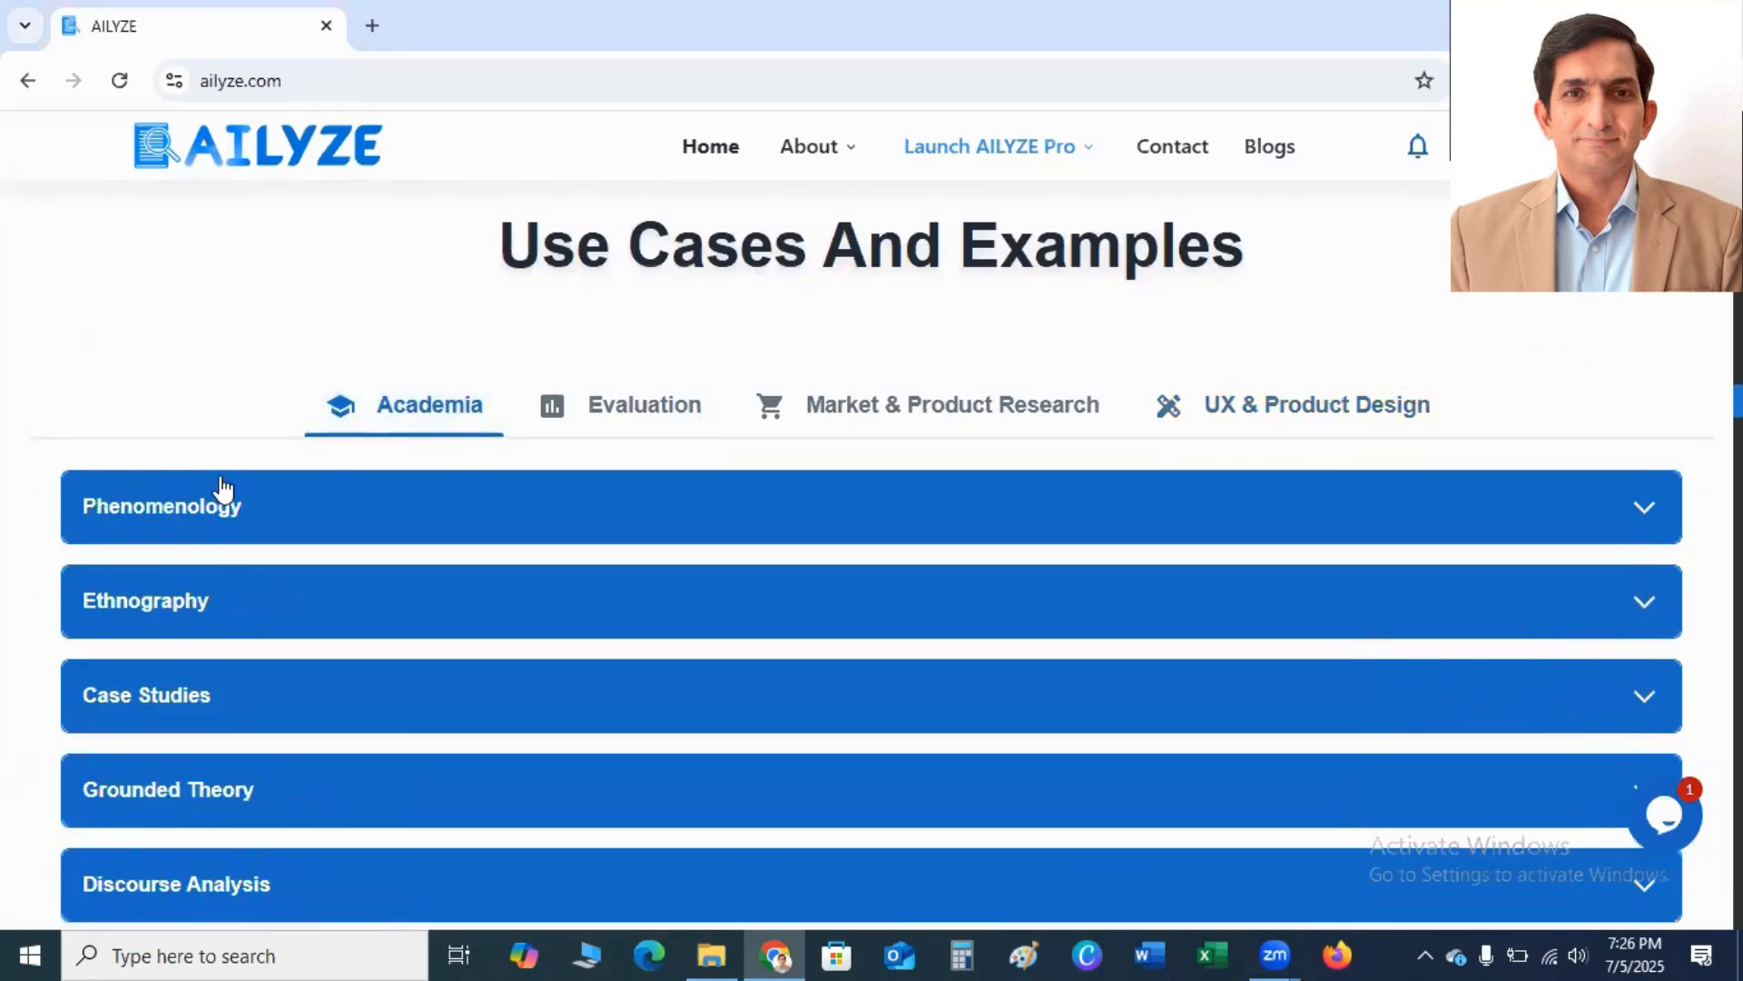
{"action": "mouse_move", "coordinate": [181, 720]}
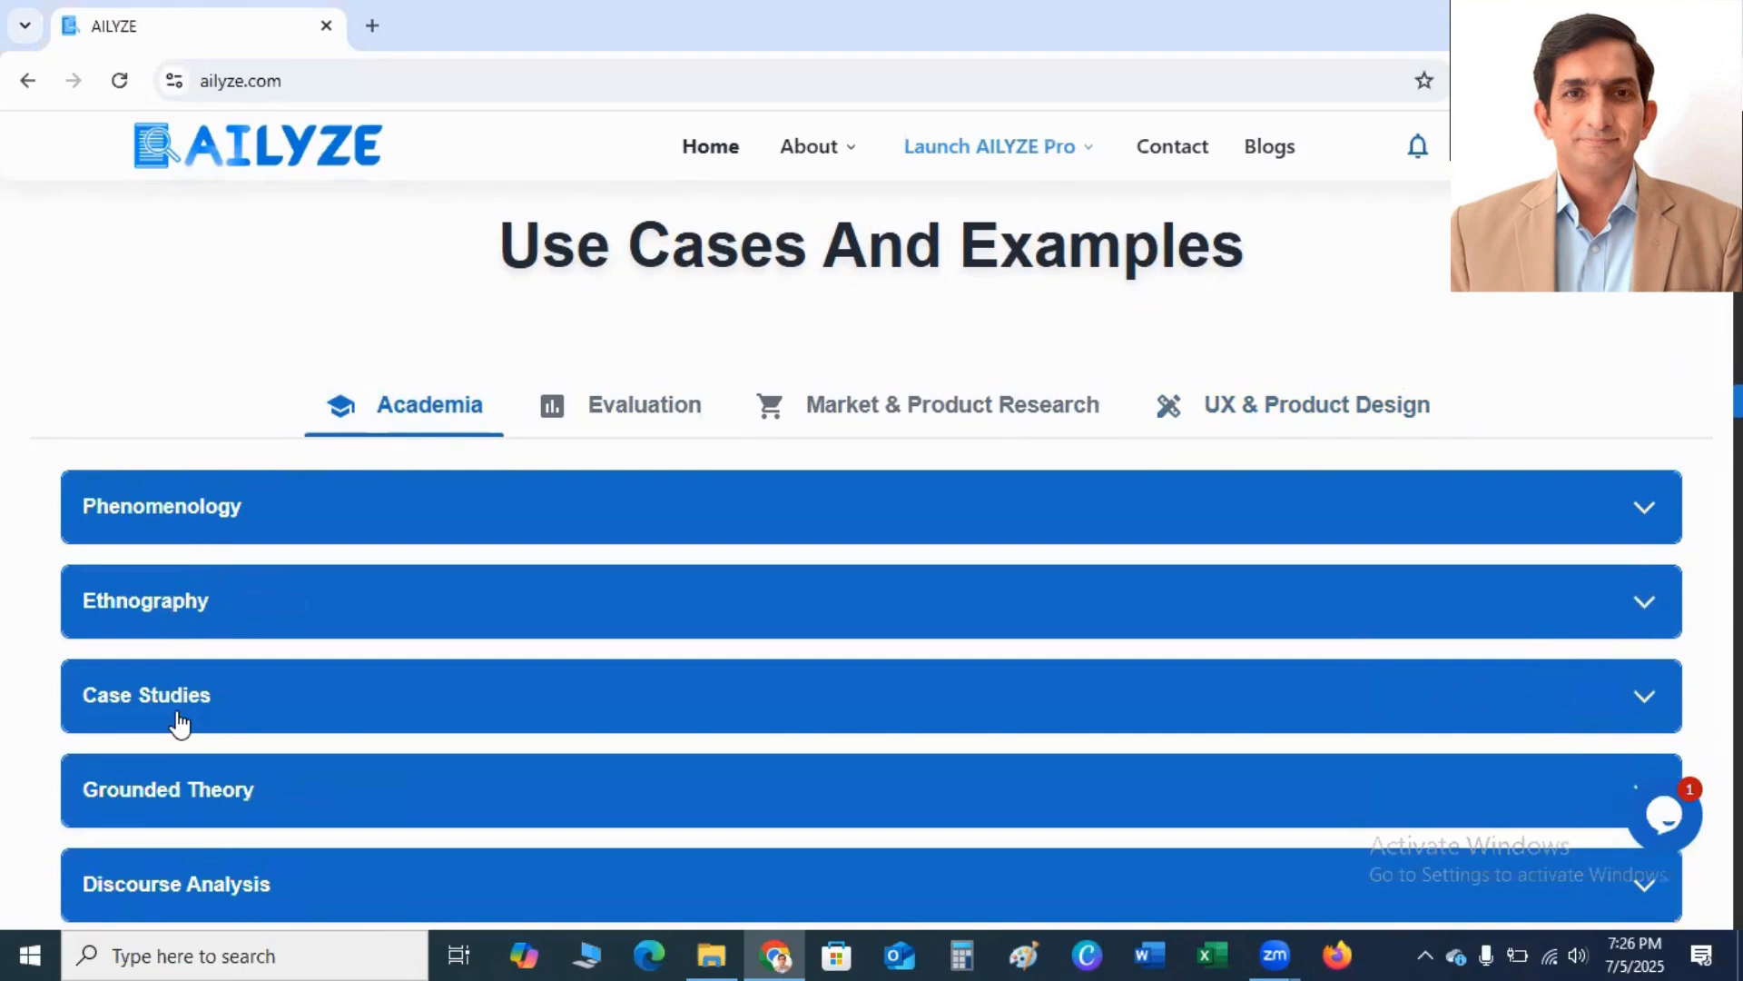
{"action": "mouse_move", "coordinate": [684, 617]}
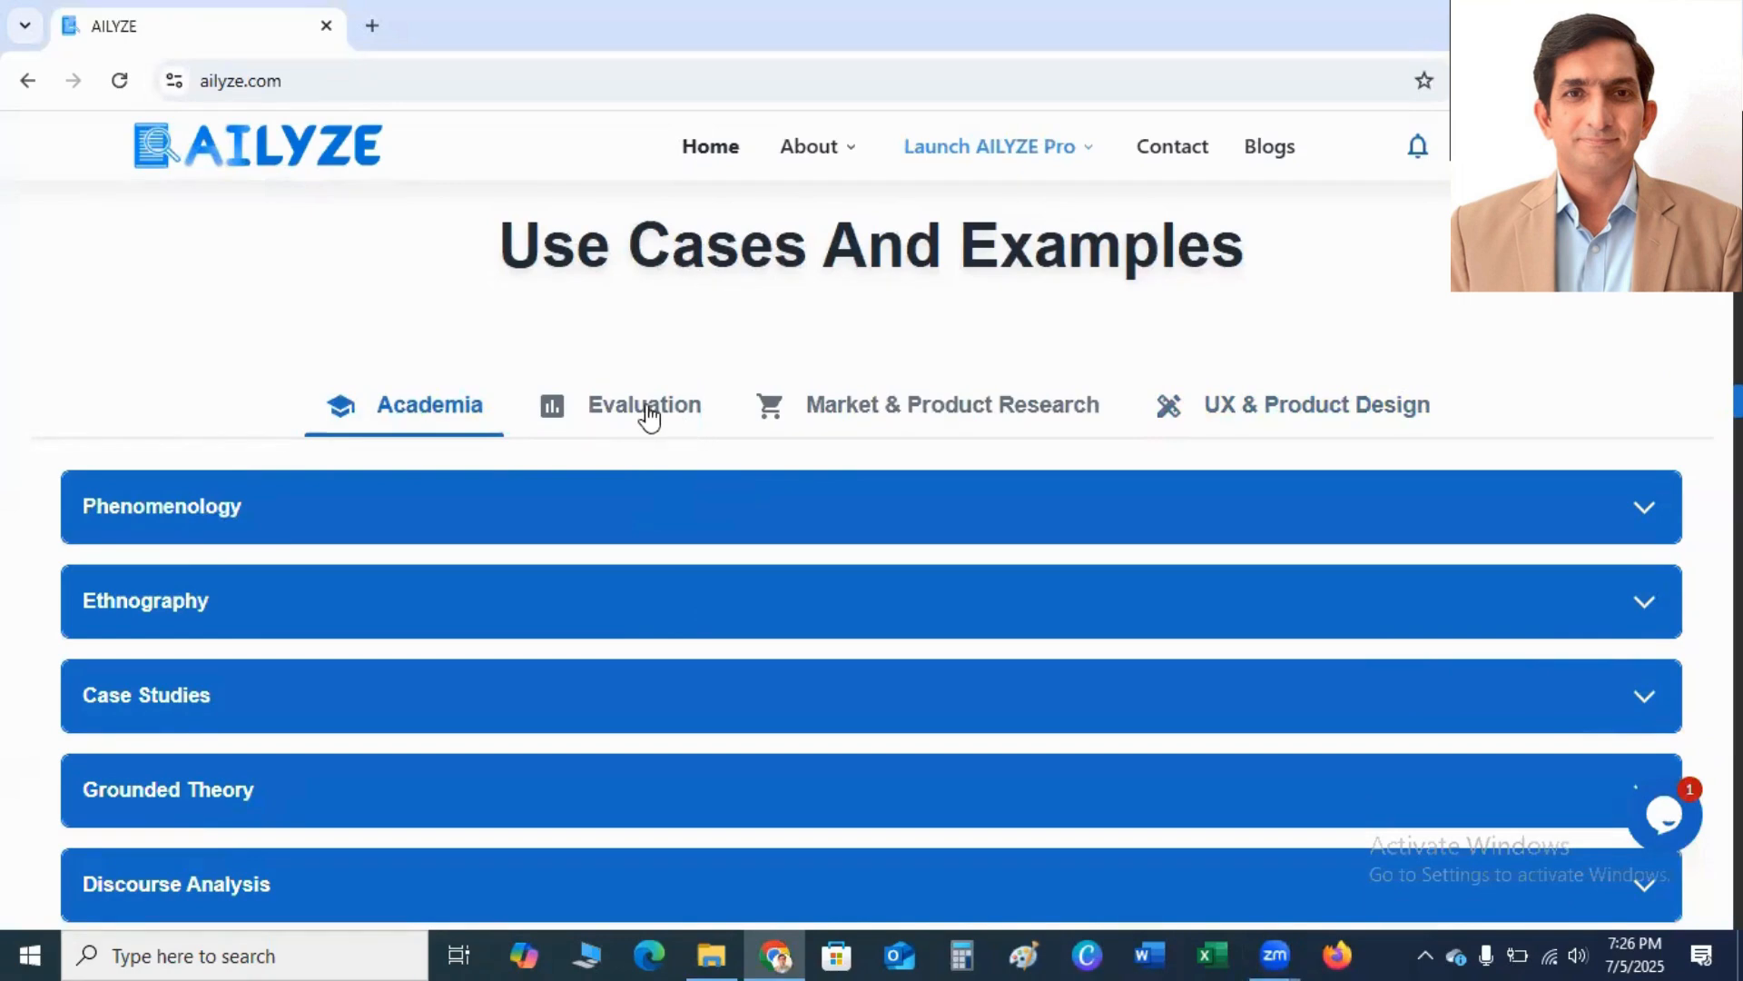
{"action": "left_click", "coordinate": [643, 403]}
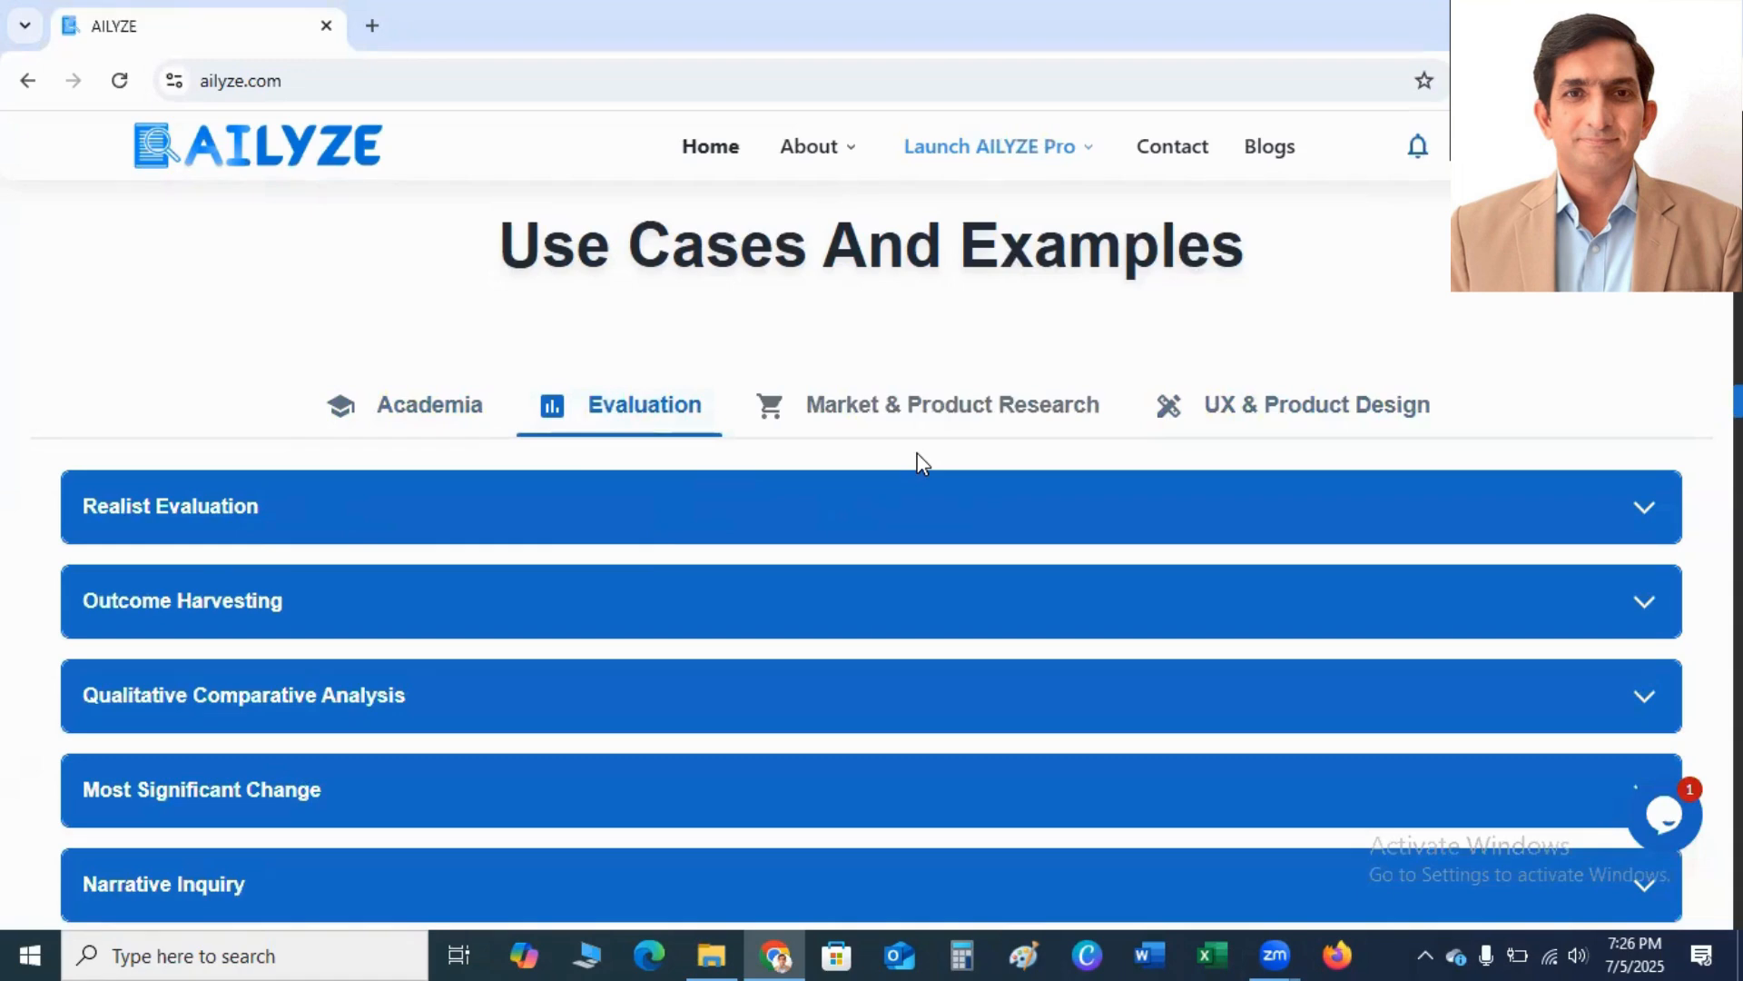
{"action": "mouse_move", "coordinate": [923, 414]}
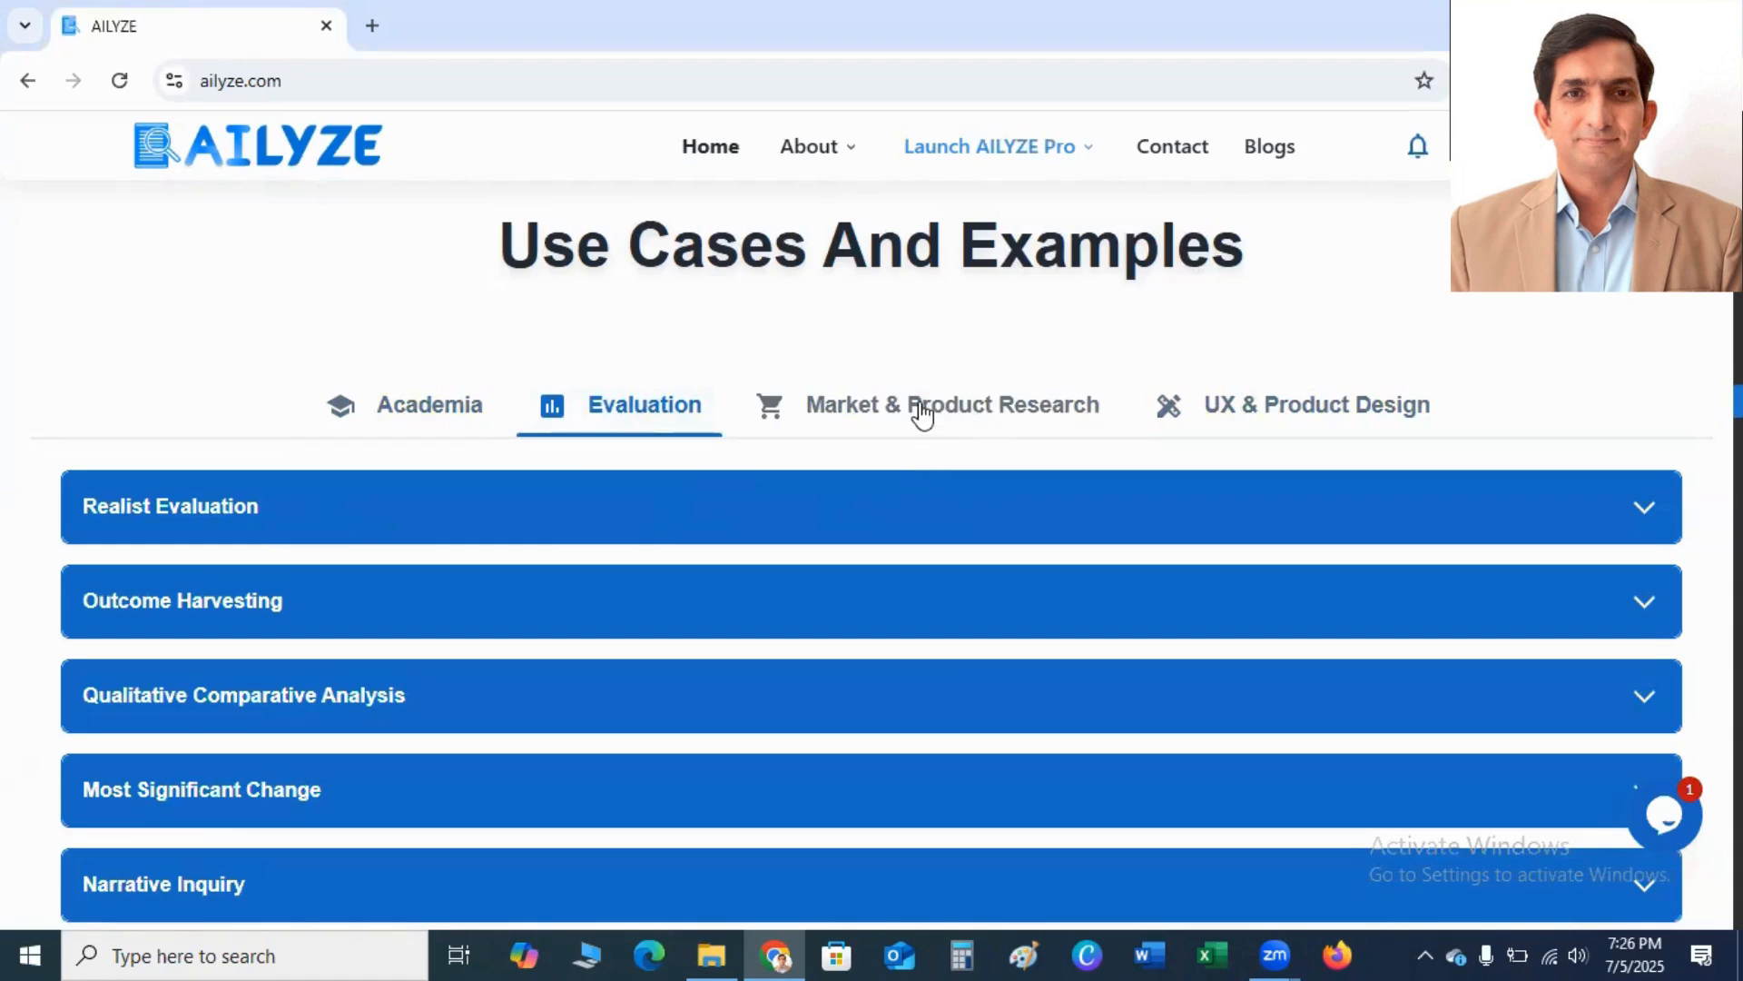
{"action": "left_click", "coordinate": [951, 403]}
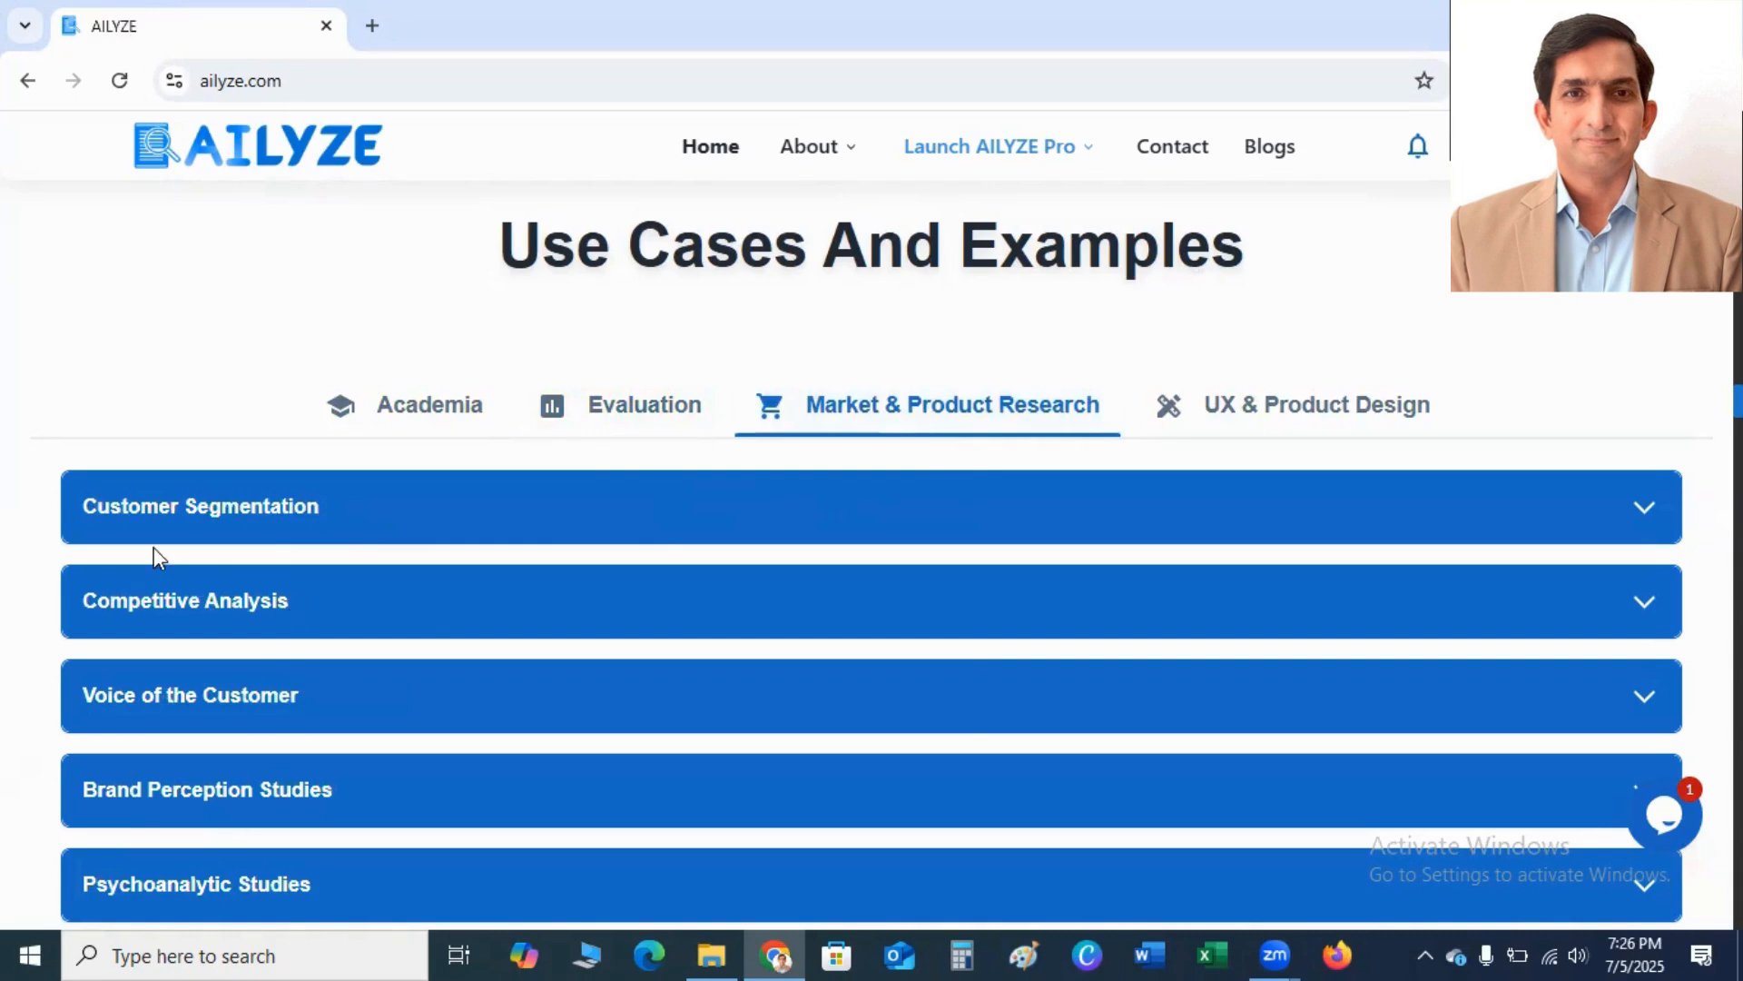
{"action": "mouse_move", "coordinate": [212, 630]}
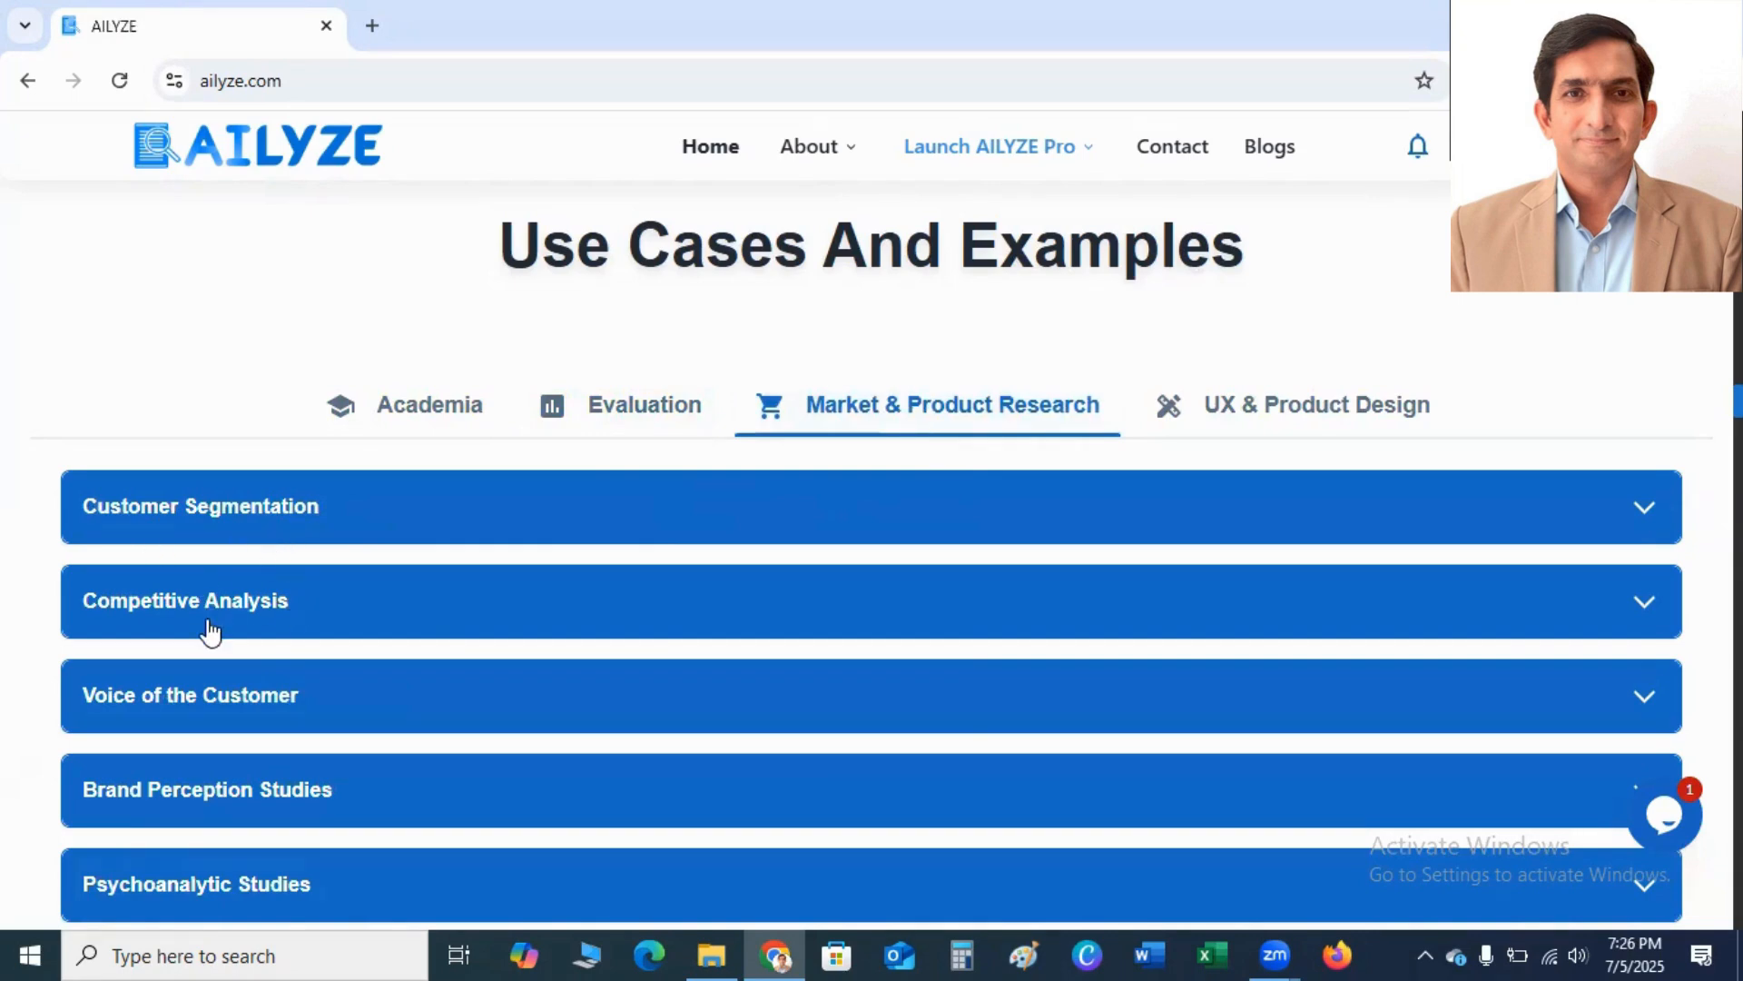
{"action": "mouse_move", "coordinate": [338, 719]}
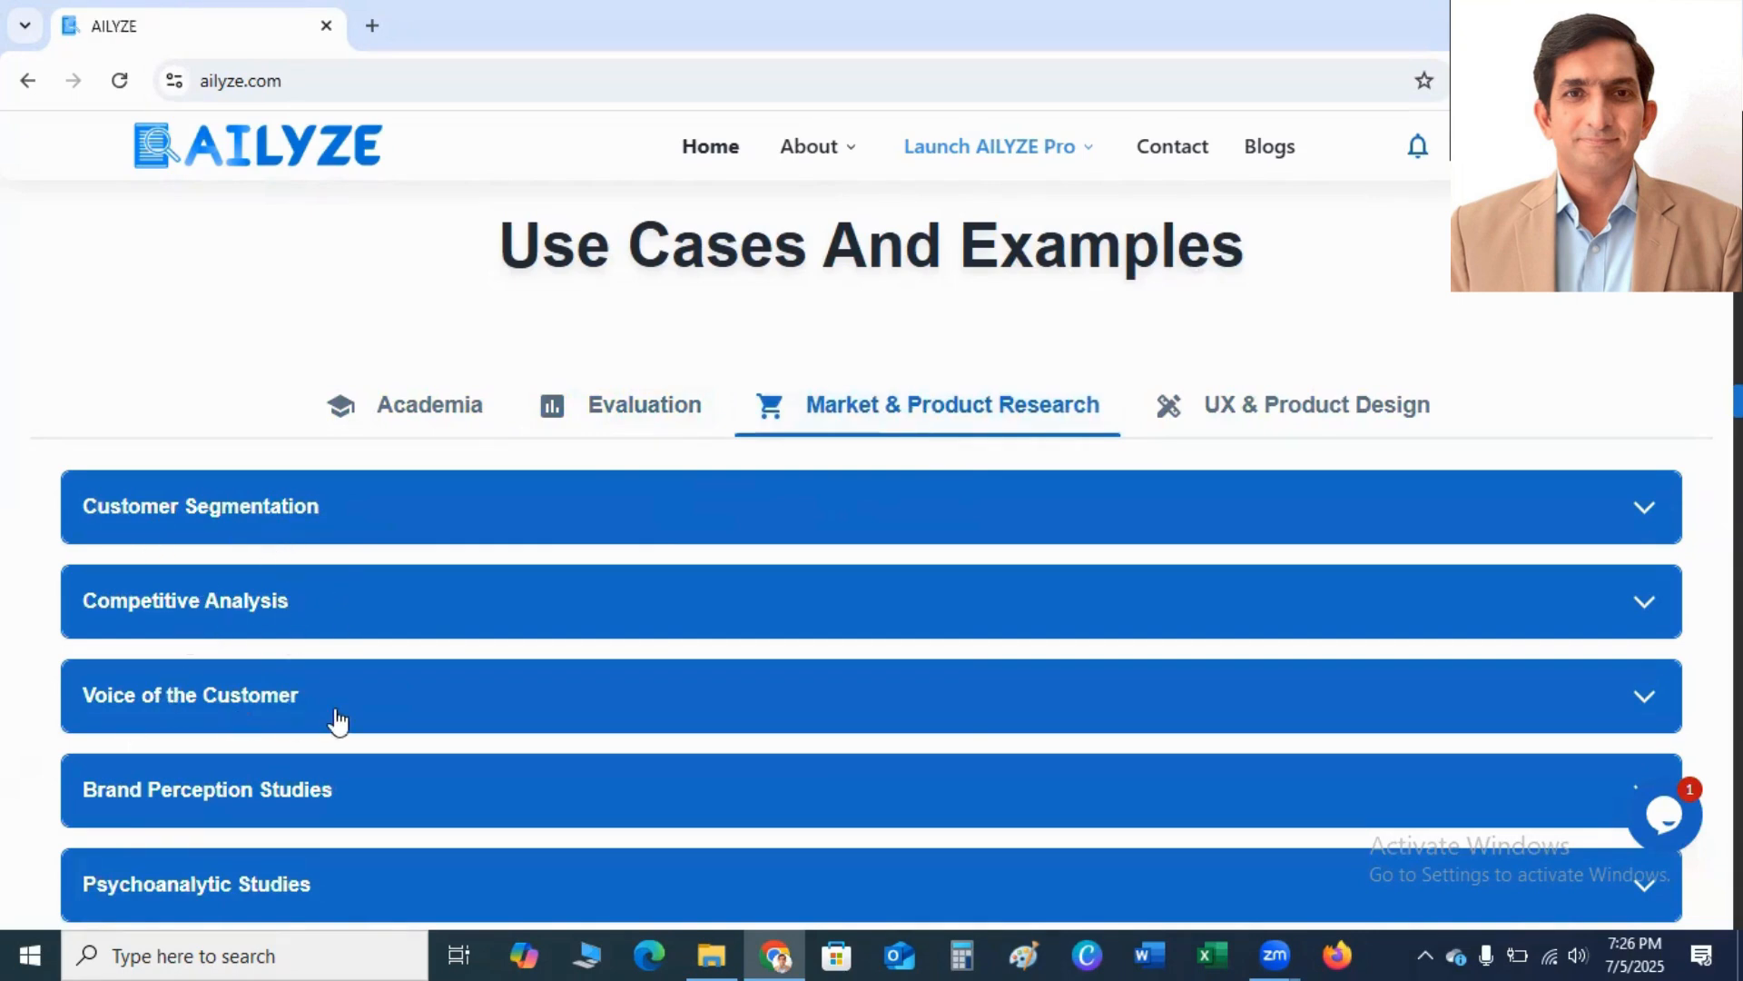
{"action": "mouse_move", "coordinate": [294, 812]}
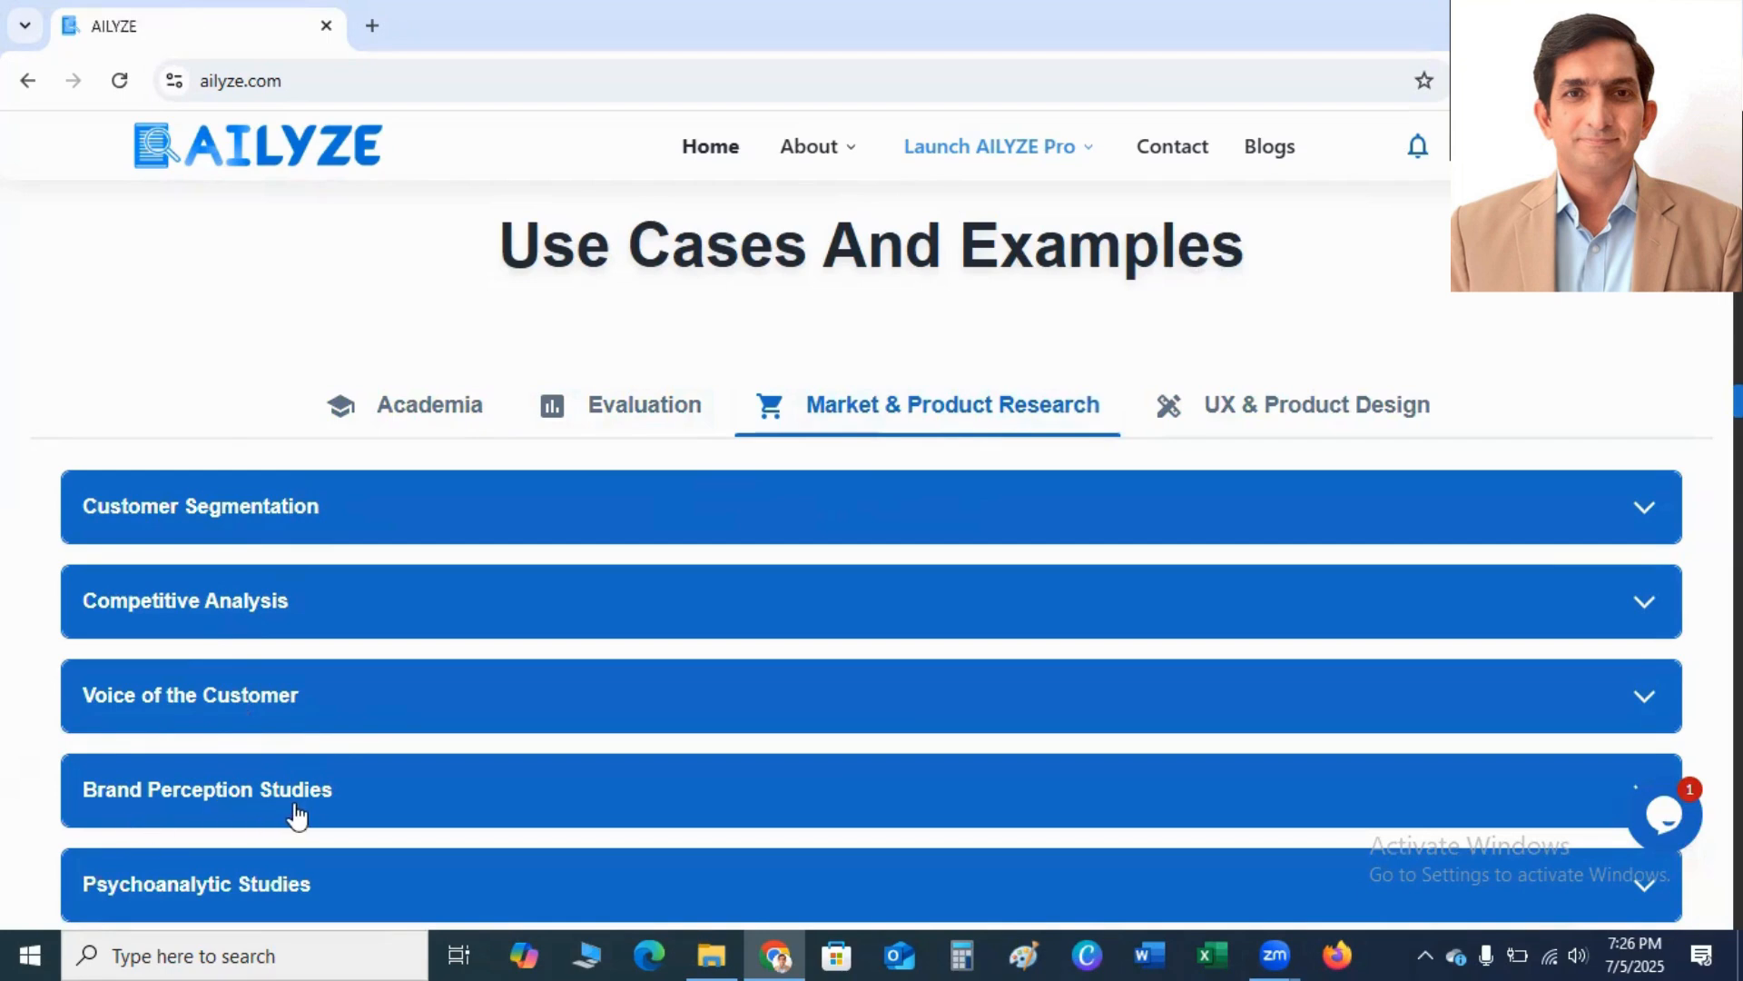
{"action": "mouse_move", "coordinate": [1303, 526]}
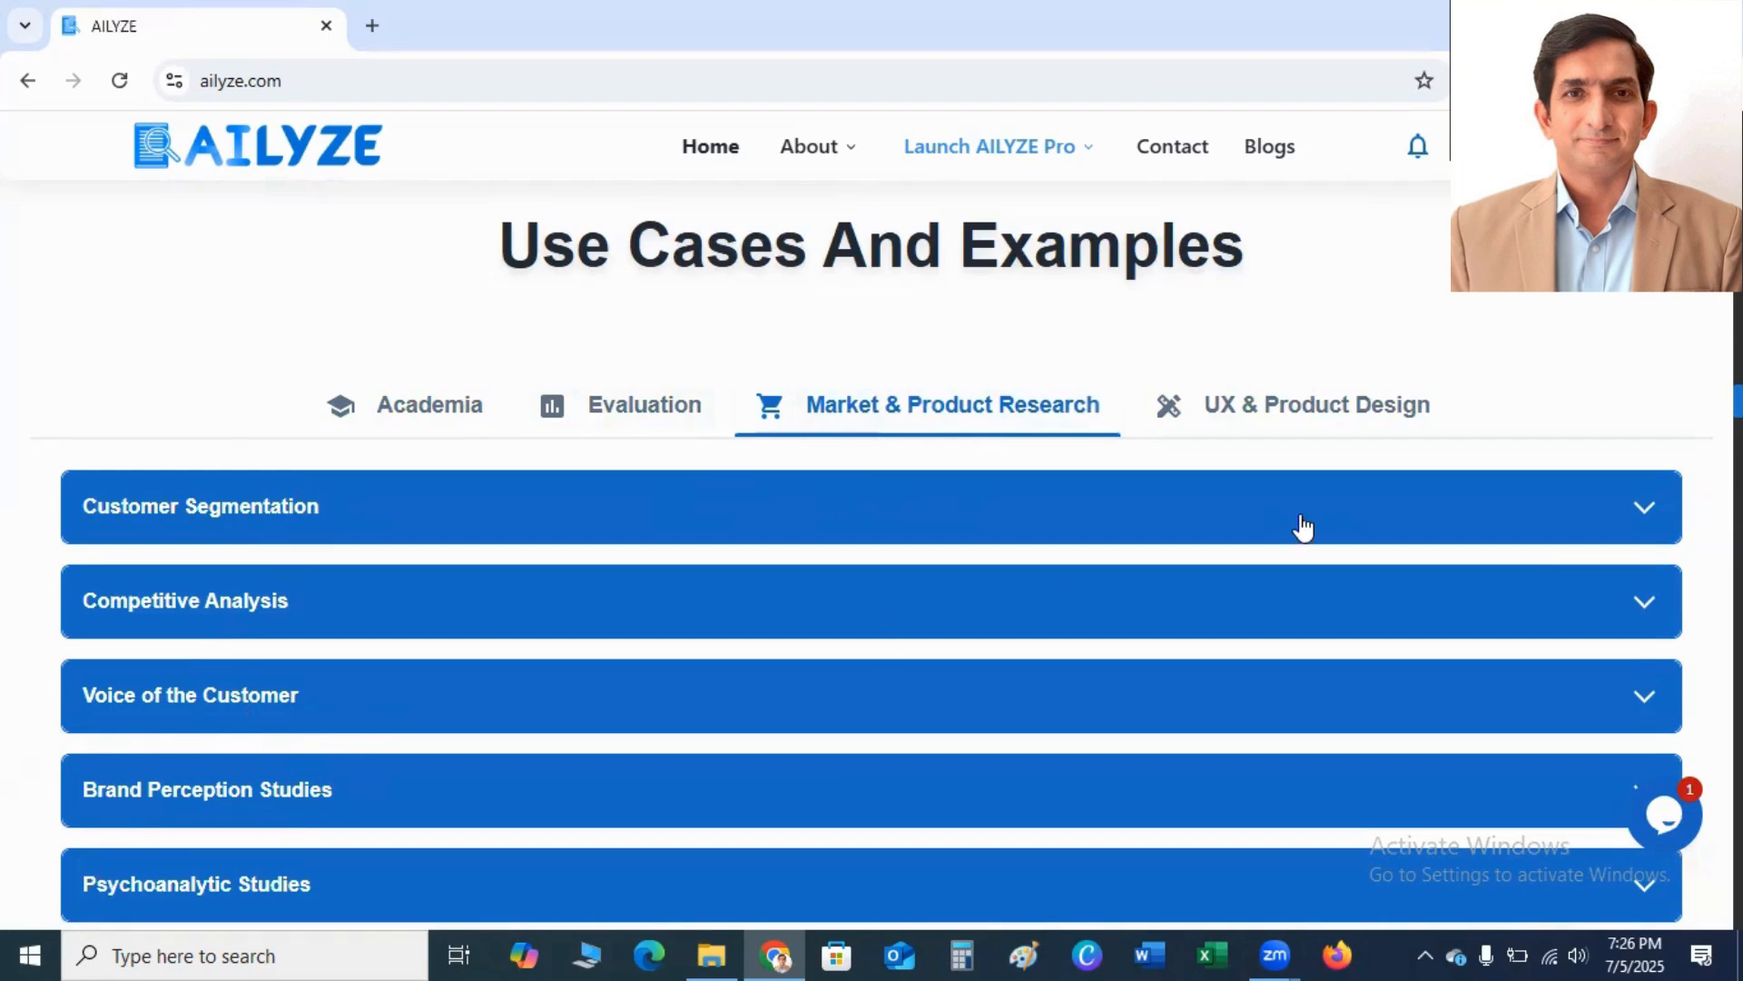
{"action": "mouse_move", "coordinate": [1267, 415]}
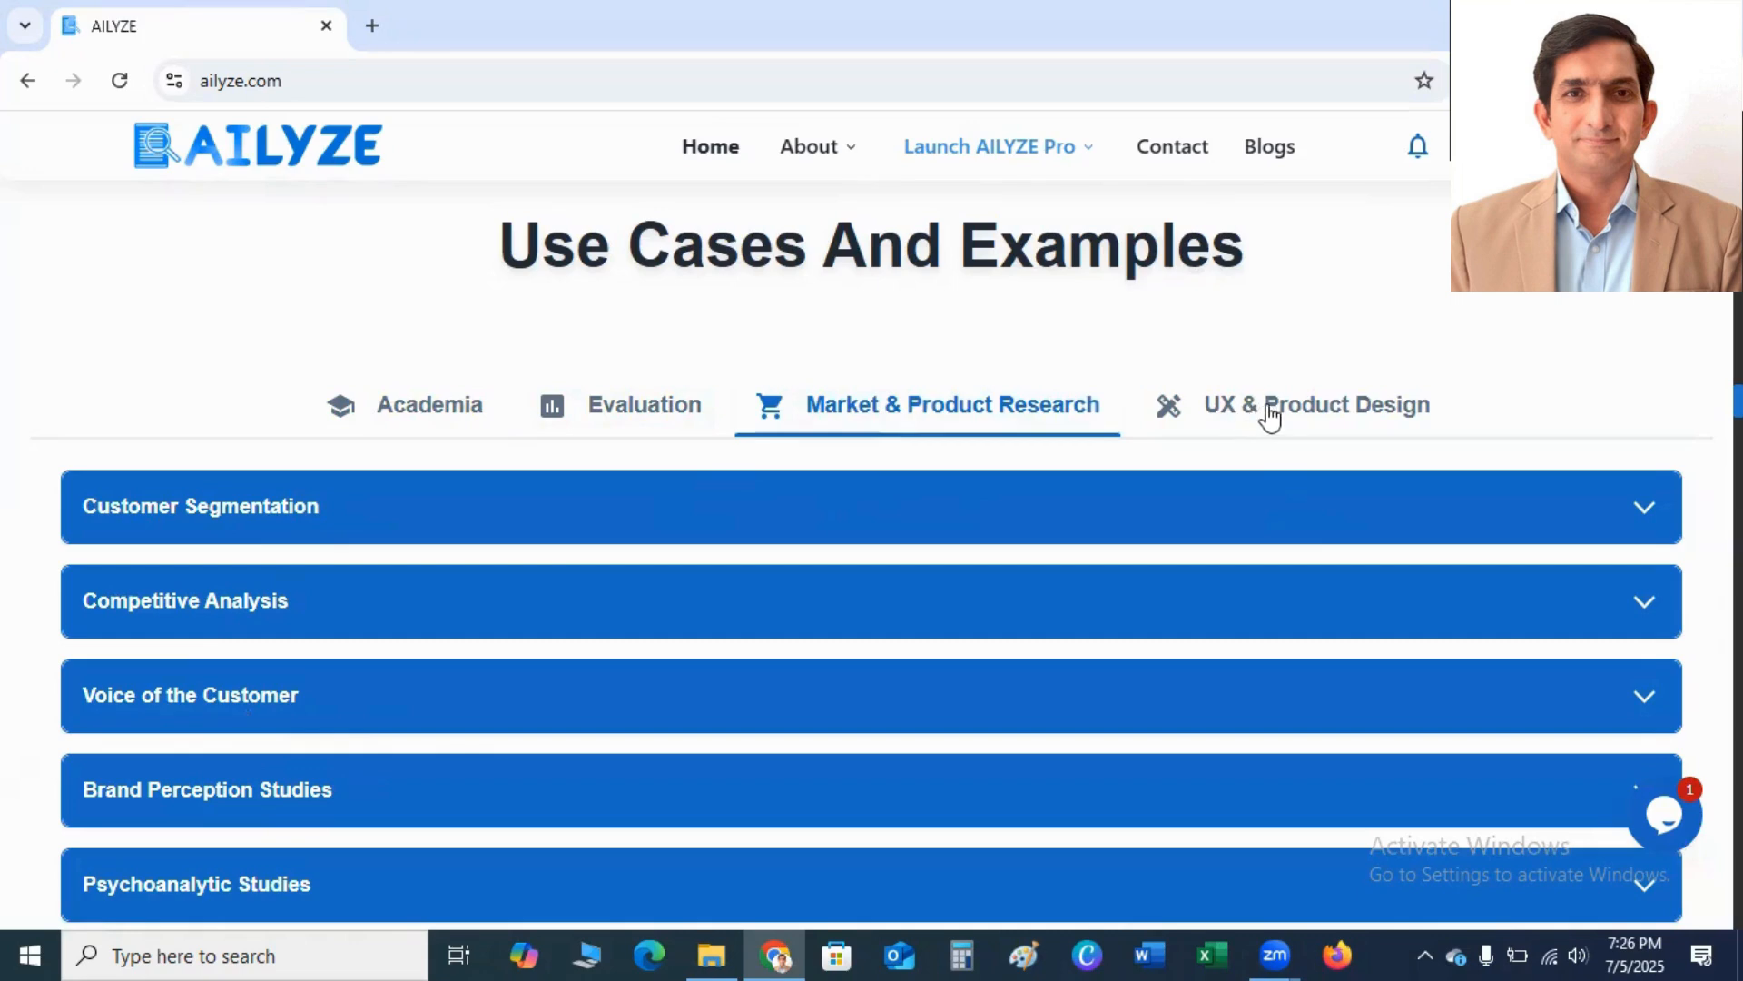
{"action": "left_click", "coordinate": [1316, 403]}
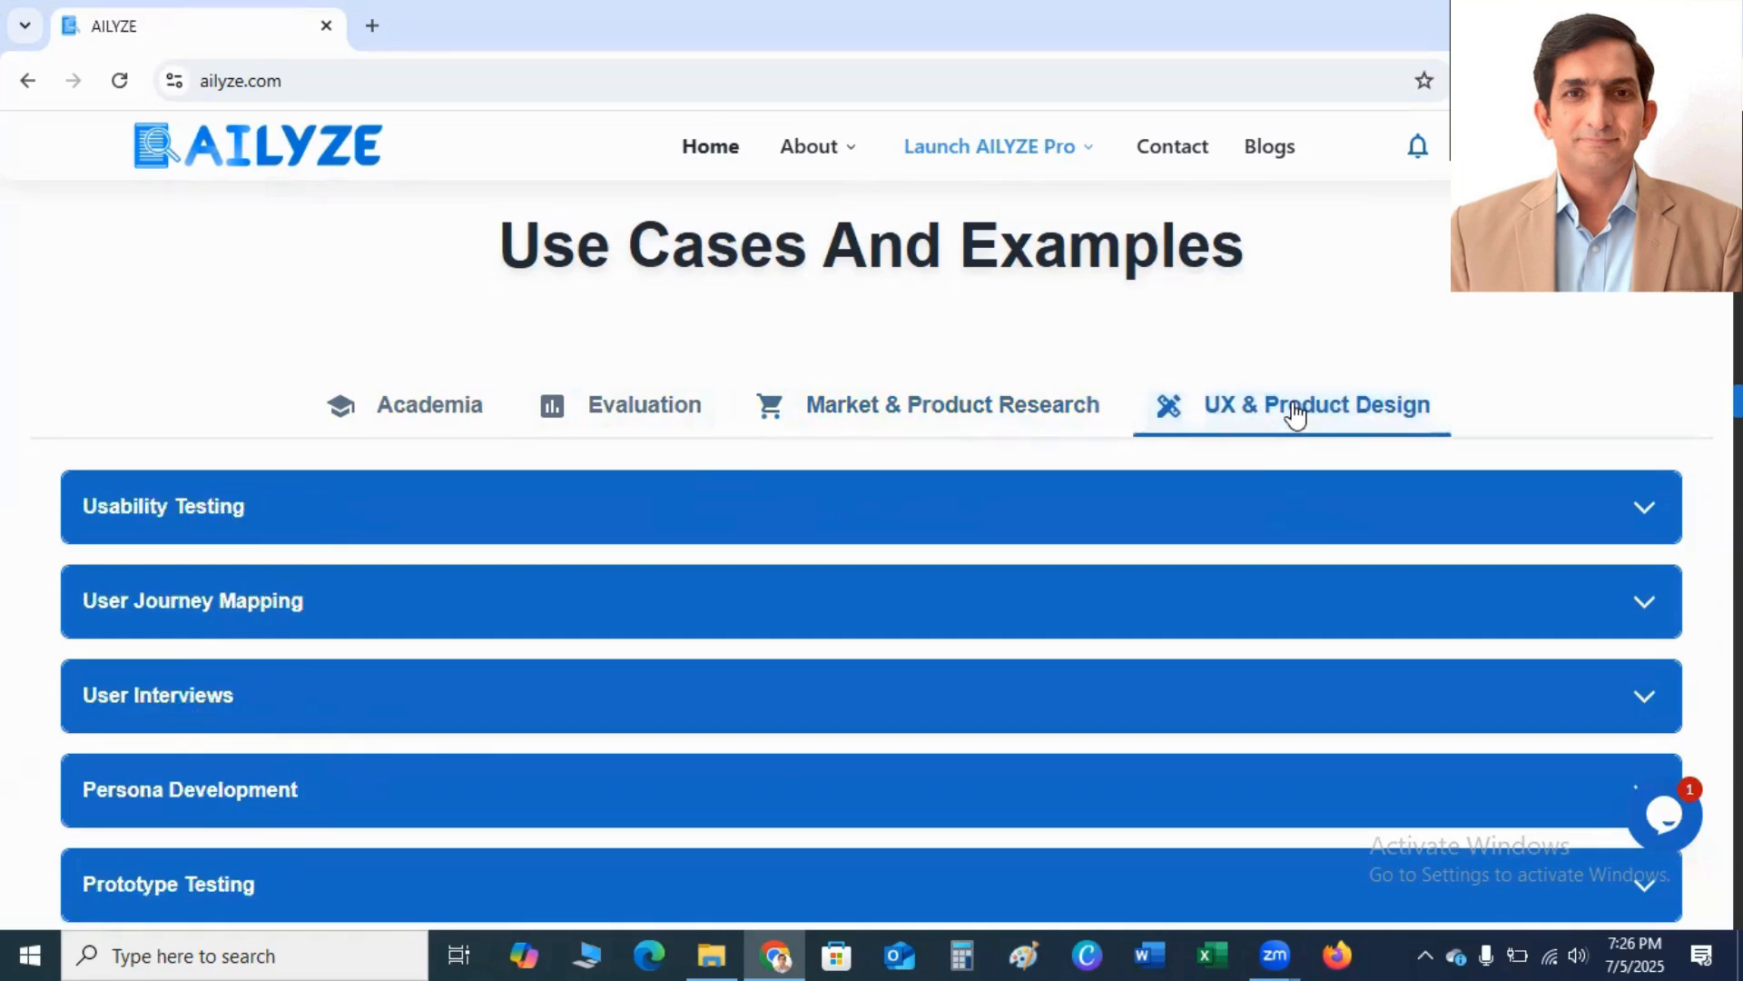
{"action": "mouse_move", "coordinate": [365, 523]}
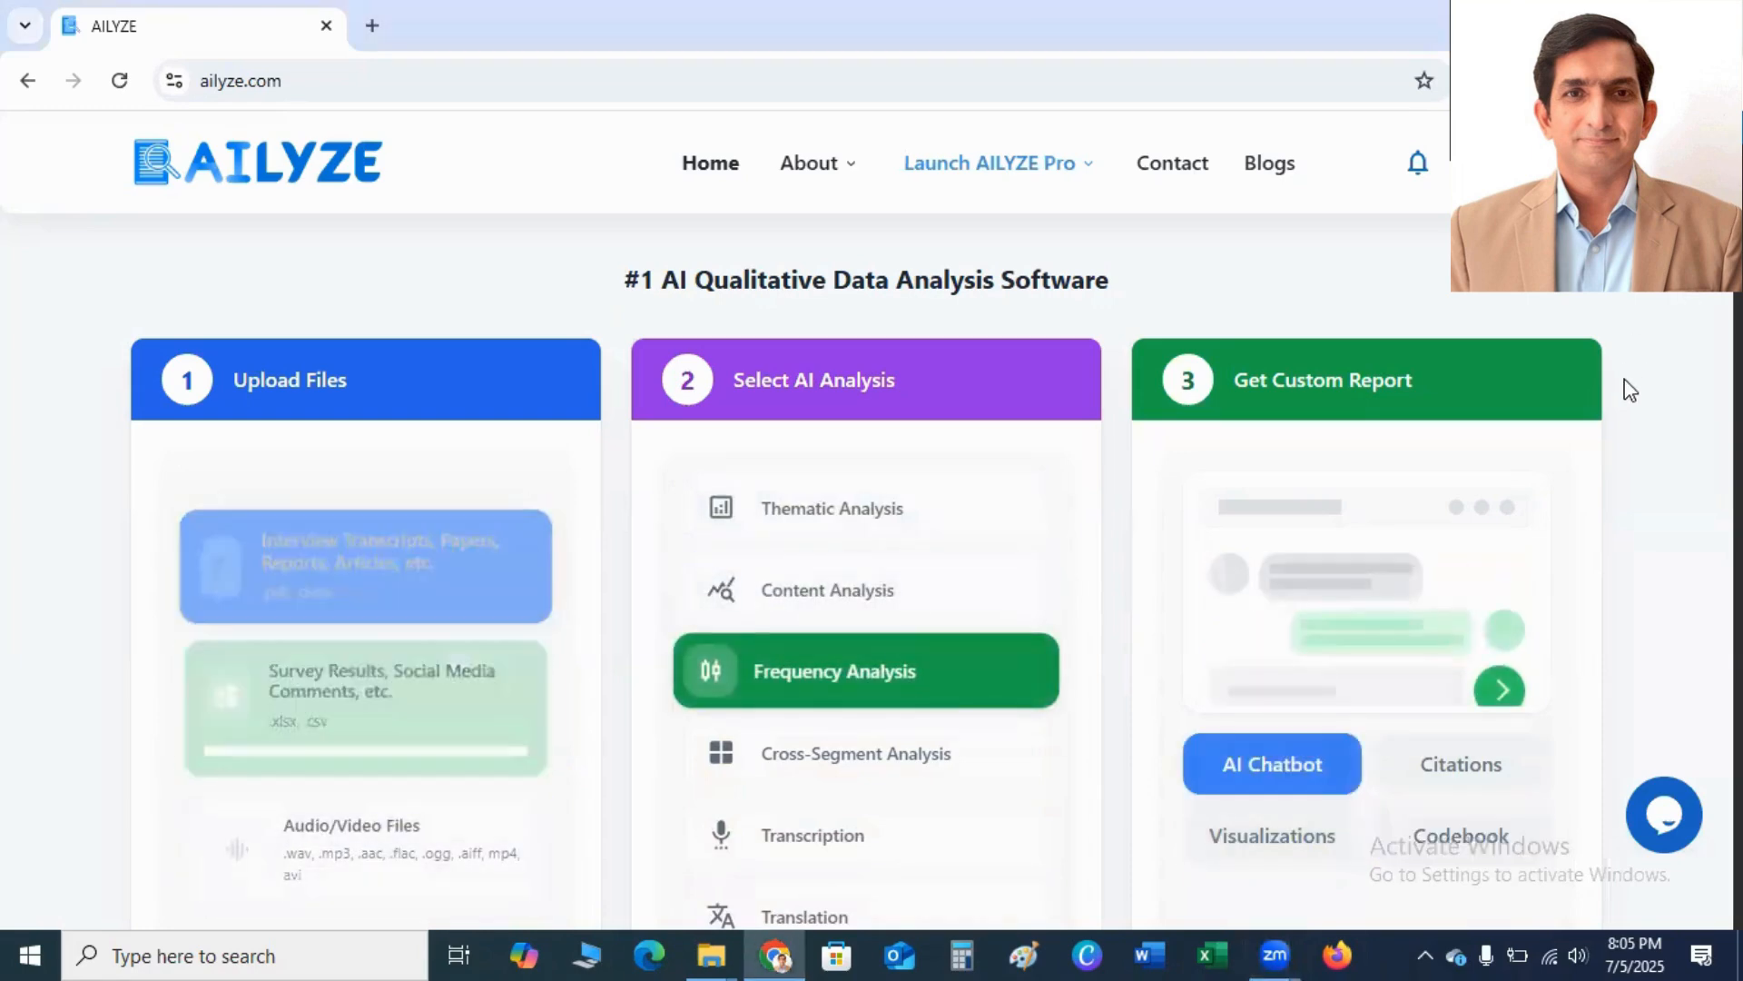
Start a free analysis with 'Try Free Now - Upload Data'
{"action": "scroll", "scroll_direction": "down", "scroll_amount": 3}
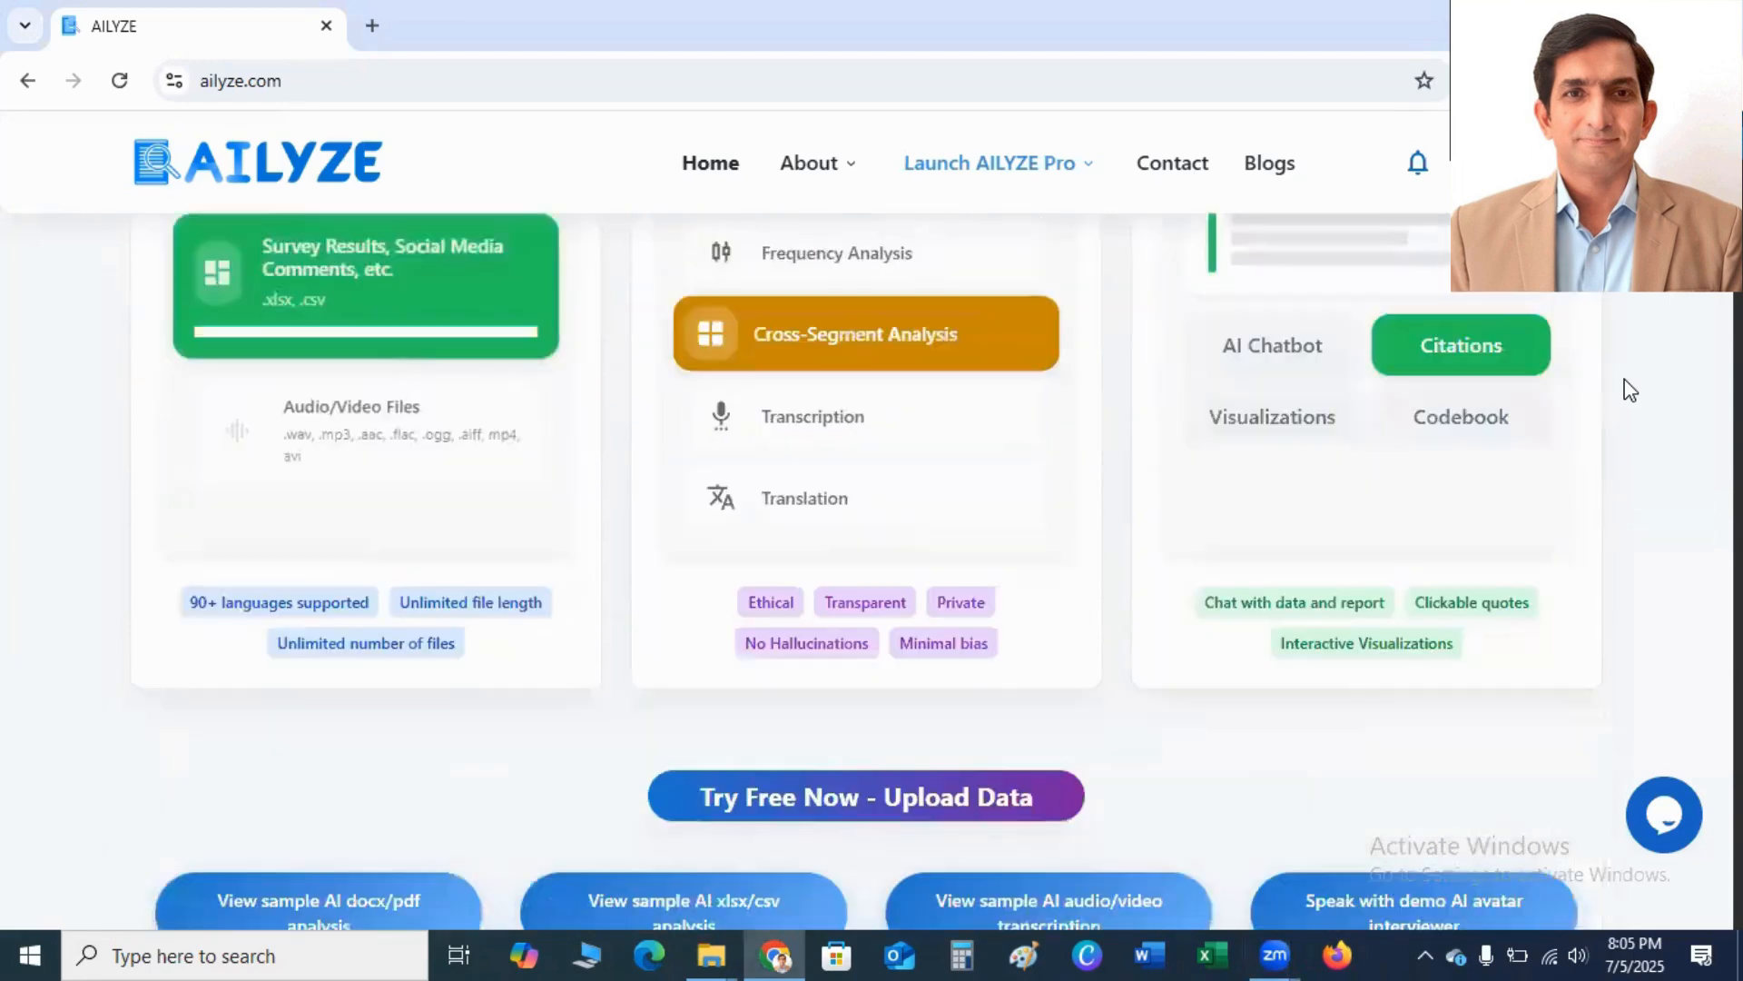
{"action": "scroll", "scroll_direction": "down", "scroll_amount": 3}
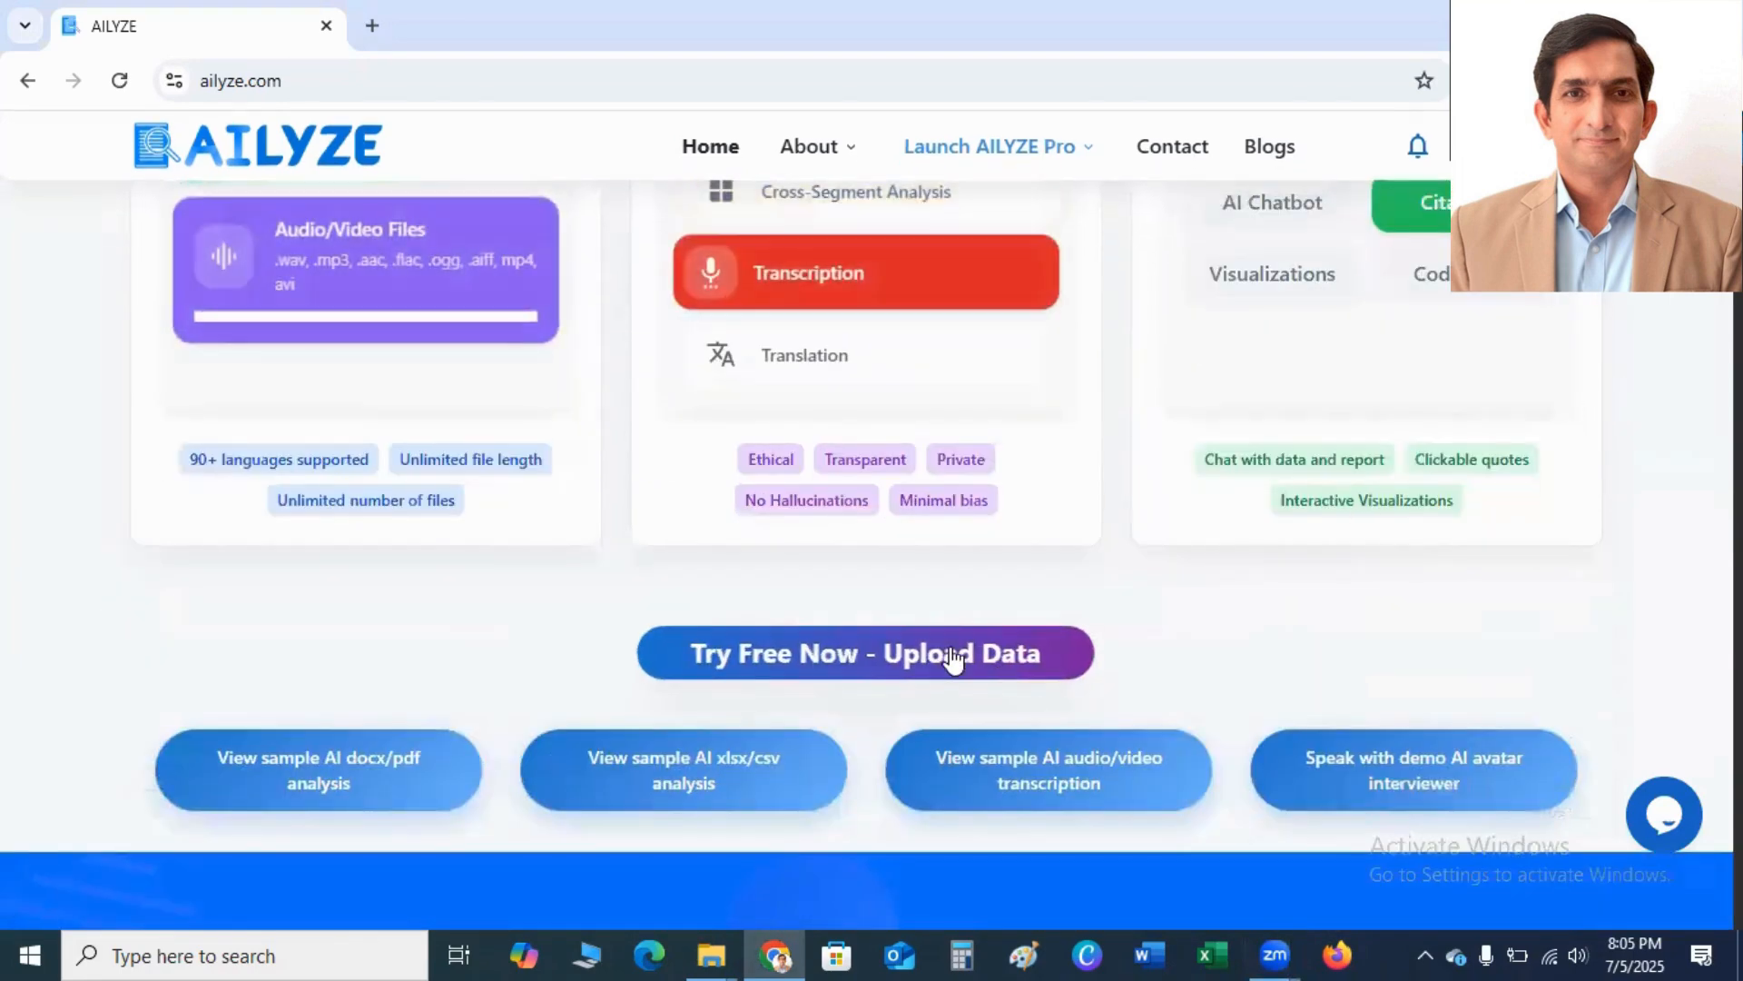
{"action": "left_click", "coordinate": [864, 653]}
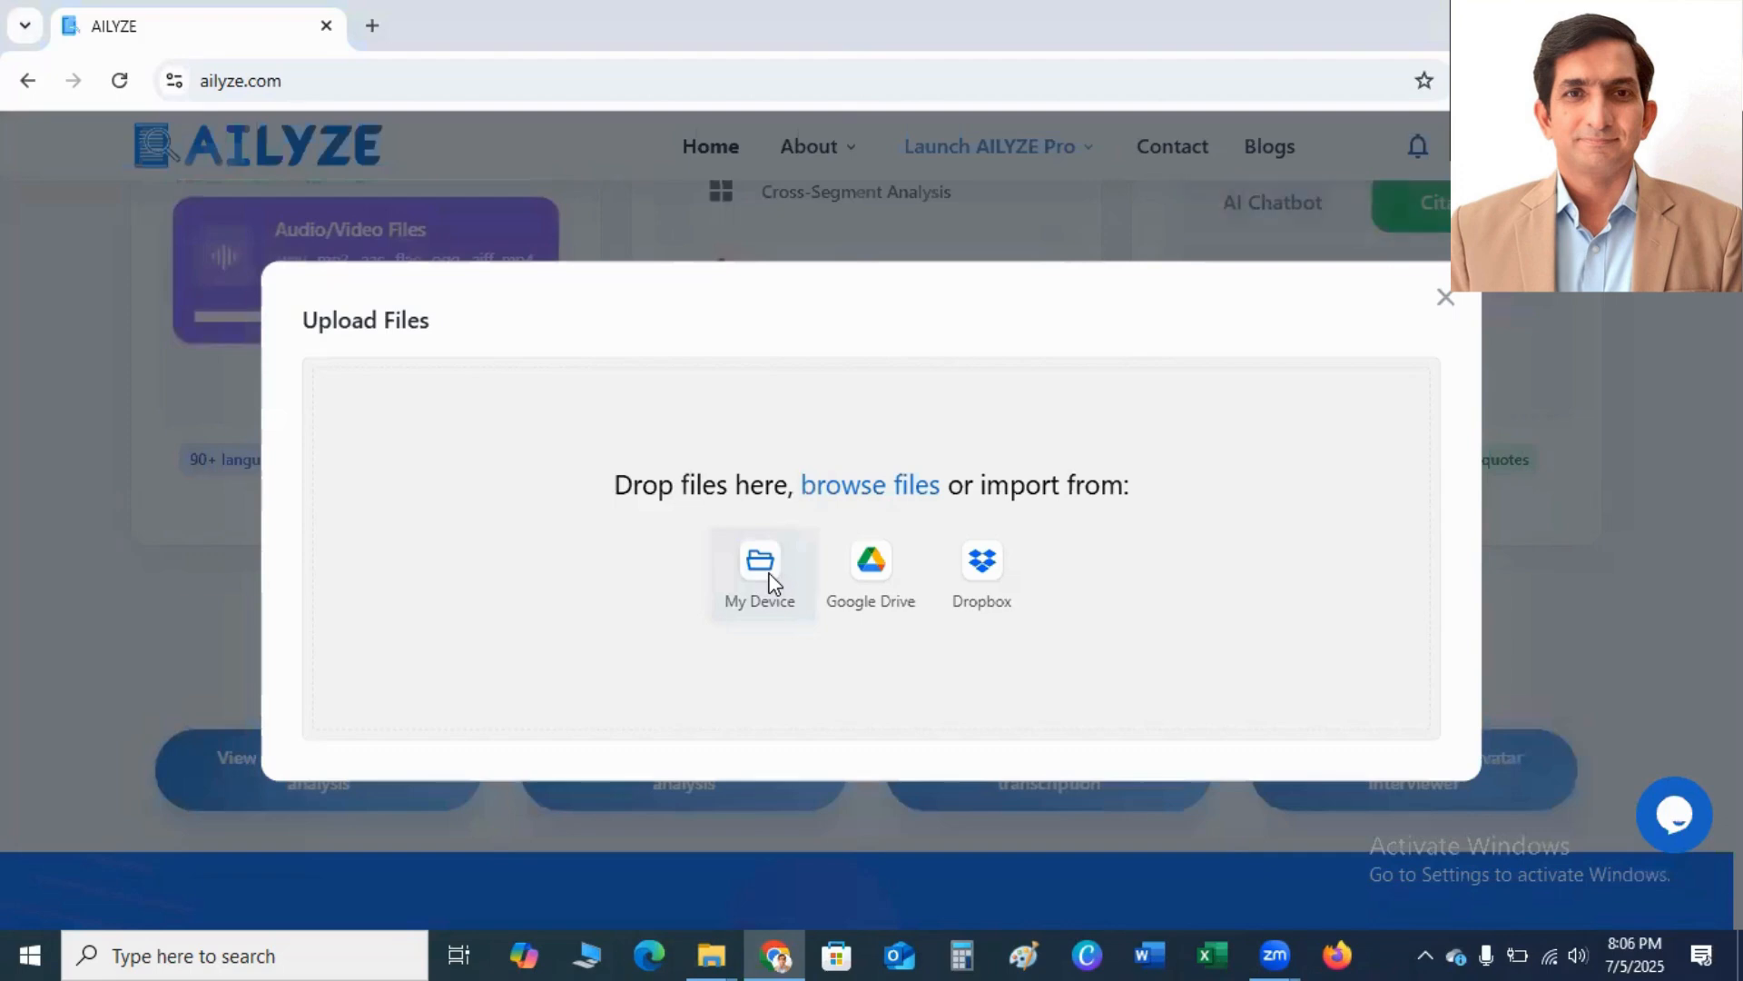
Upload the Participant 1, 2 and 3 documents from My Device
{"action": "left_click", "coordinate": [759, 567]}
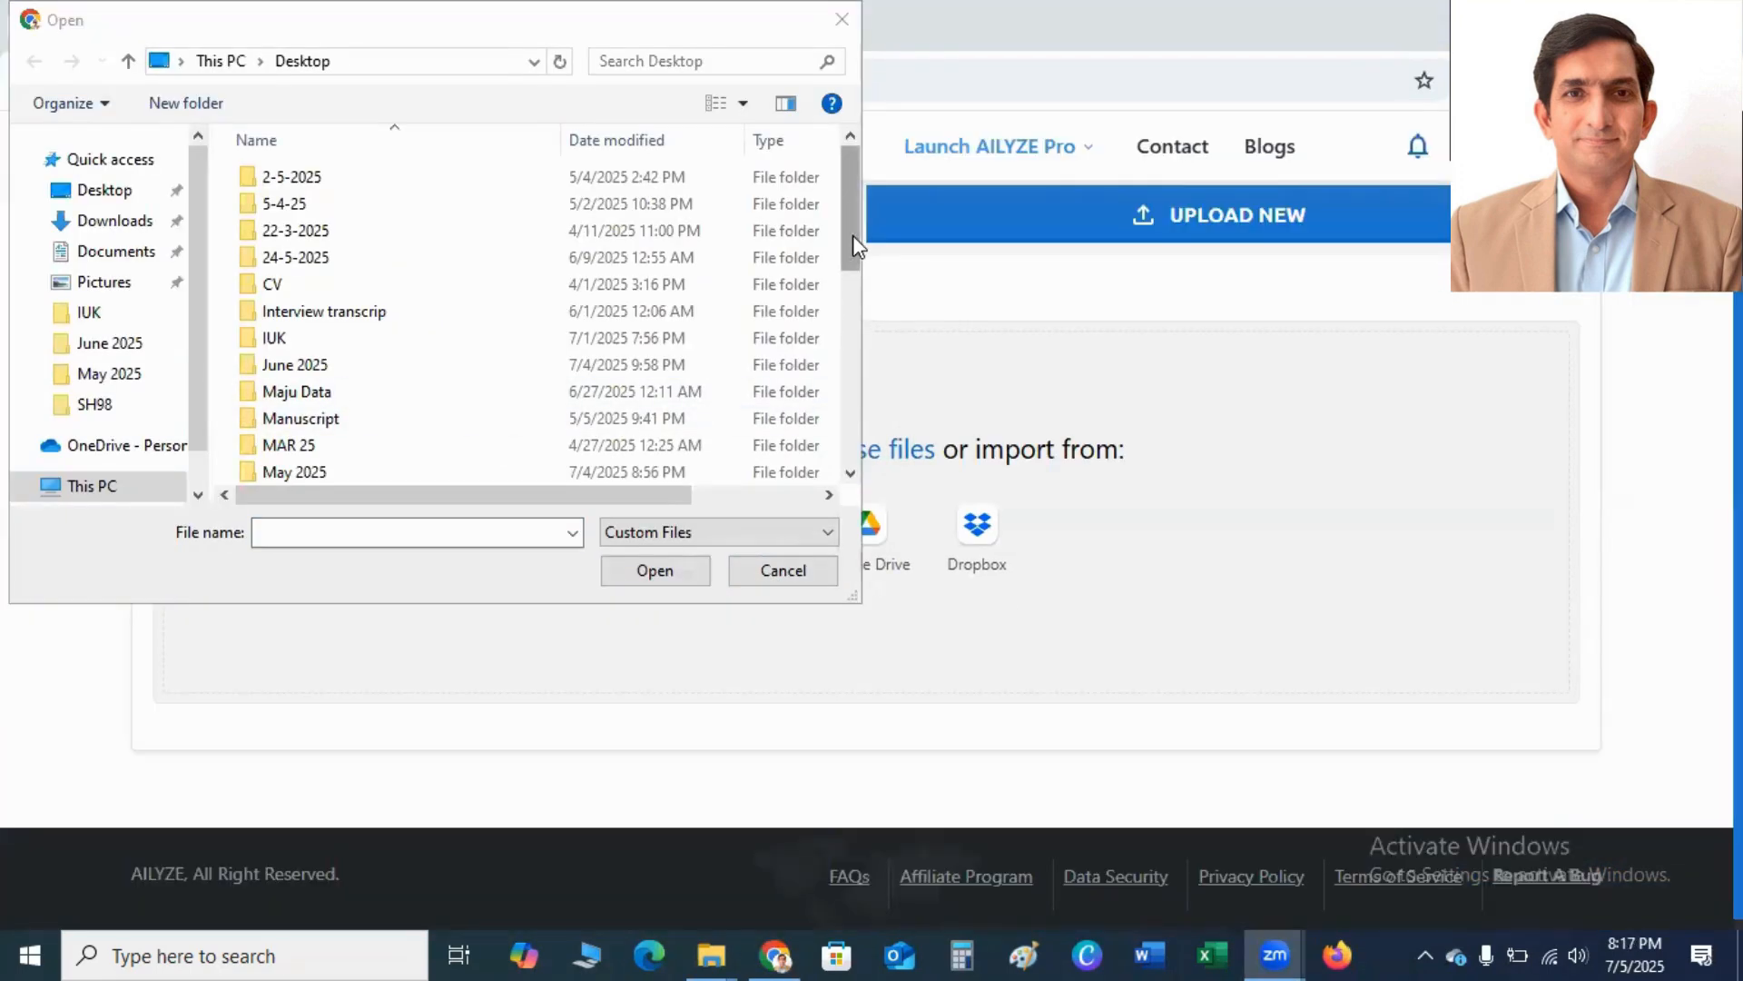
{"action": "scroll", "scroll_direction": "down", "scroll_amount": 3}
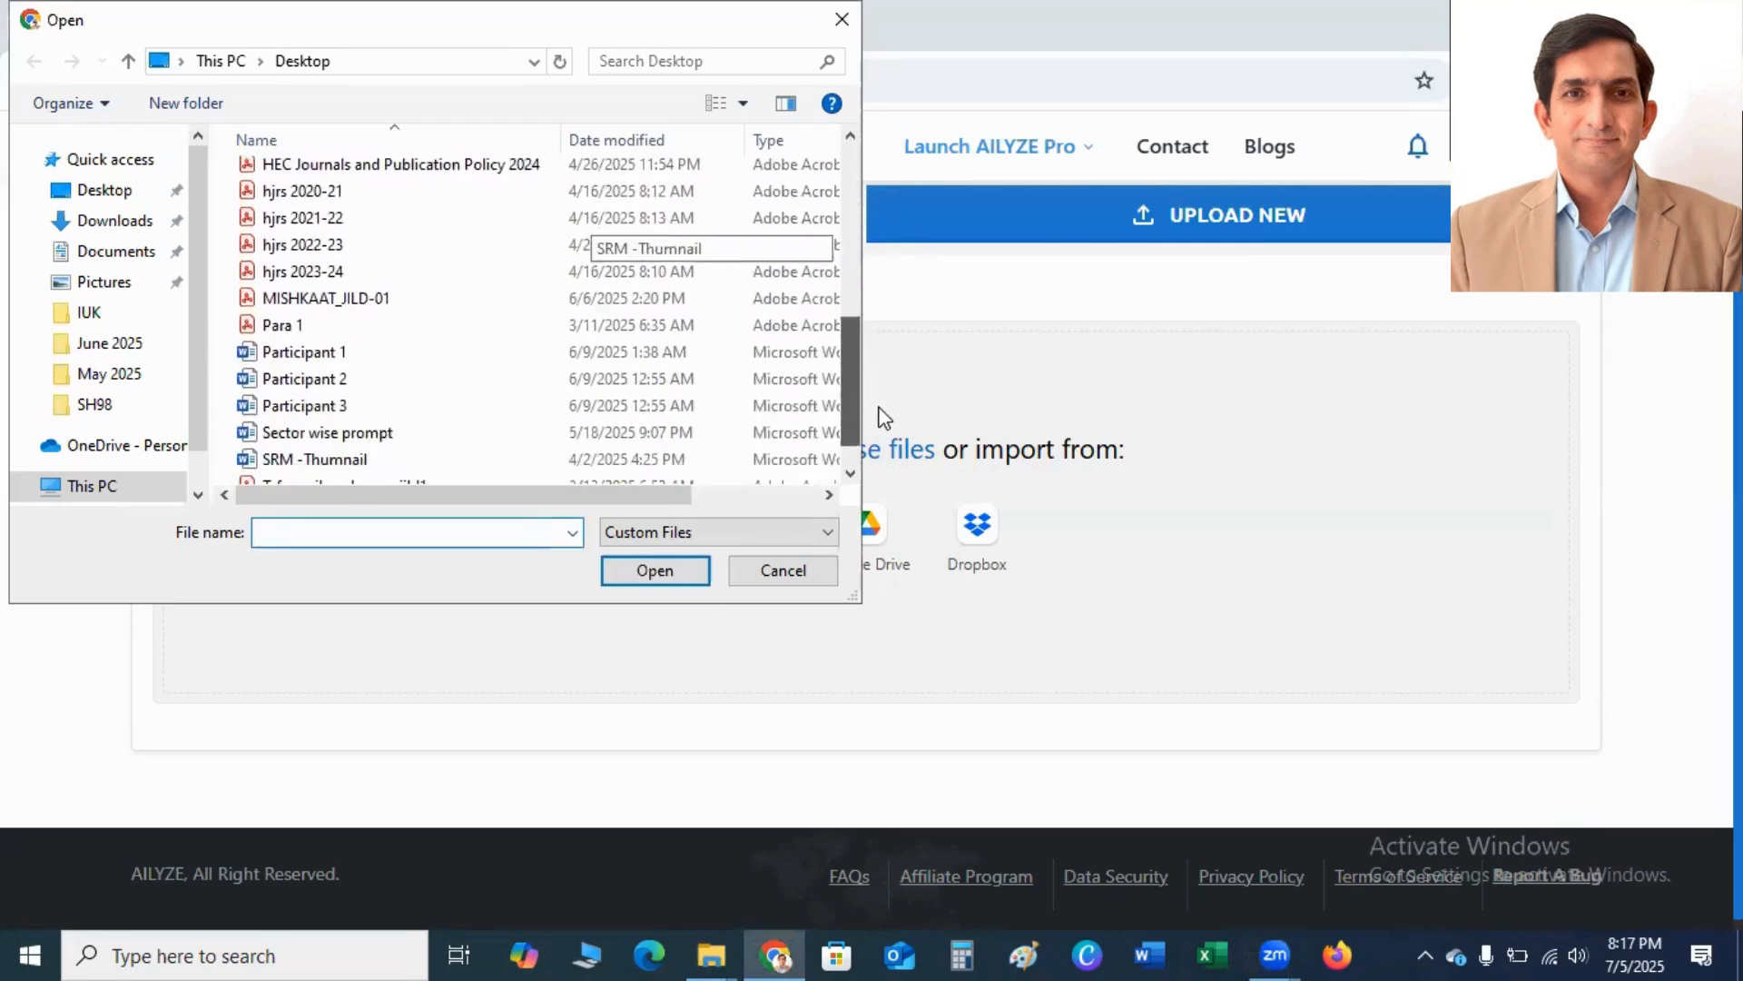
{"action": "left_click", "coordinate": [304, 346]}
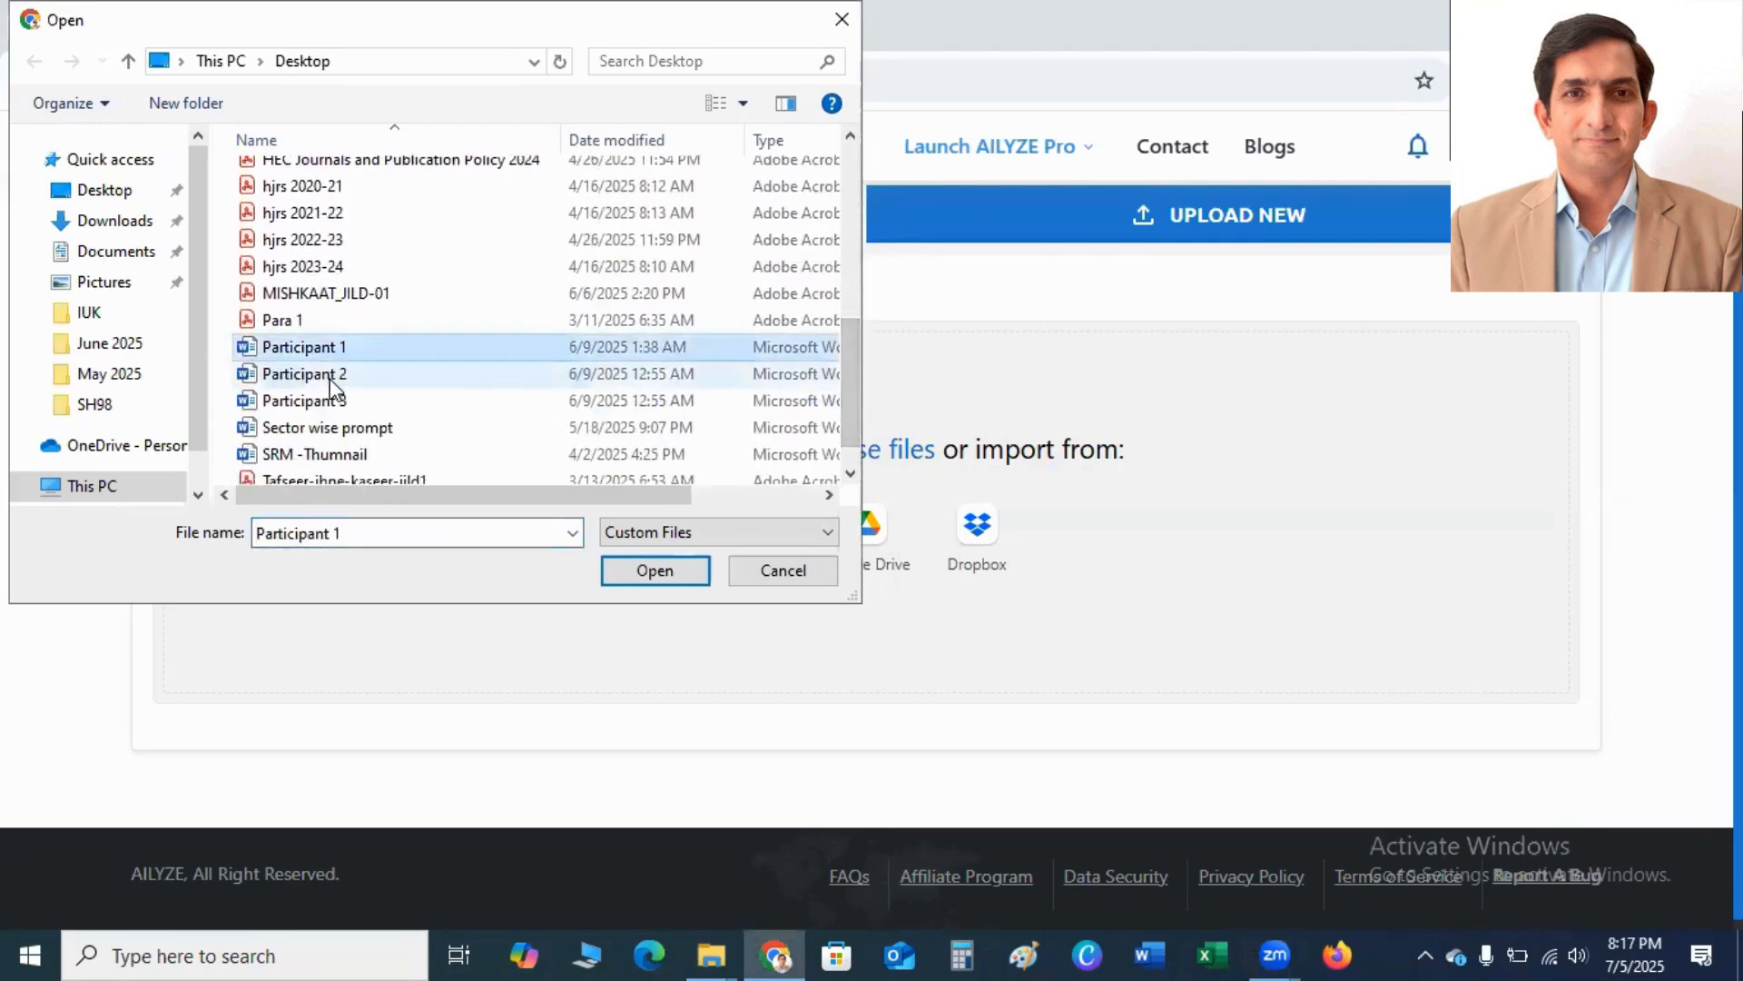
{"action": "left_click", "coordinate": [304, 401]}
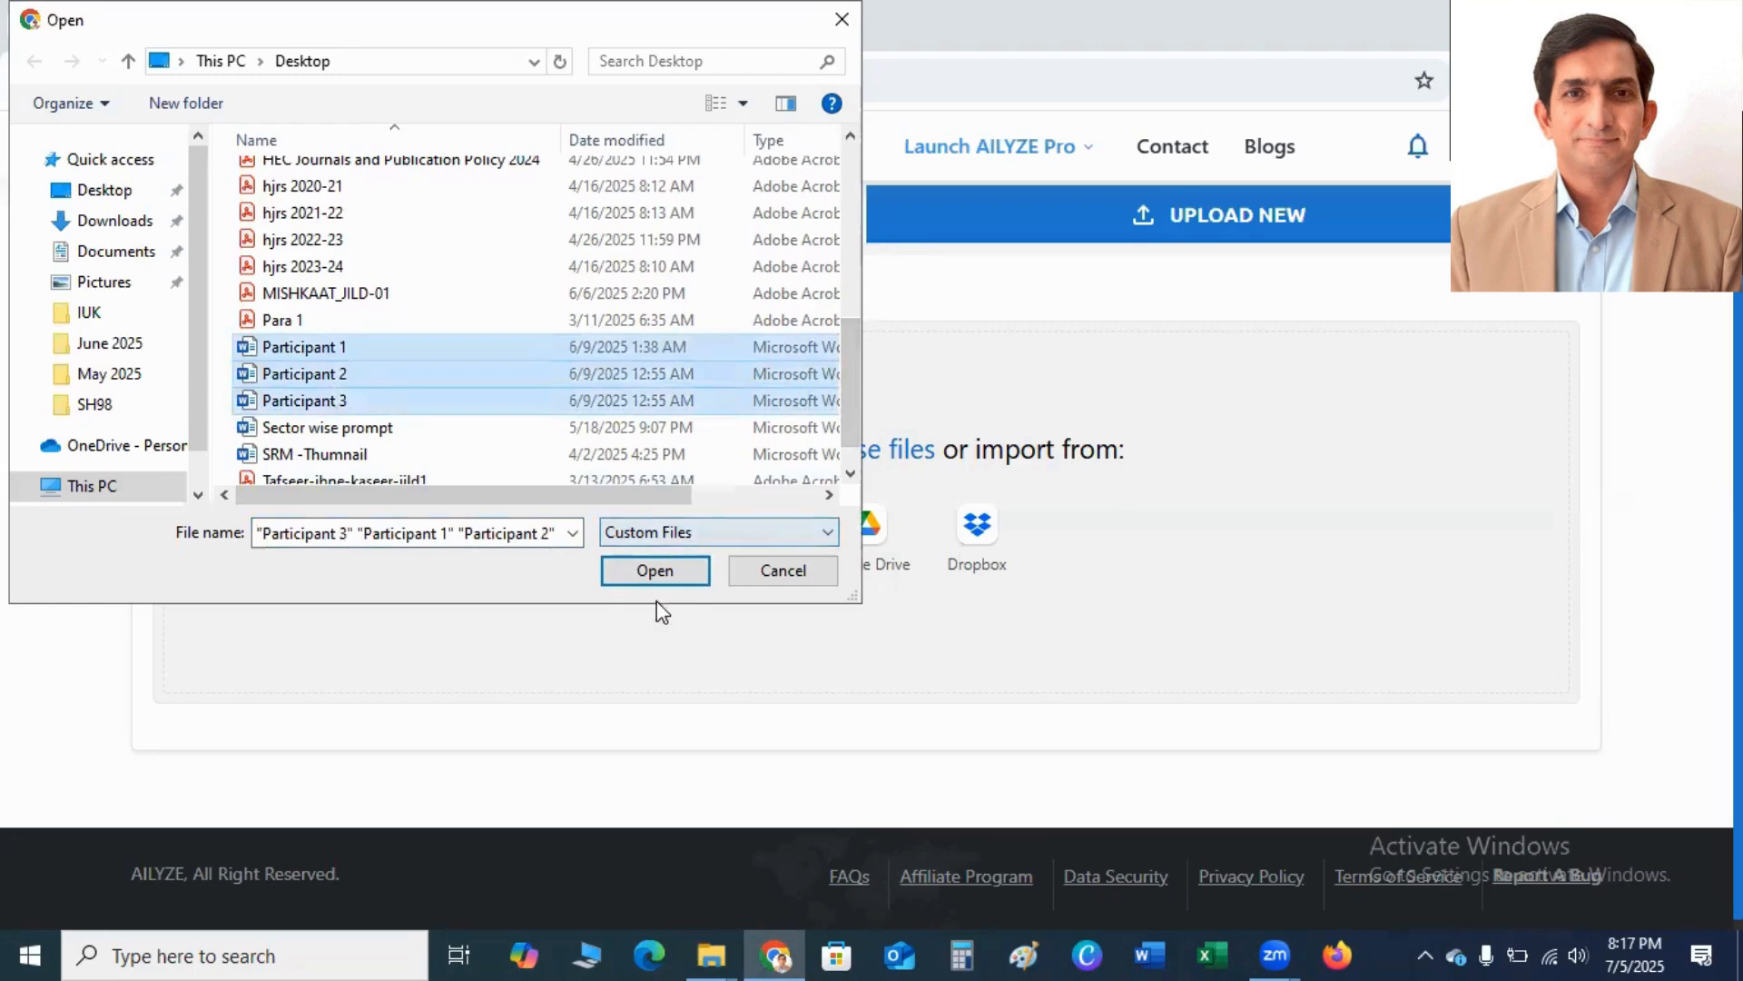
{"action": "left_click", "coordinate": [655, 569]}
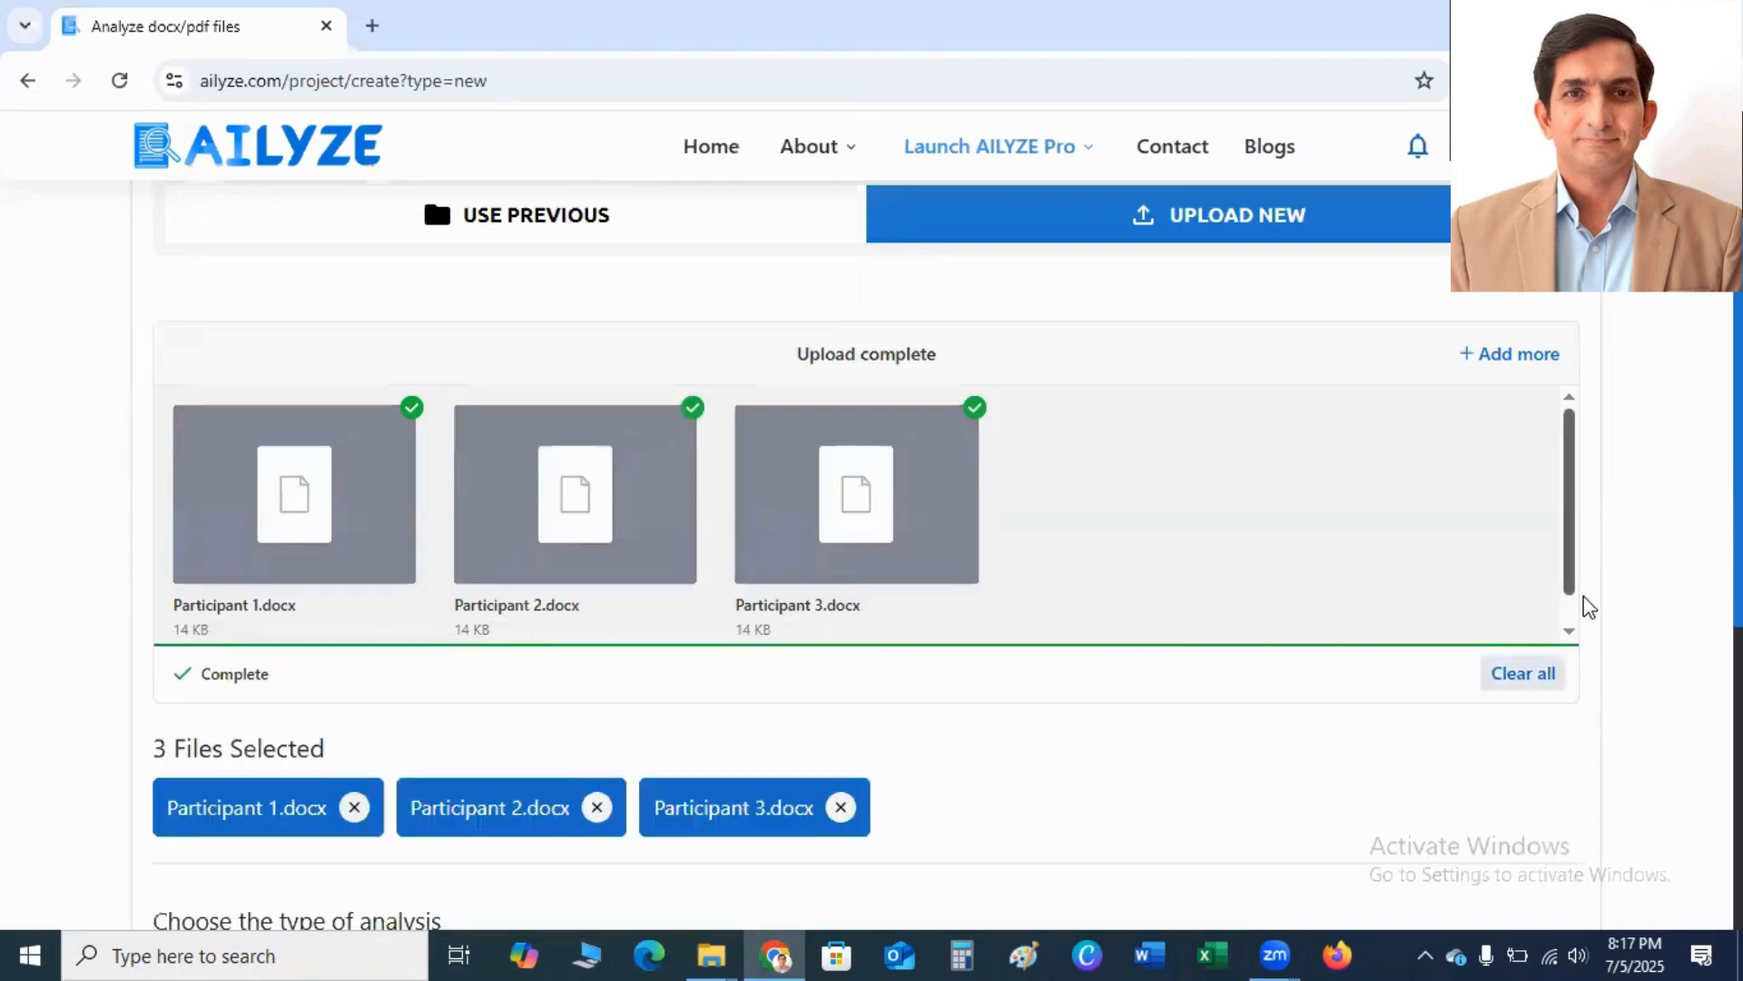
Tick Get Summary and Get Themes, Codebook and Frequency Analysis
{"action": "scroll", "scroll_direction": "down", "scroll_amount": 3}
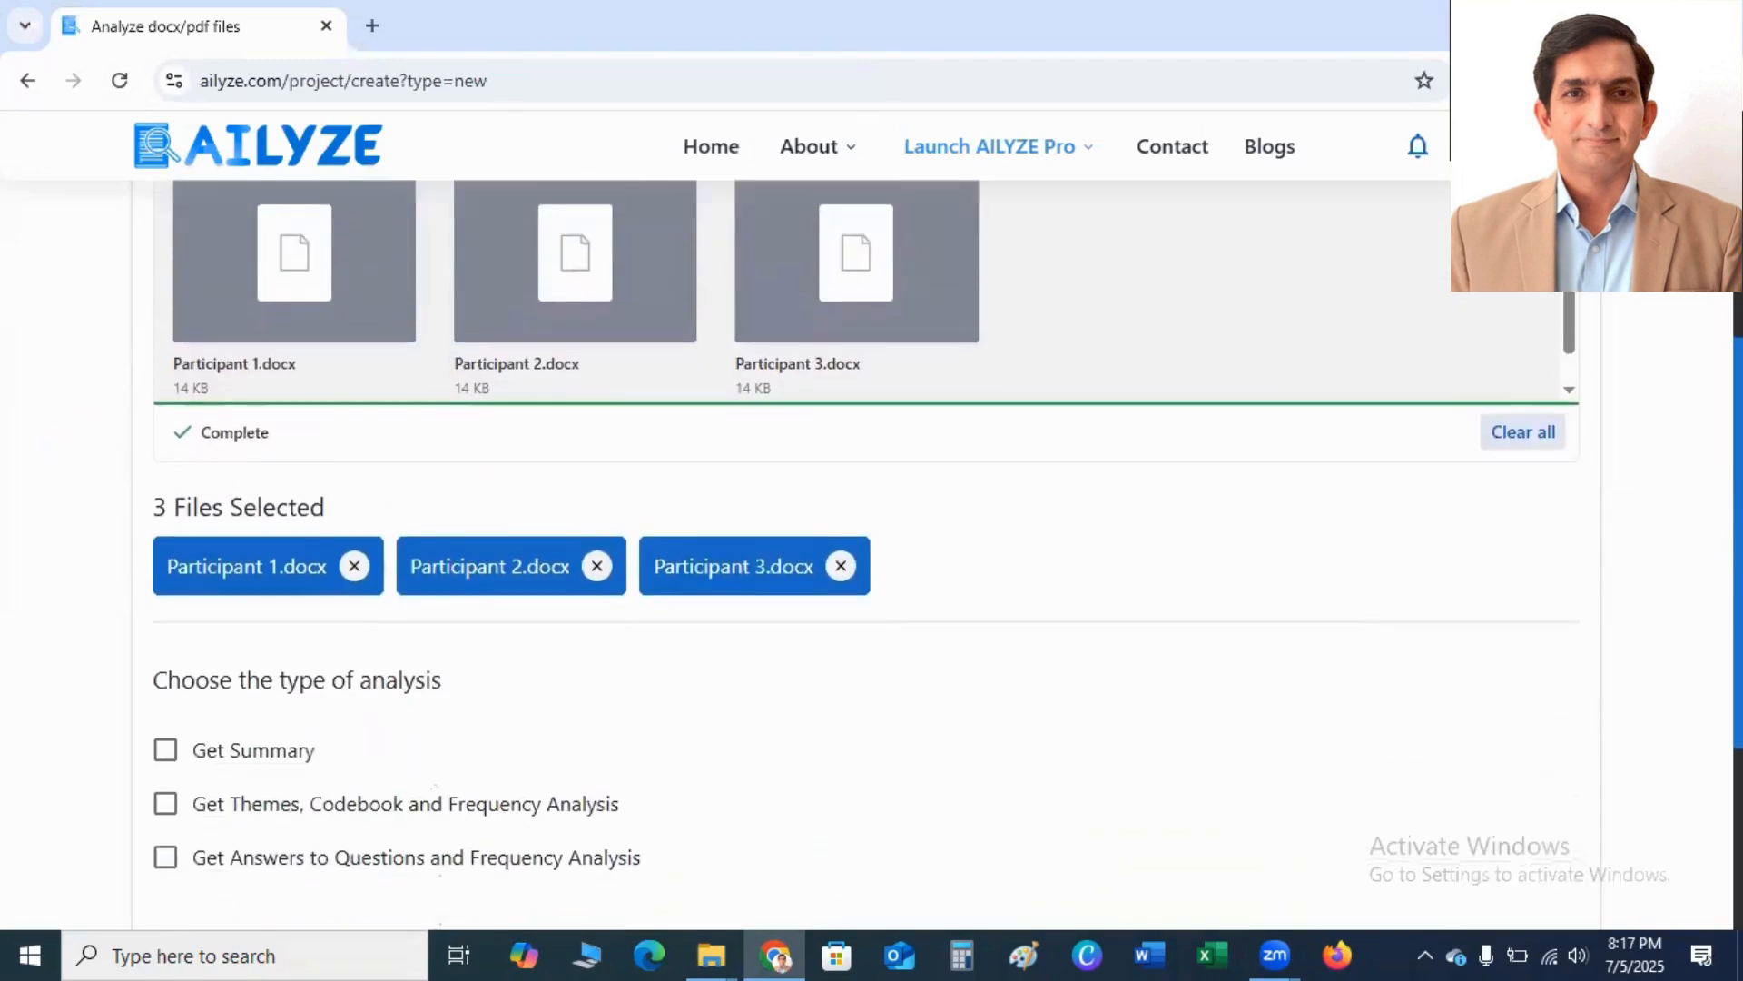
{"action": "scroll", "scroll_direction": "down", "scroll_amount": 3}
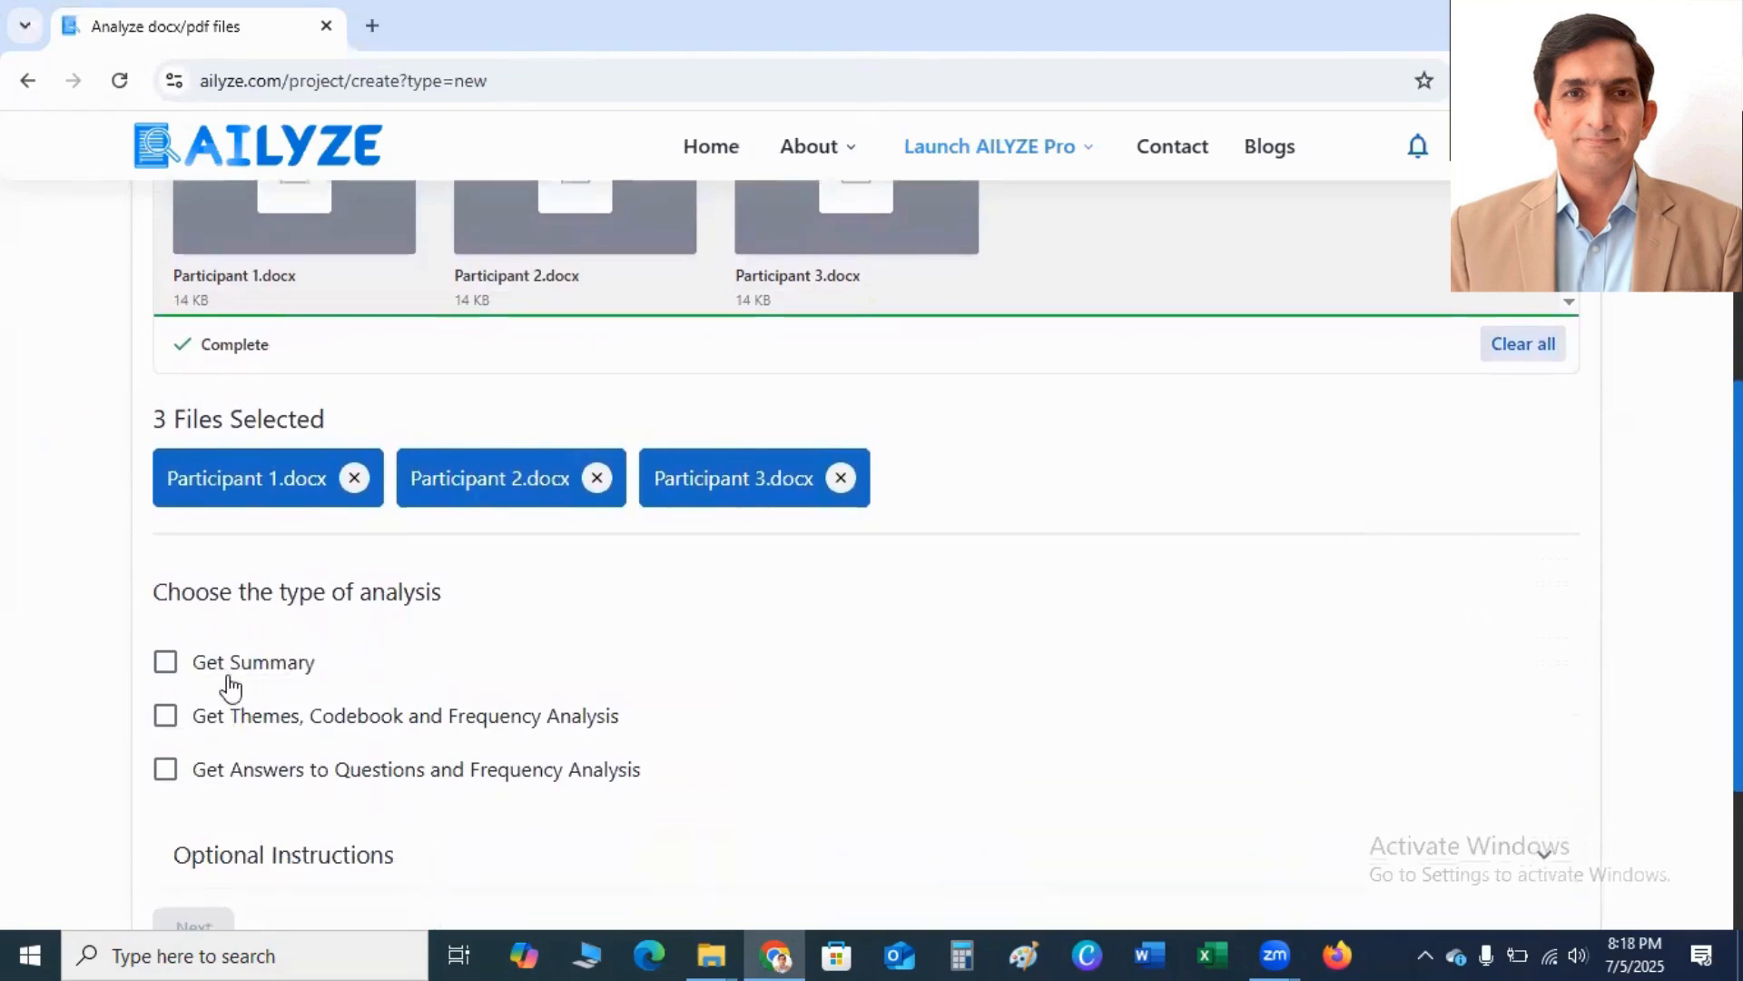
{"action": "left_click", "coordinate": [164, 662]}
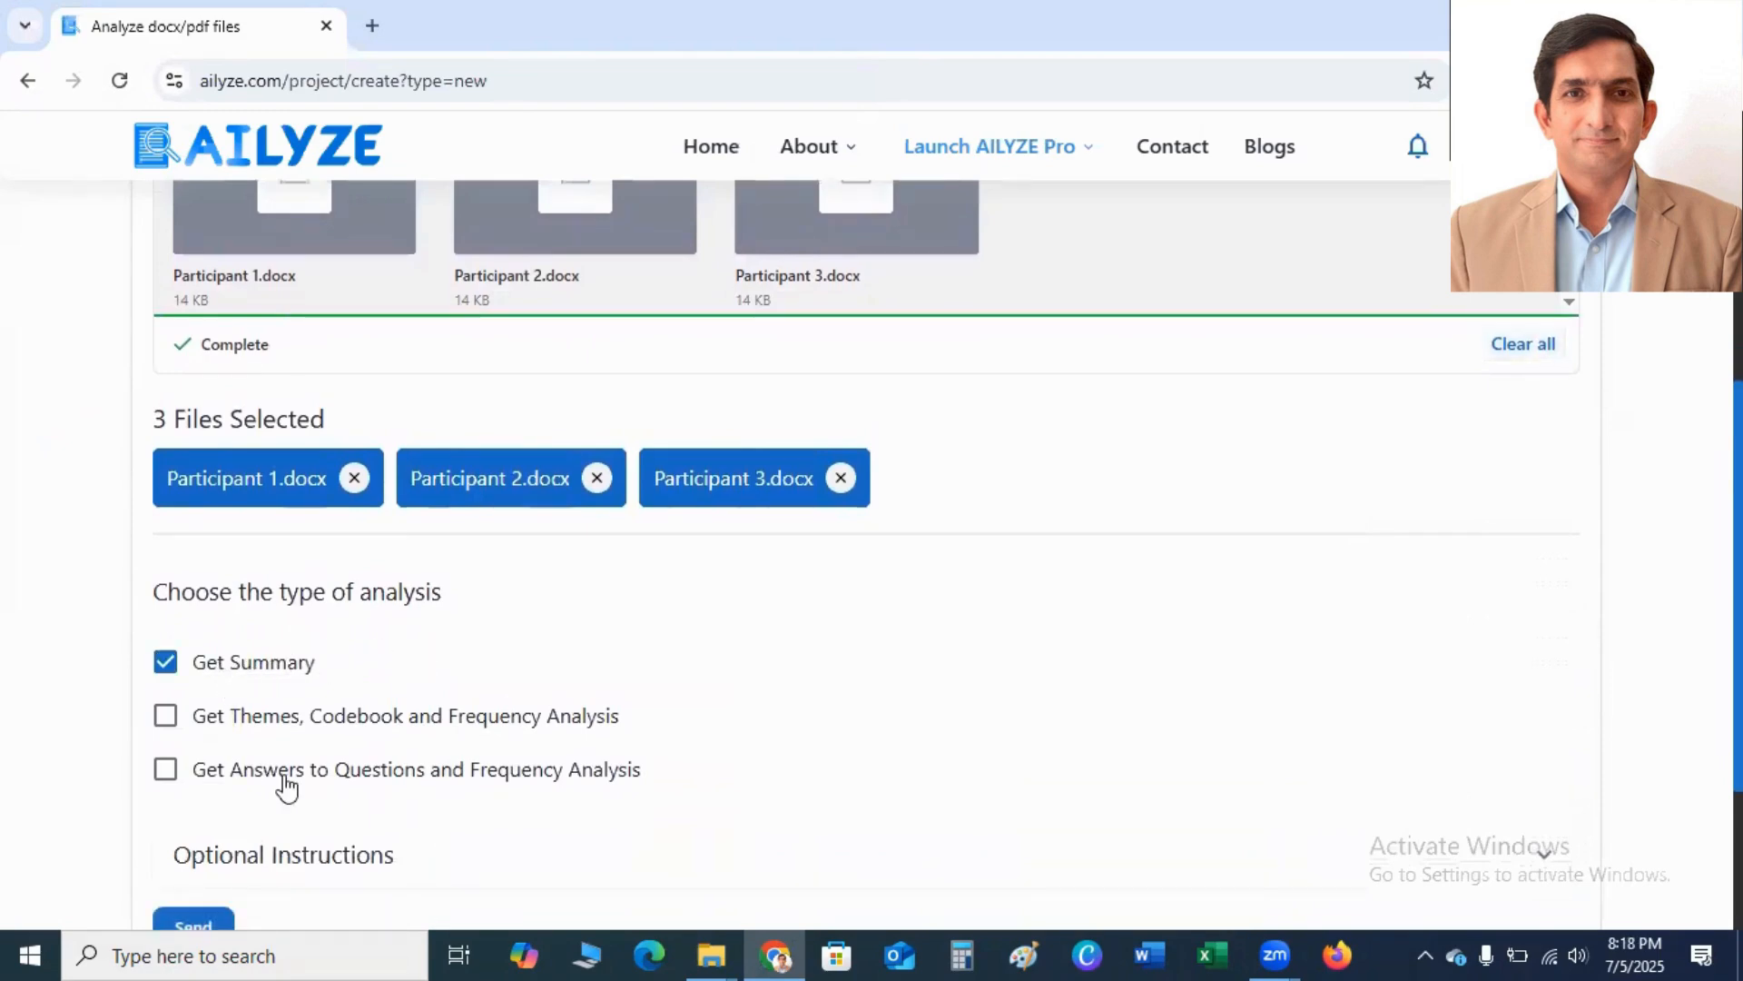
{"action": "left_click", "coordinate": [164, 714]}
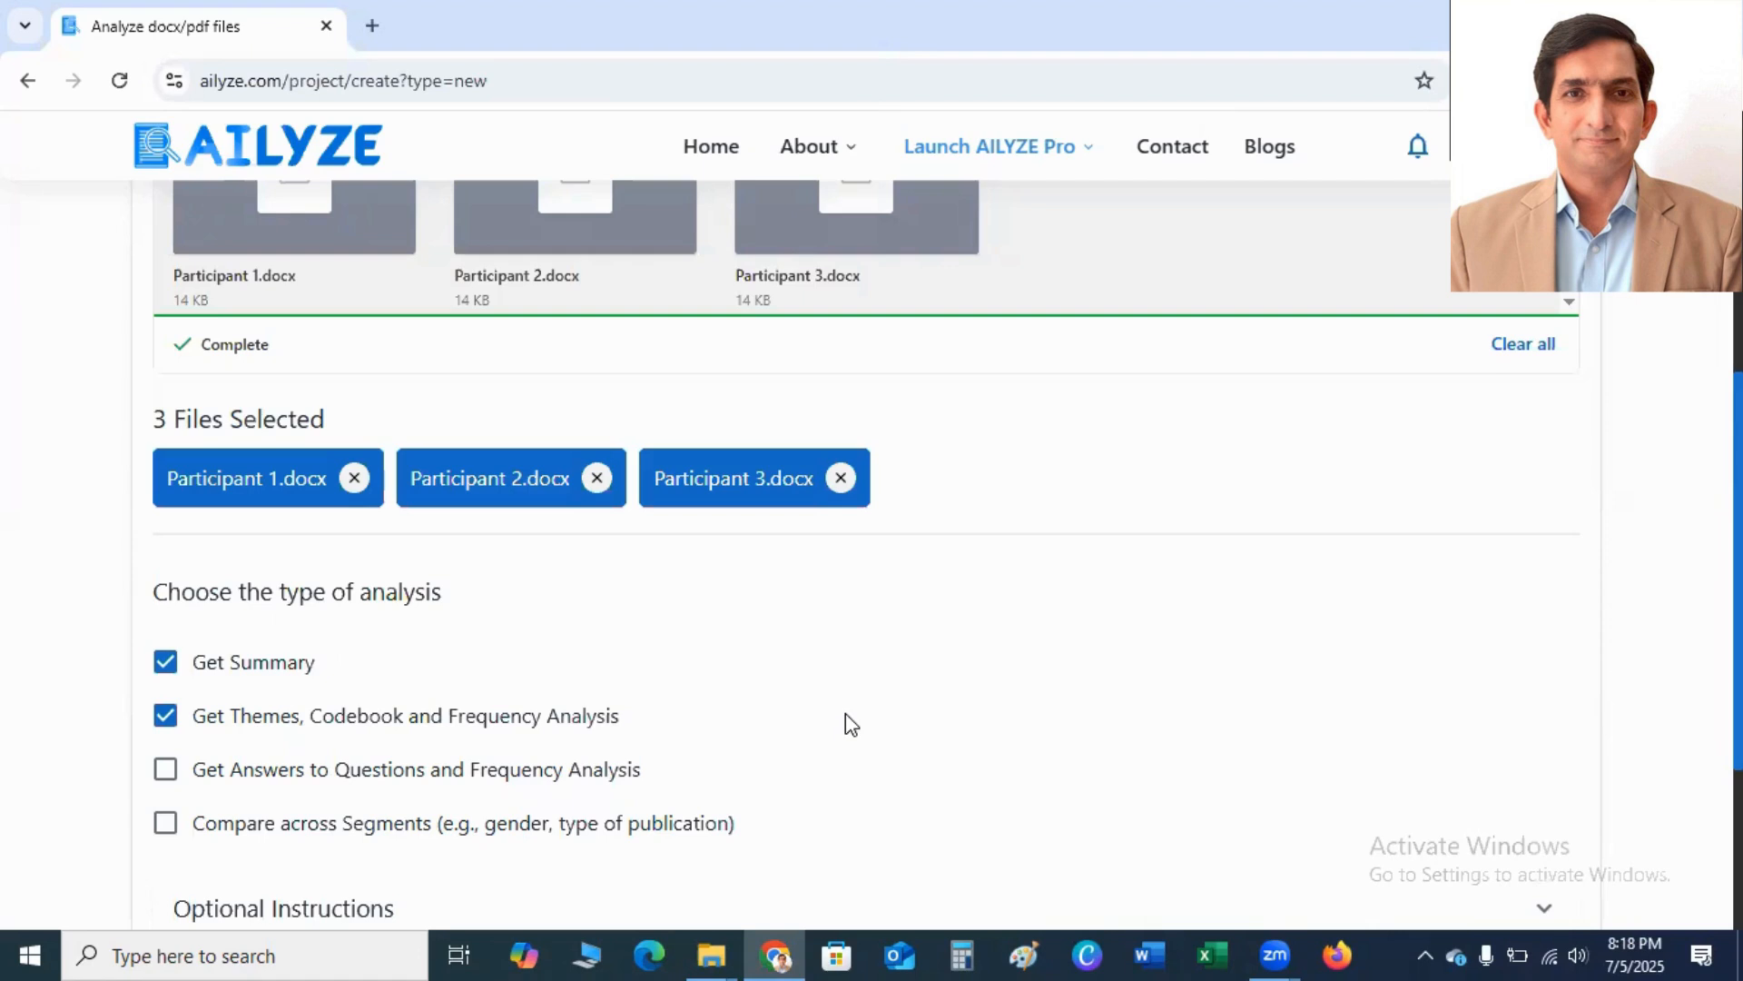
{"action": "mouse_move", "coordinate": [198, 856]}
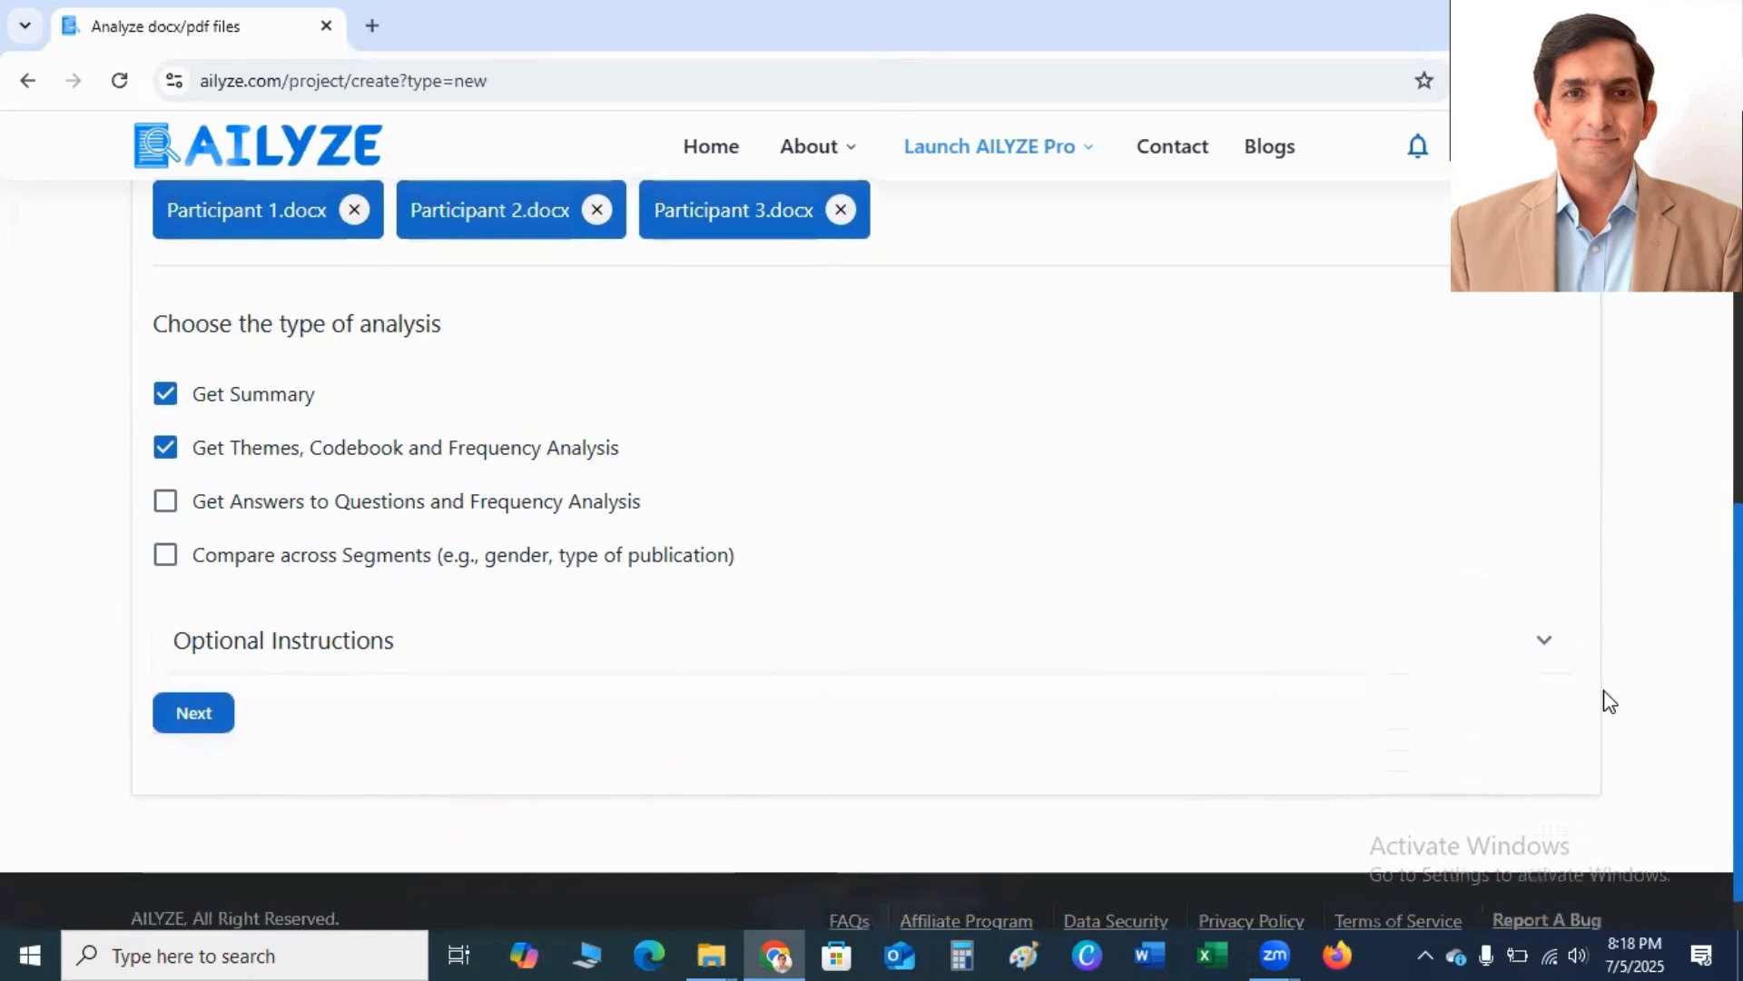
Name the project 'Online Purchasing Factors' and set the response language to English
{"action": "left_click", "coordinate": [1544, 640]}
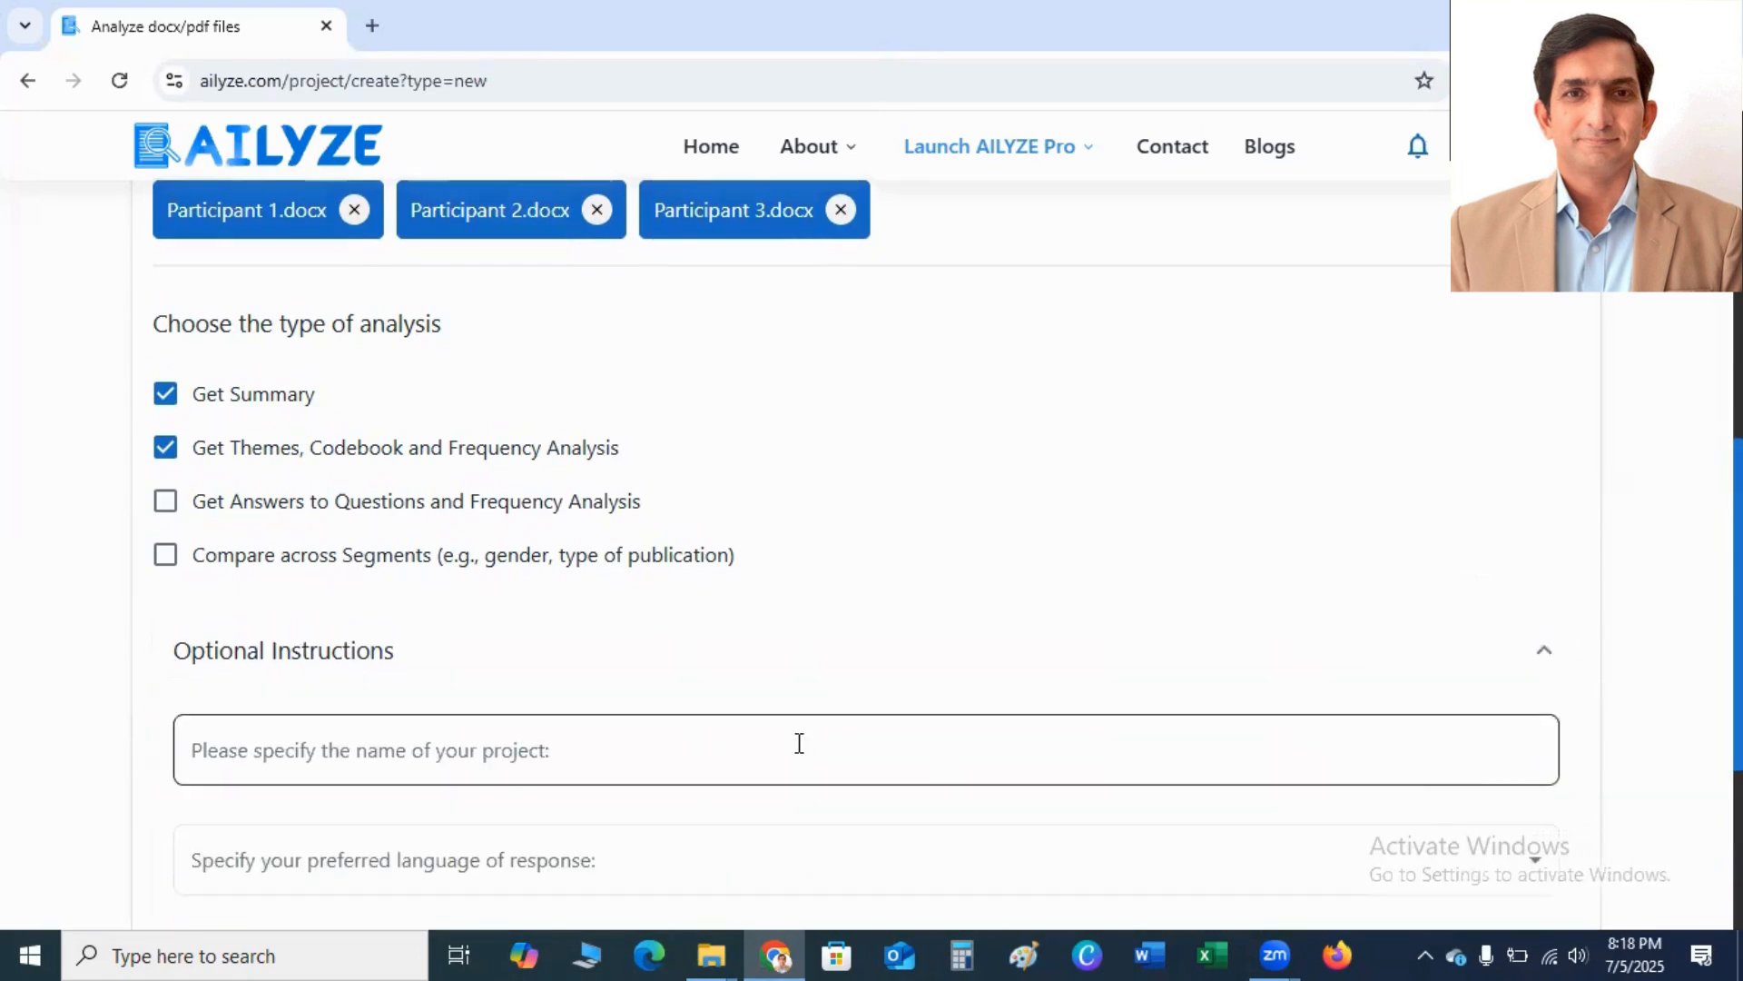
{"action": "left_click", "coordinate": [798, 749]}
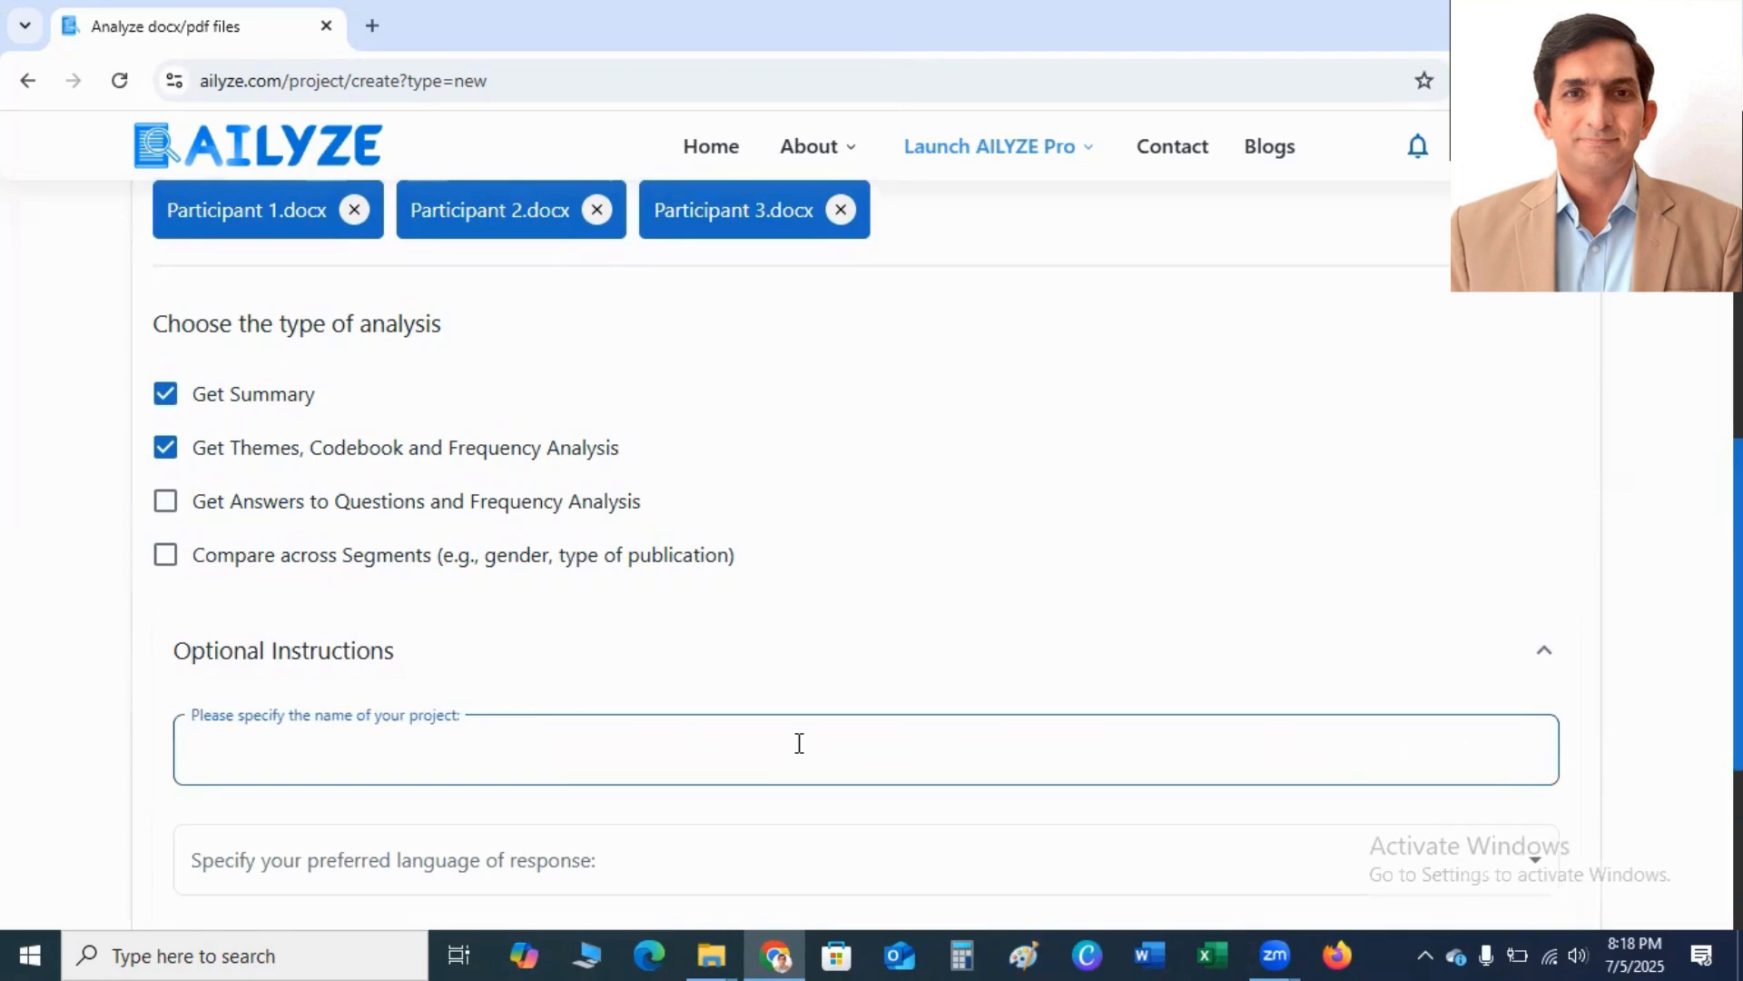
{"action": "type", "text": "Online Purchasing Factors"}
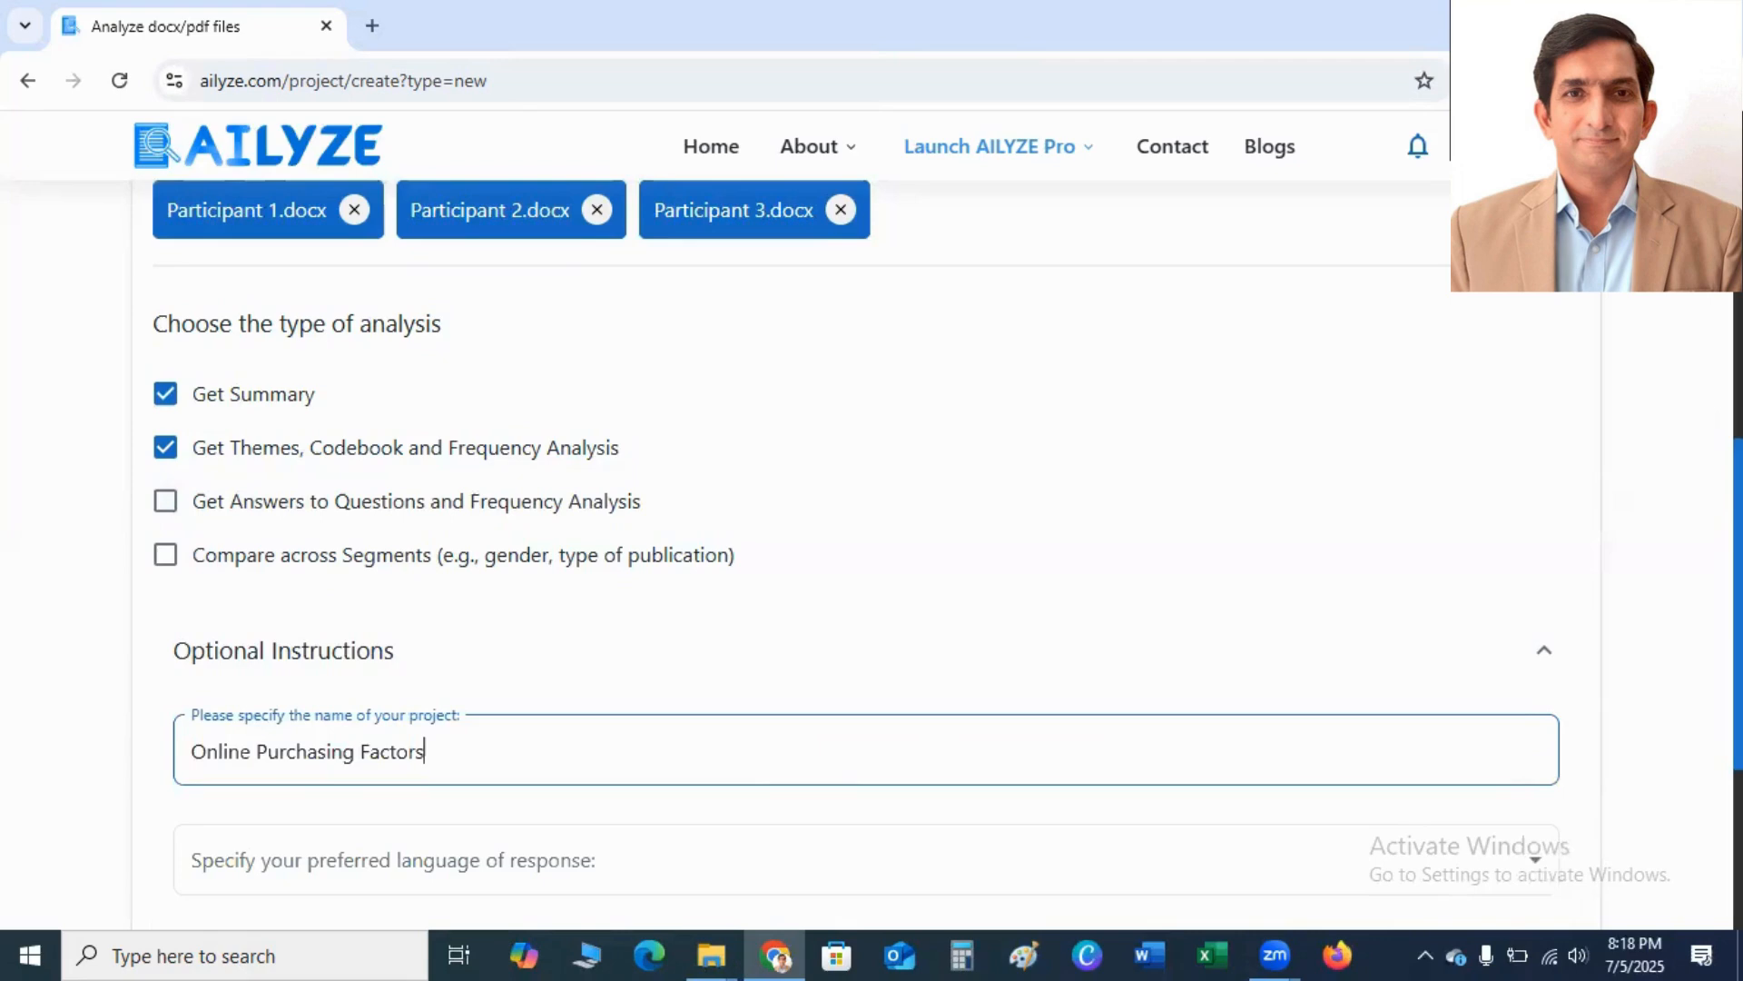
{"action": "scroll", "scroll_direction": "down", "scroll_amount": 3}
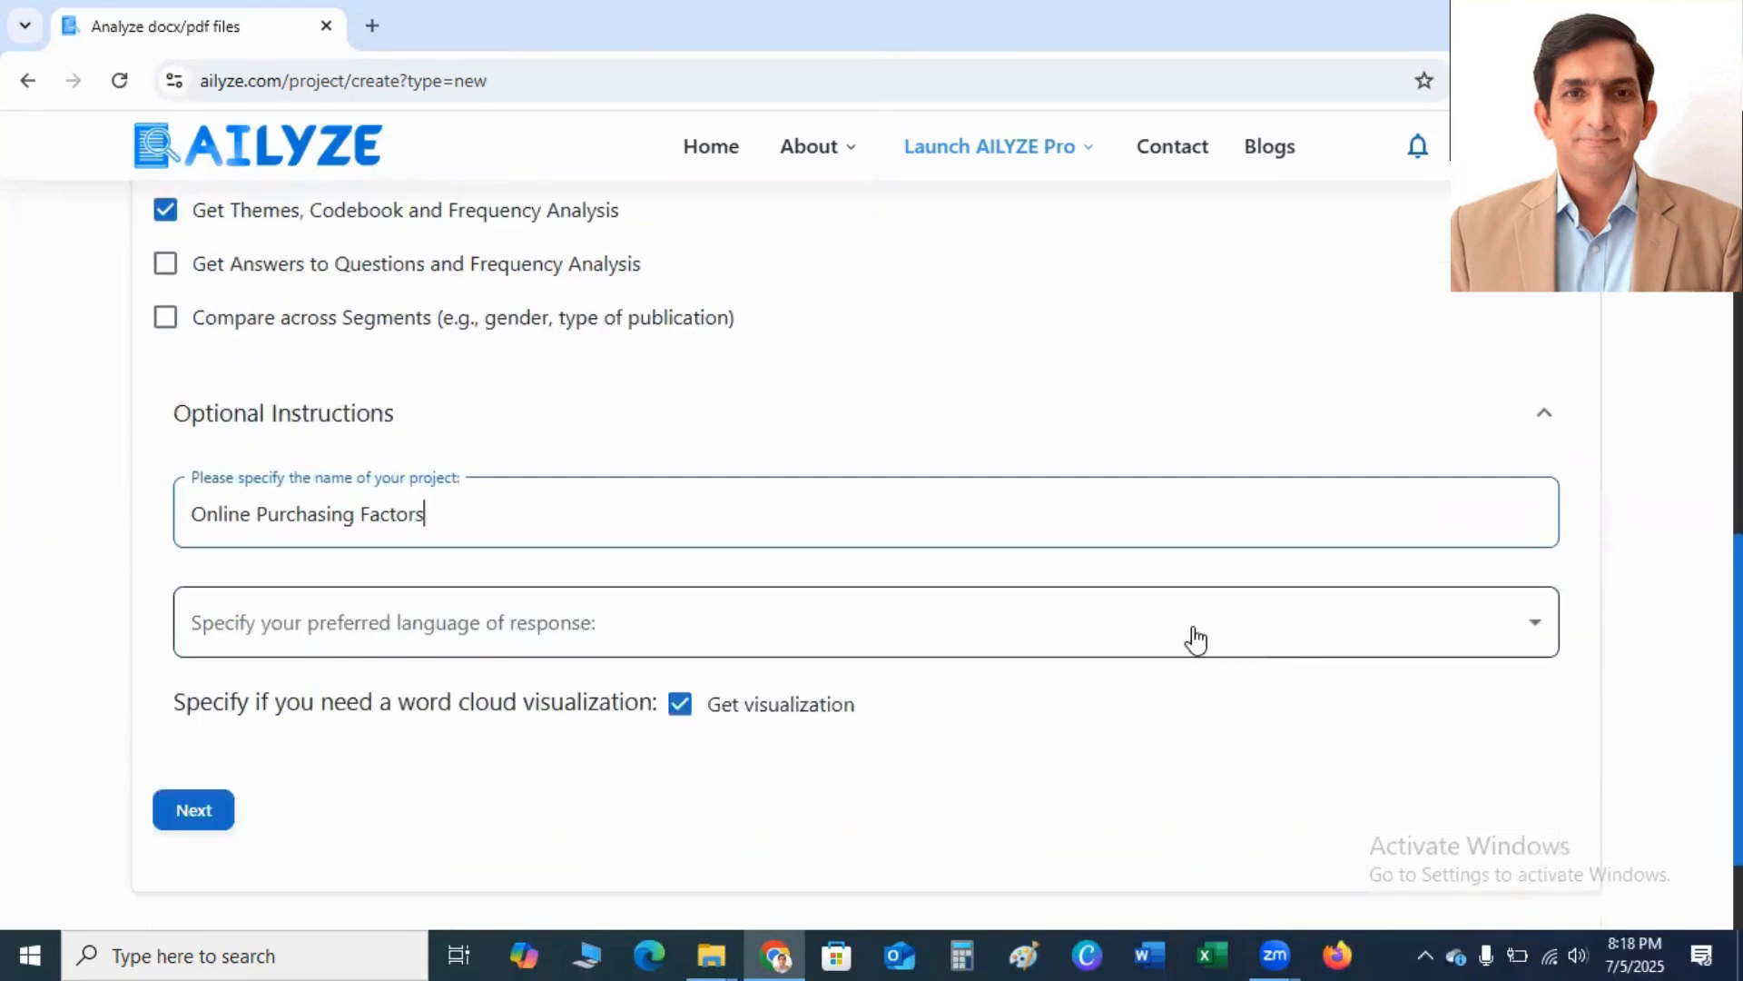
{"action": "left_click", "coordinate": [863, 621]}
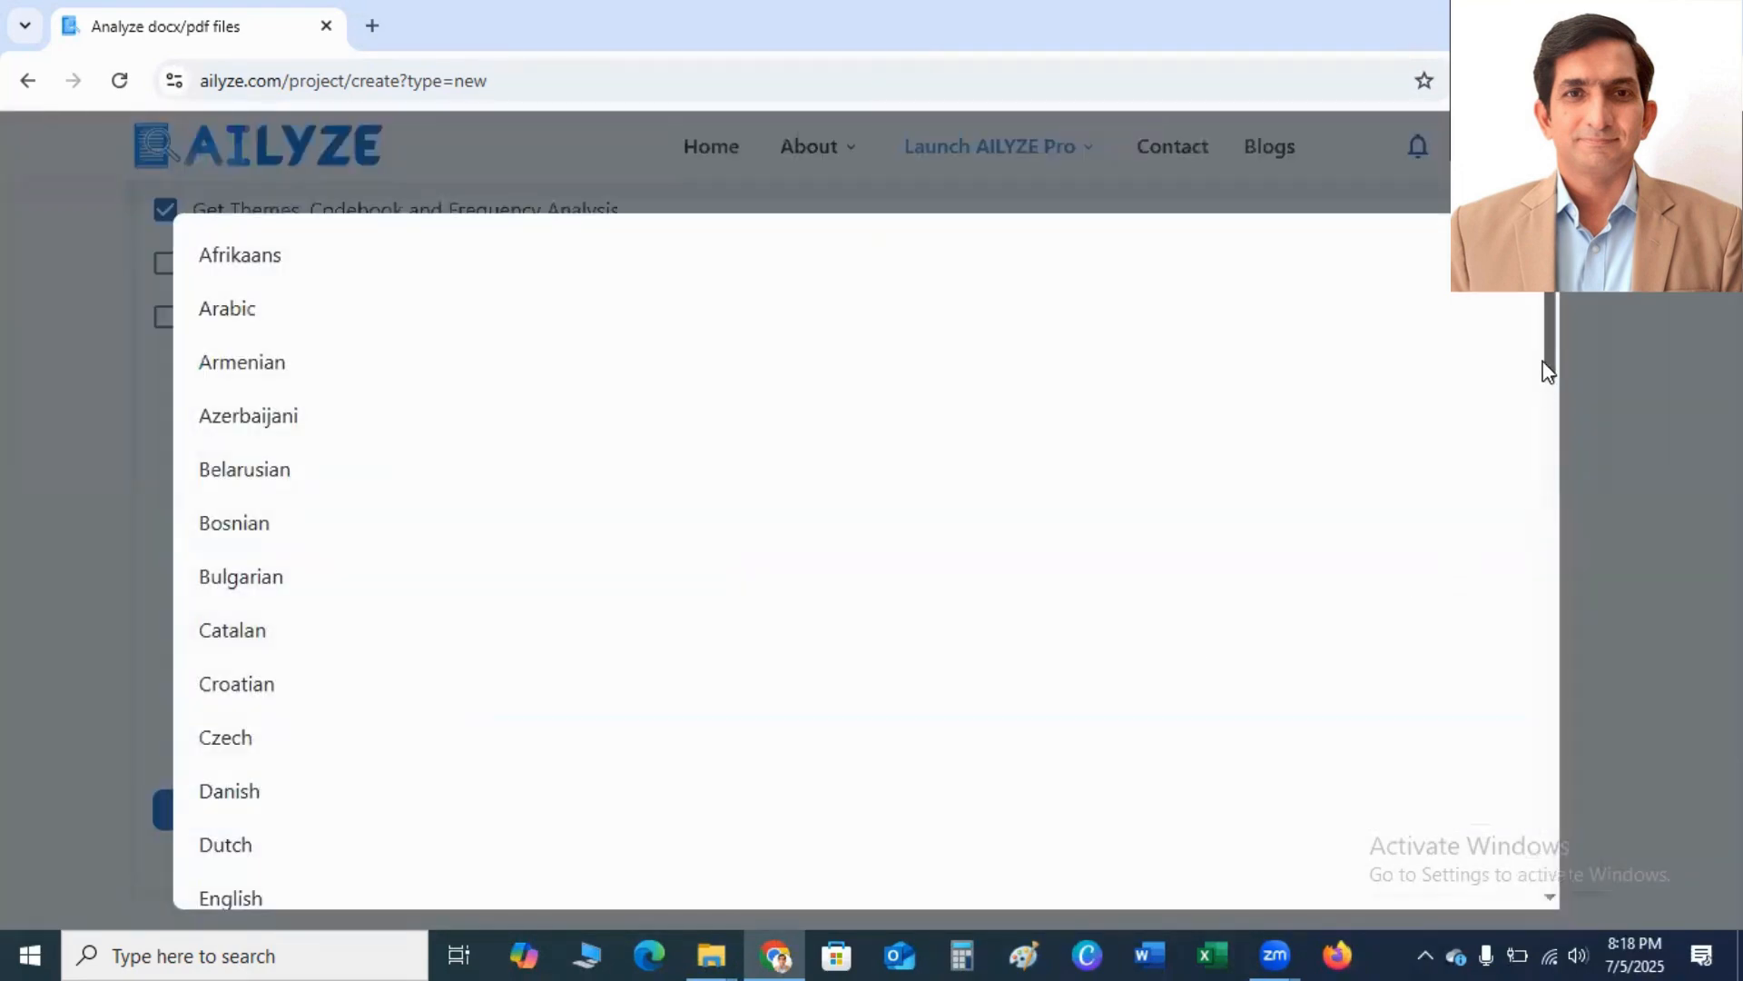
{"action": "scroll", "scroll_direction": "down", "scroll_amount": 3}
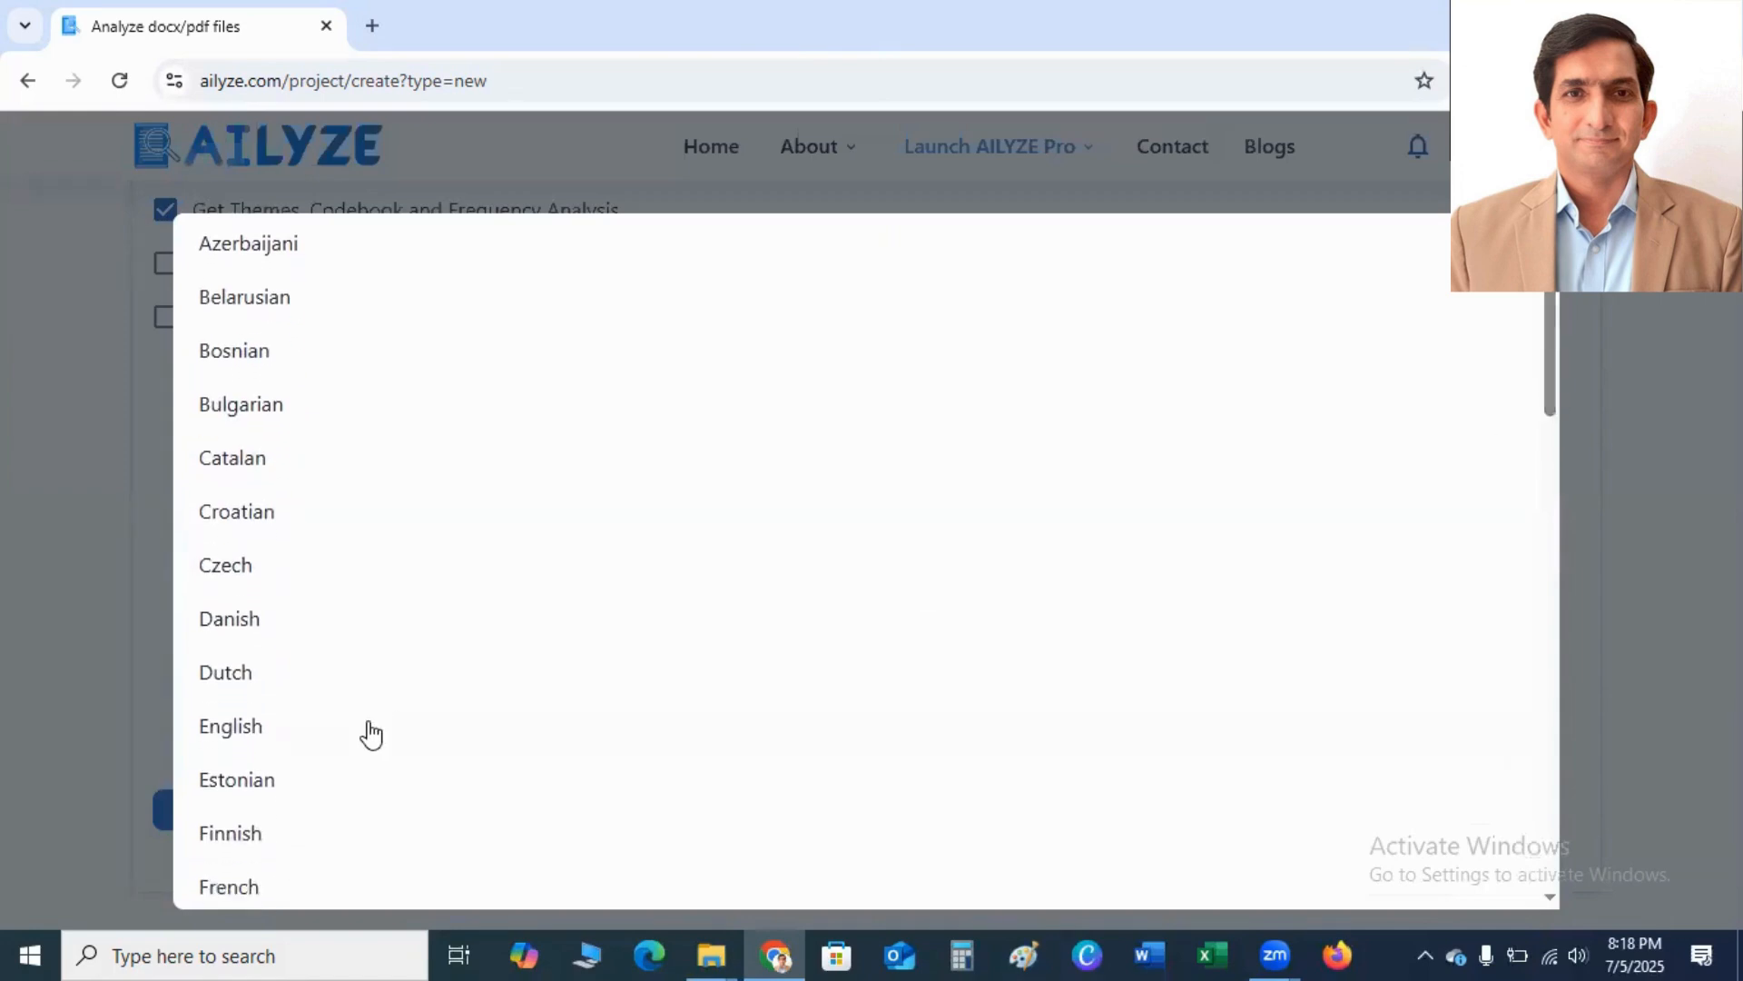
{"action": "left_click", "coordinate": [229, 726]}
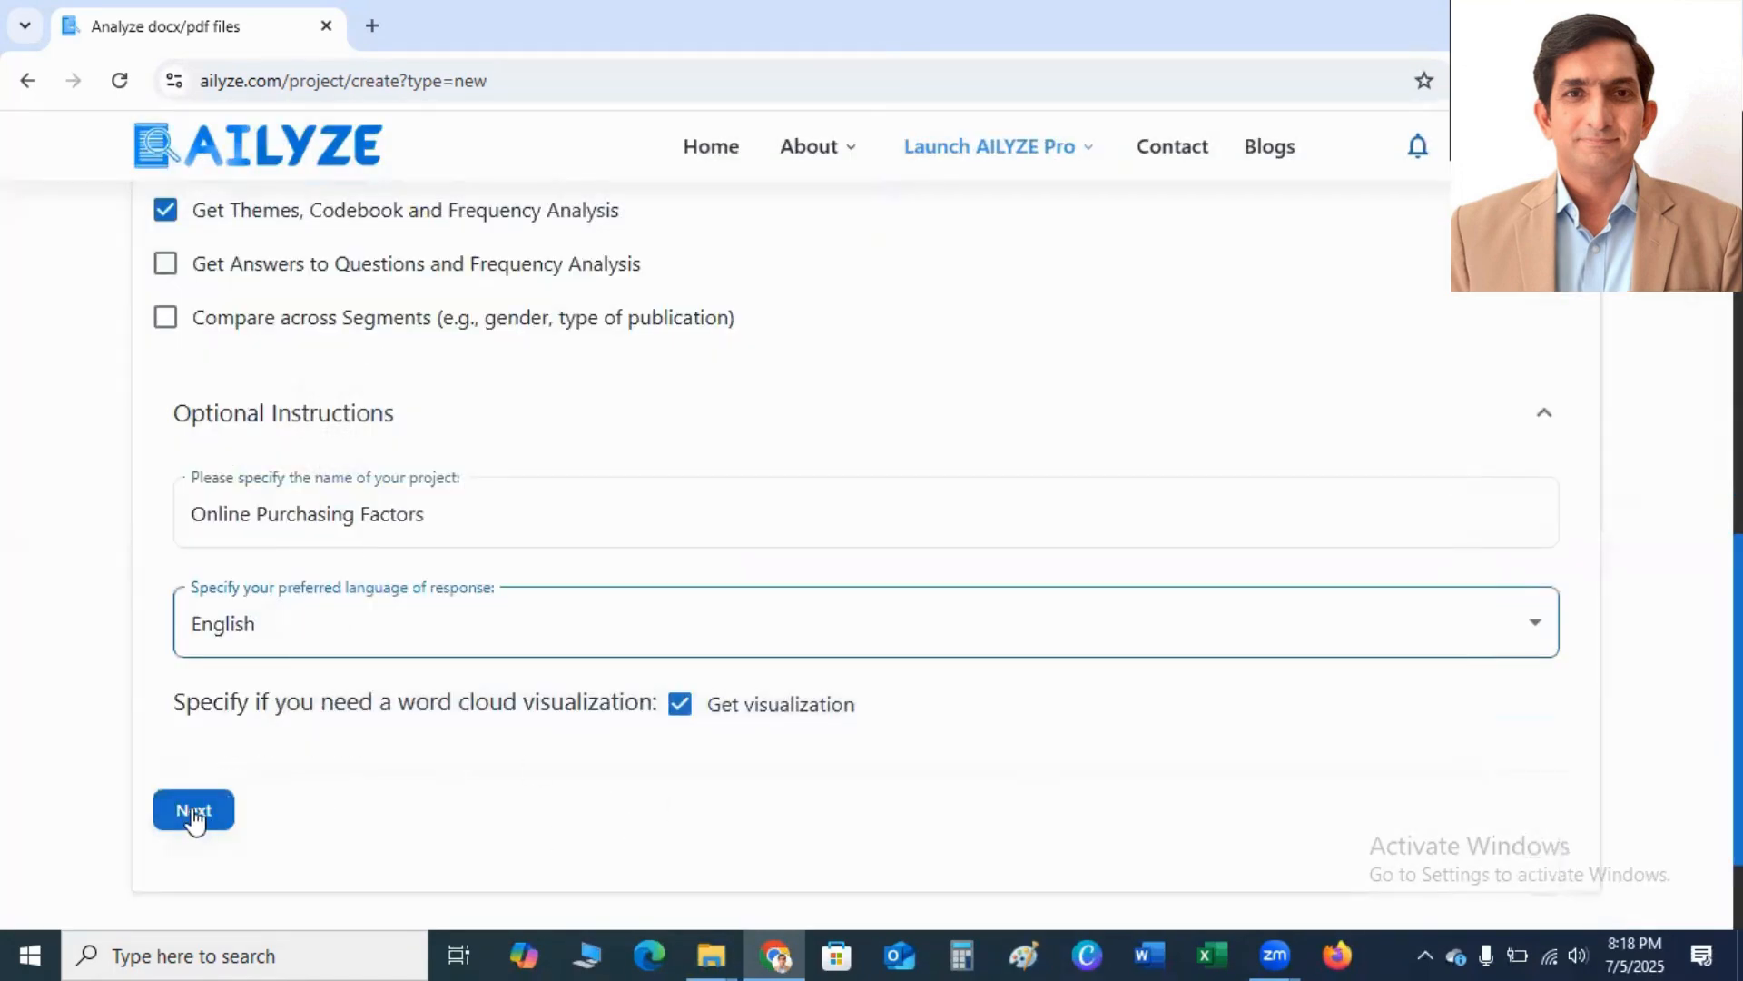
Go to the themes step and tick Get AI-generated themes
{"action": "left_click", "coordinate": [193, 809]}
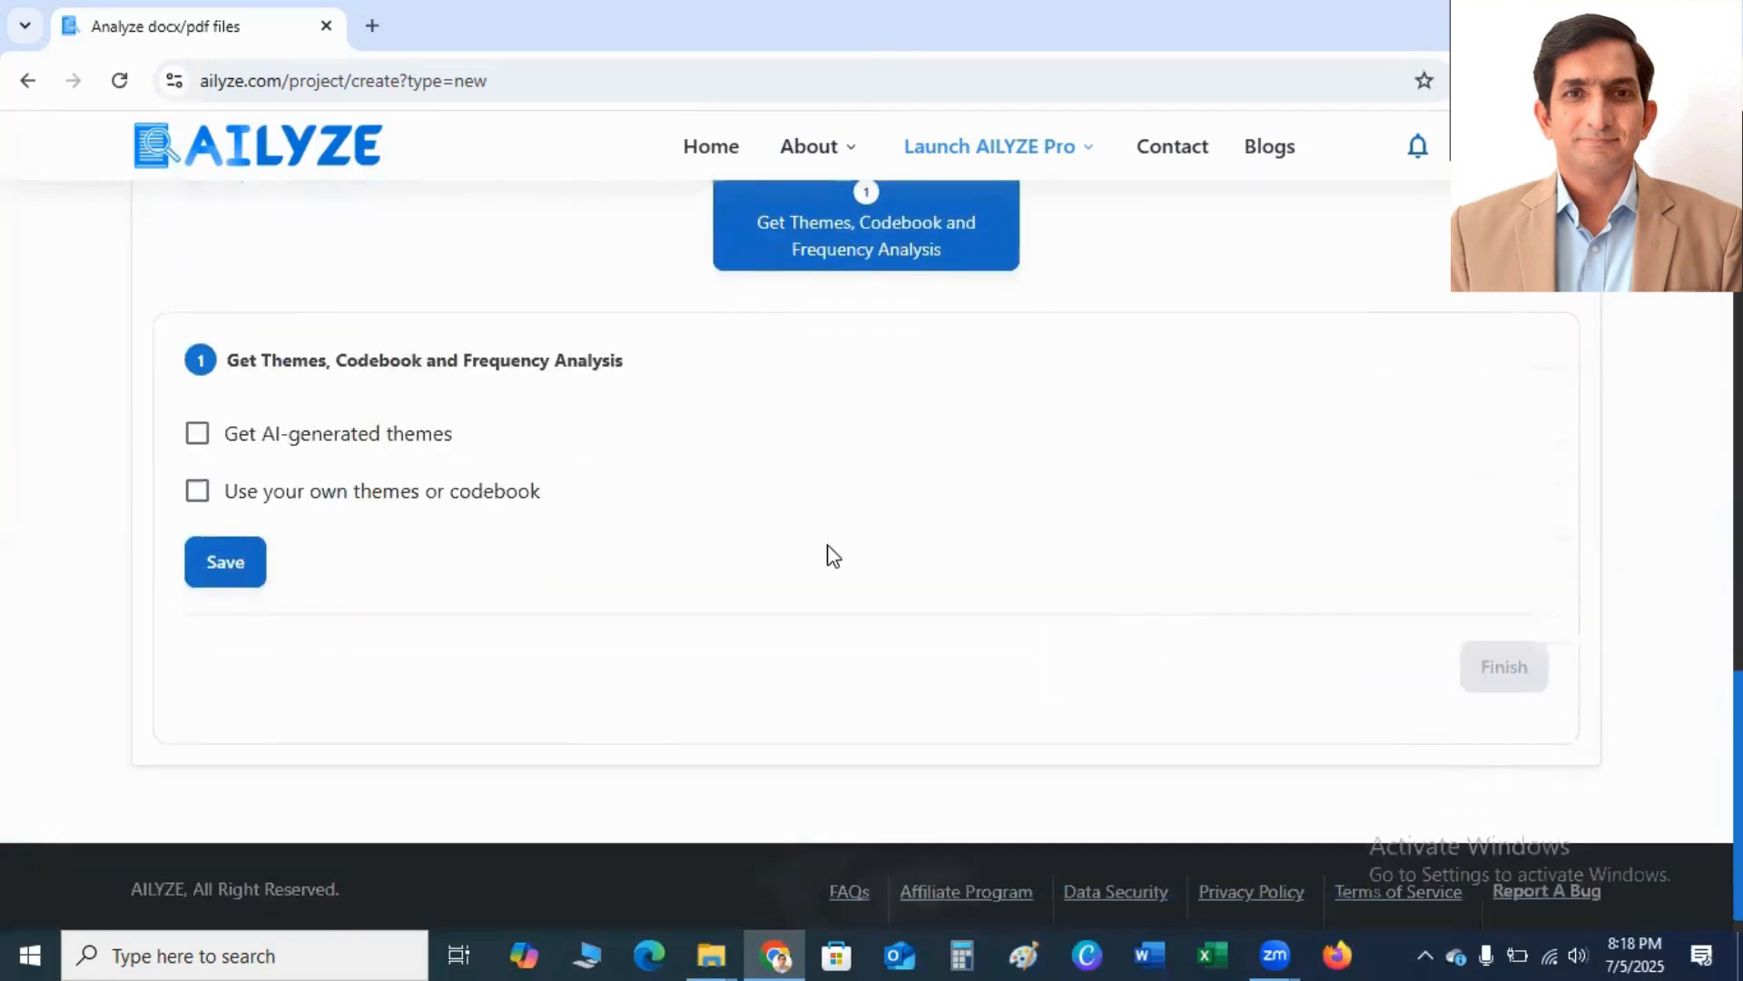
{"action": "mouse_move", "coordinate": [389, 434]}
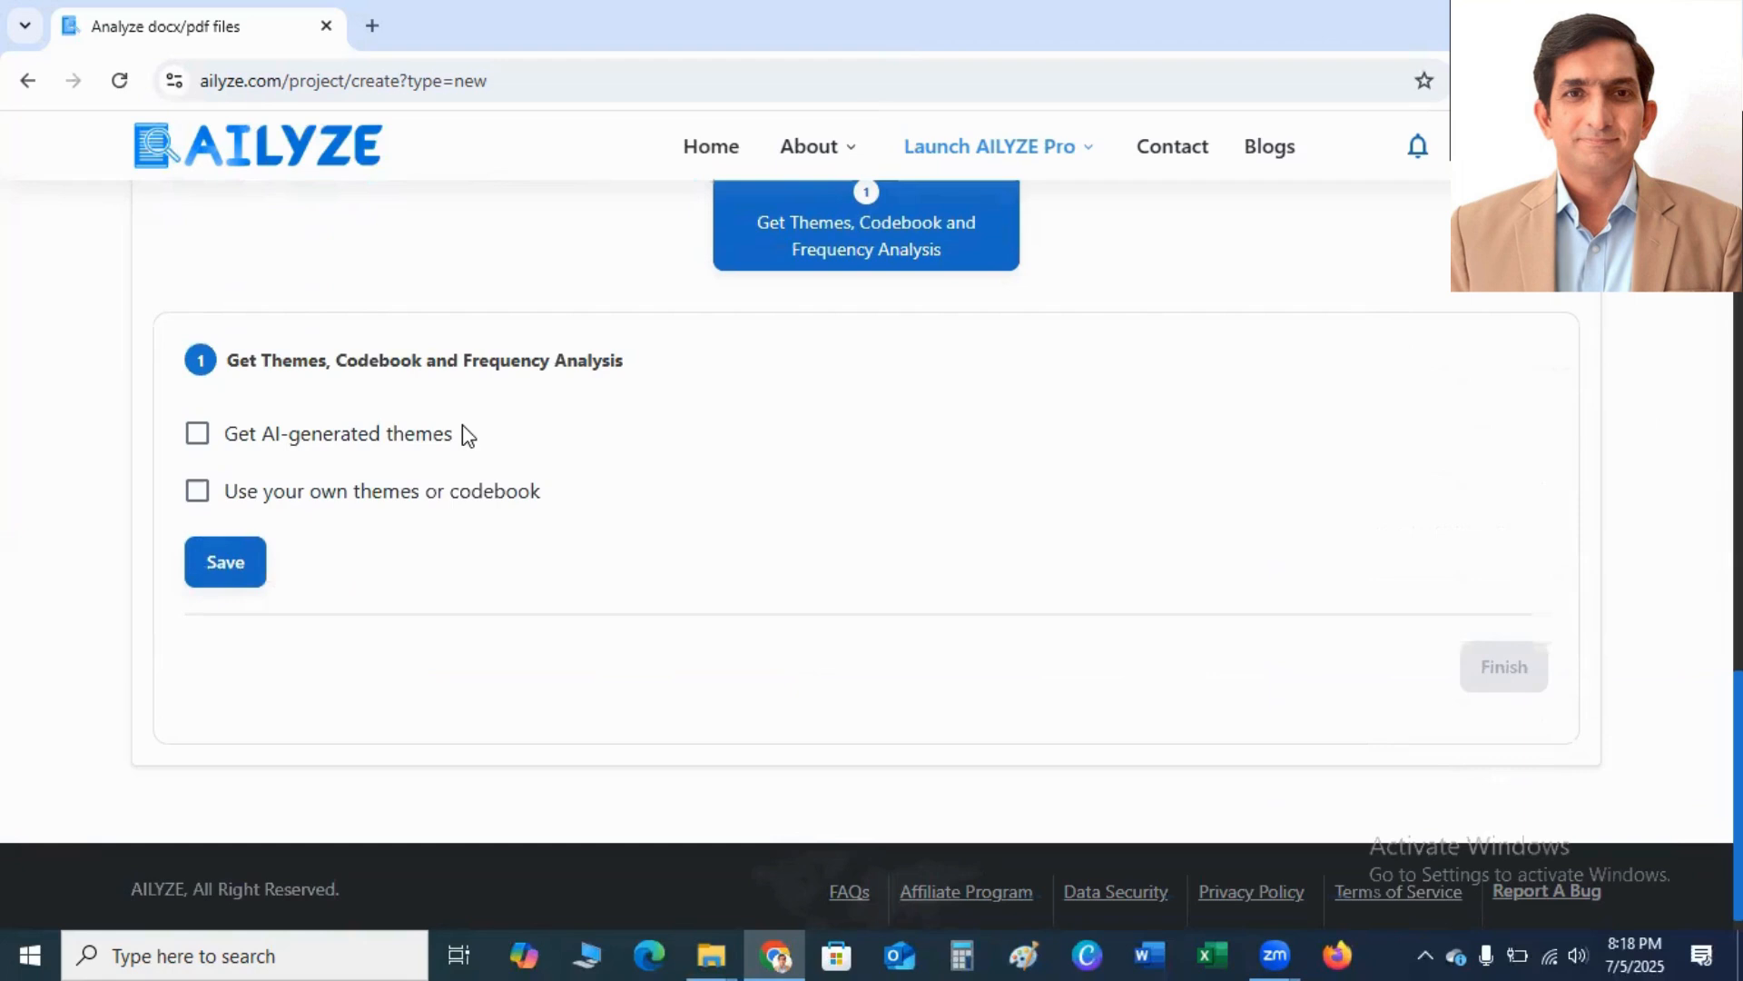
{"action": "mouse_move", "coordinate": [400, 496]}
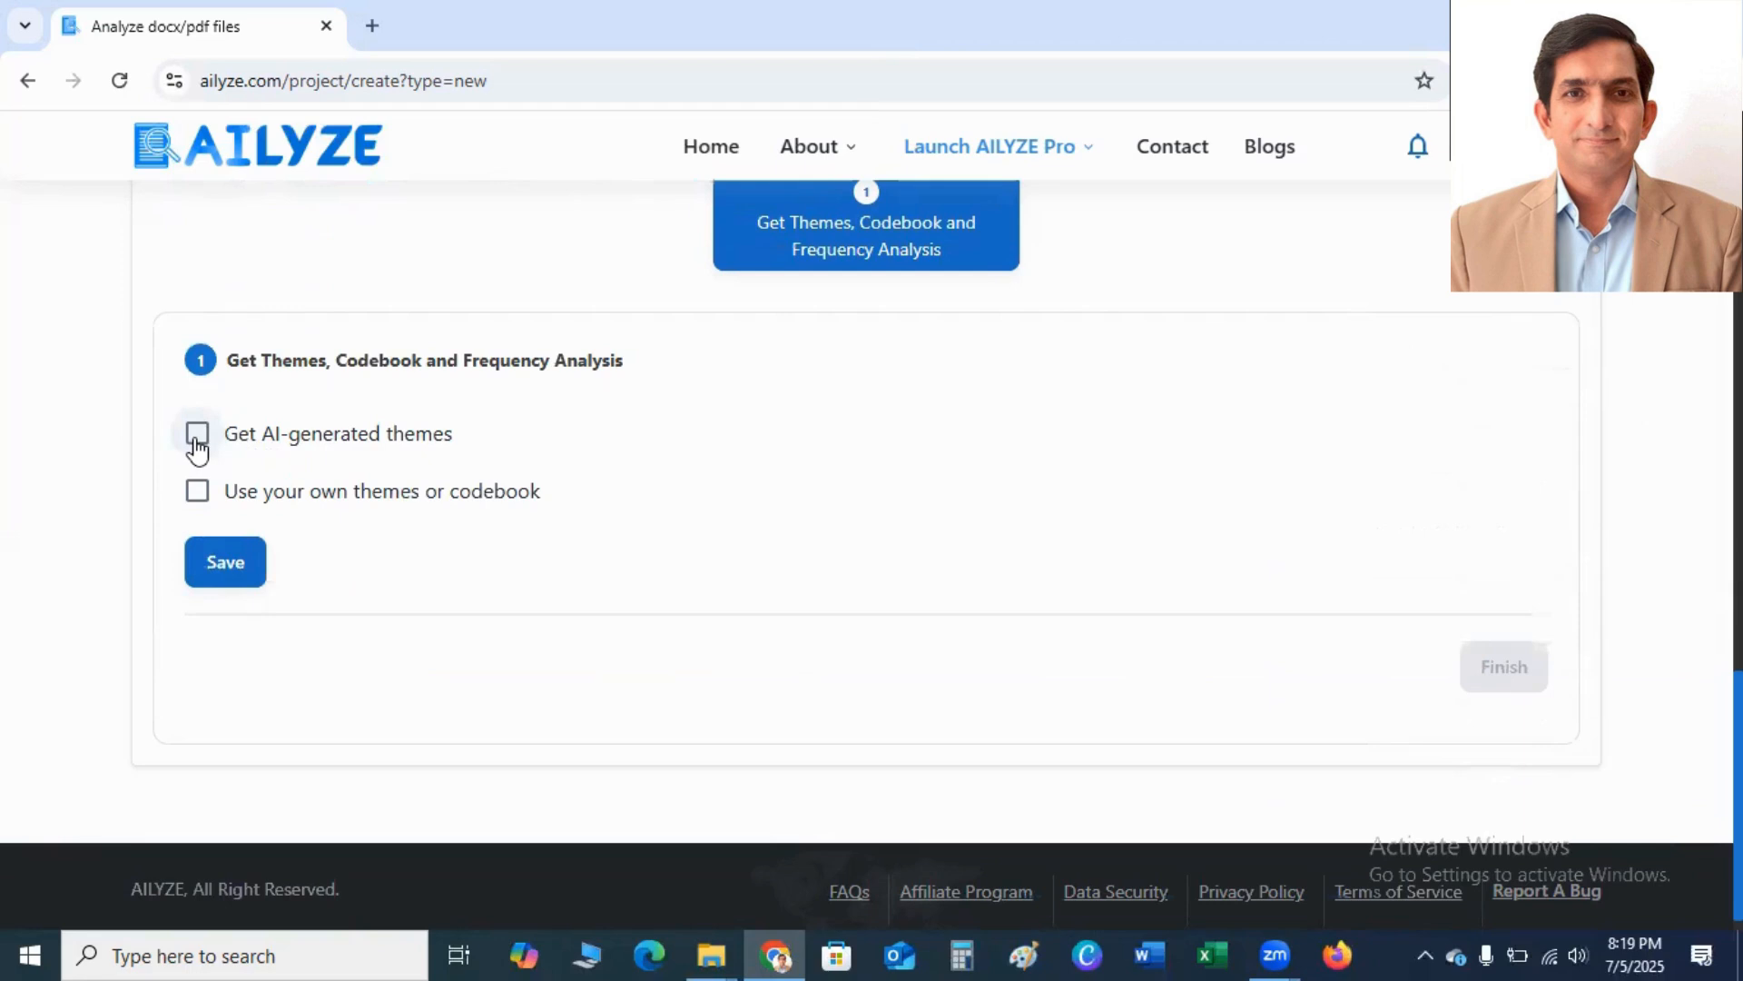
{"action": "left_click", "coordinate": [197, 434]}
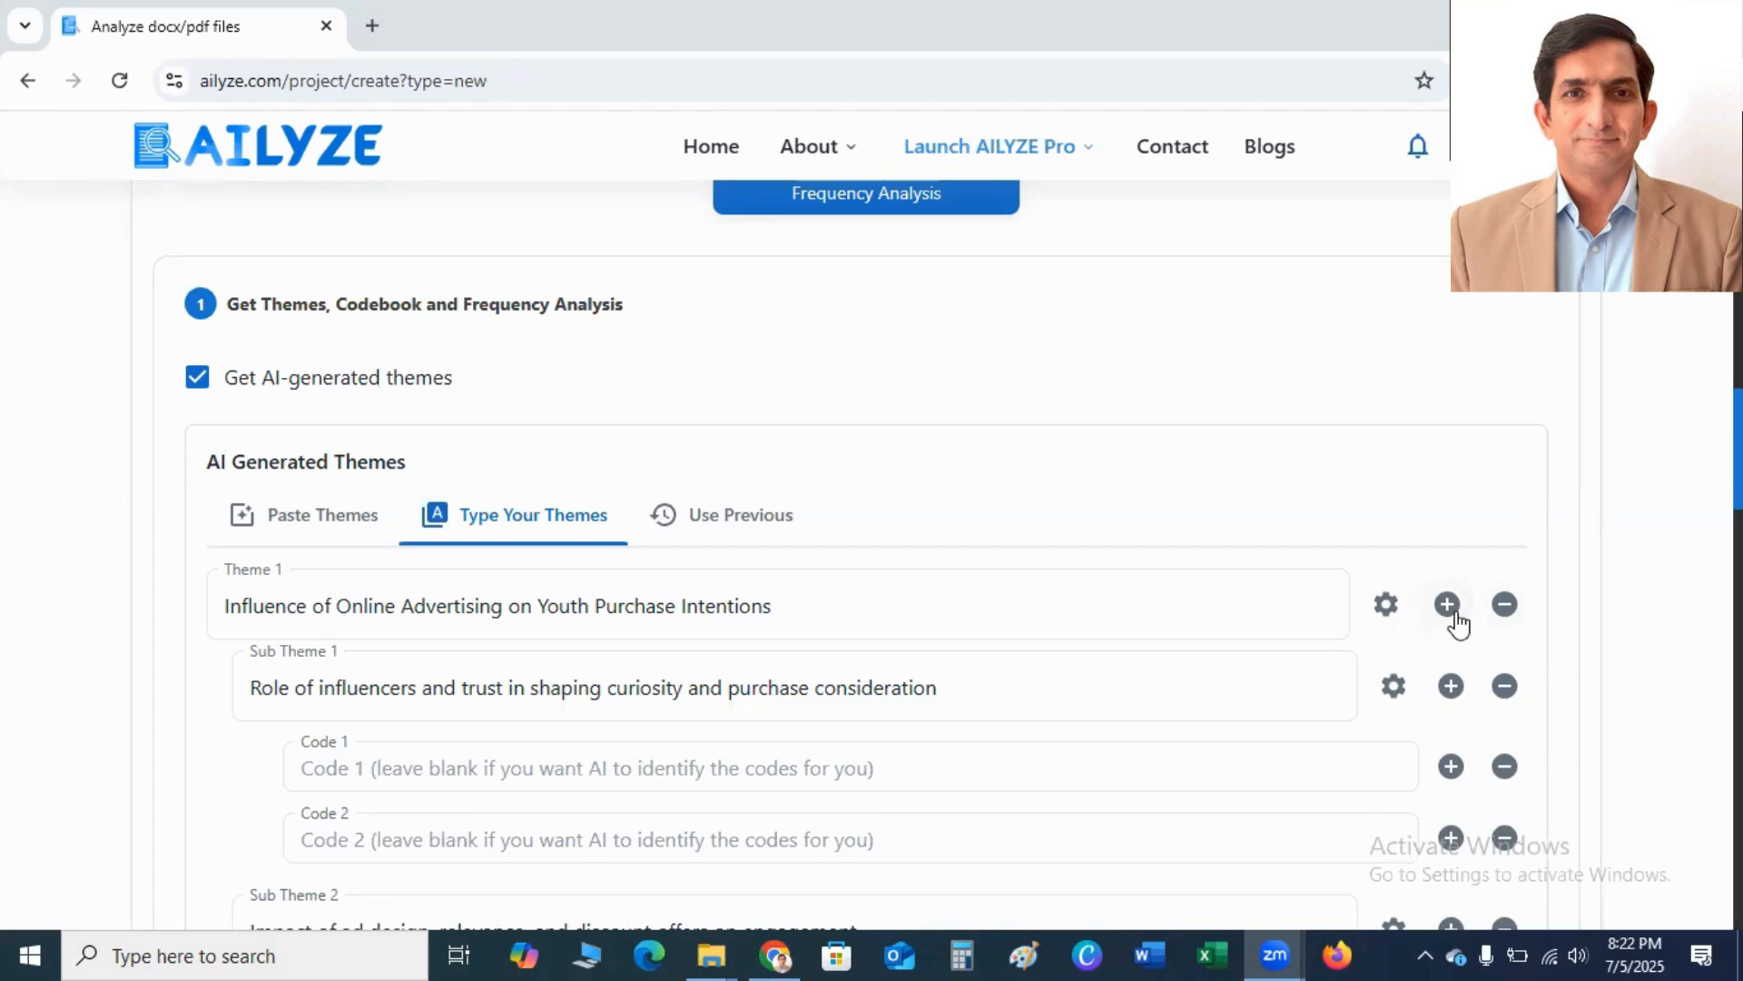
{"action": "mouse_move", "coordinate": [1486, 653]}
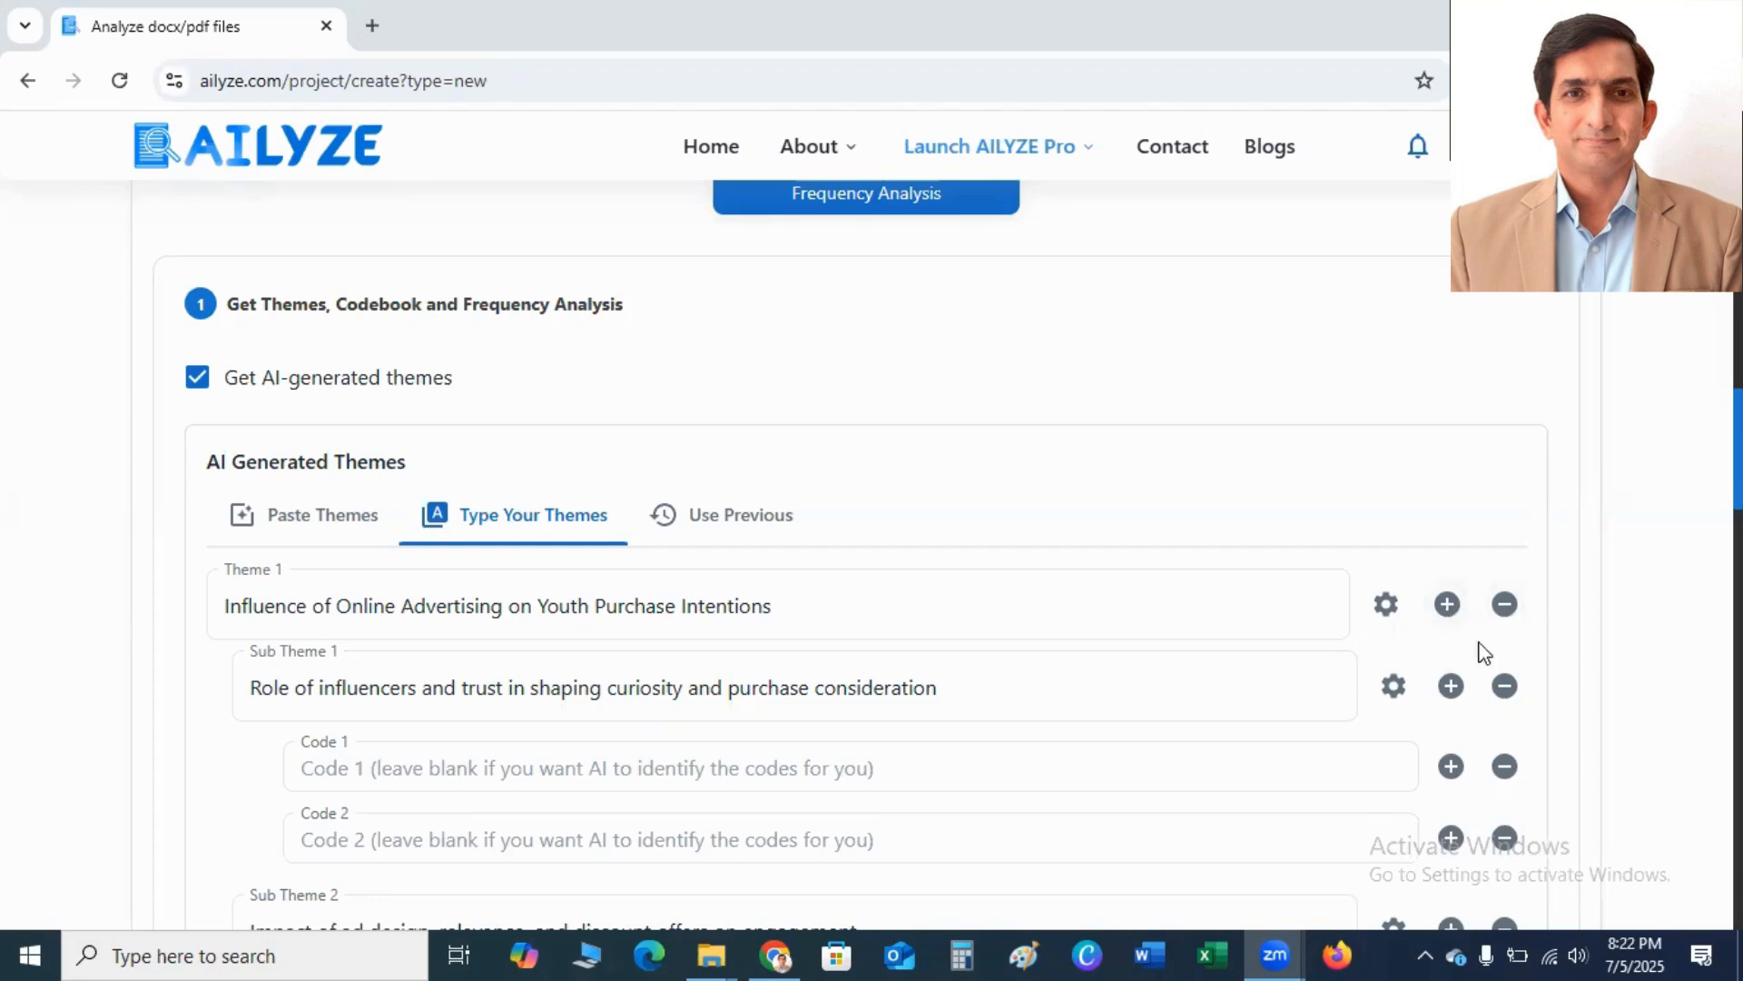
{"action": "mouse_move", "coordinate": [1485, 652]}
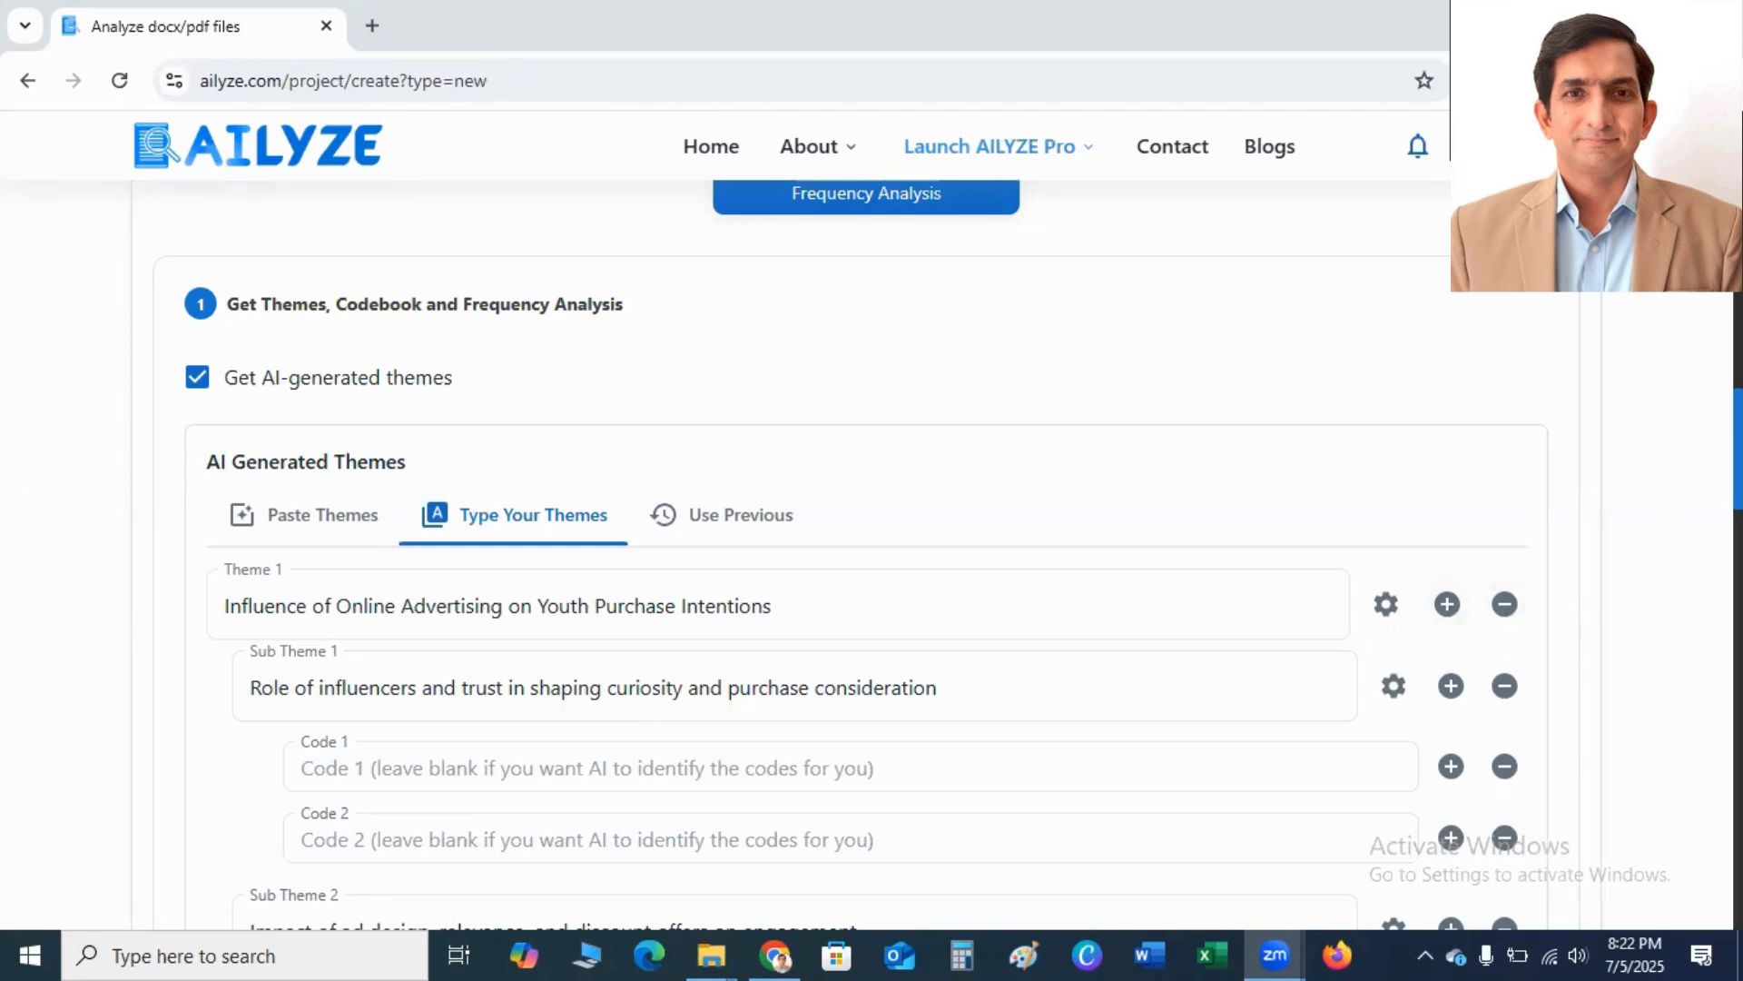
{"action": "scroll", "scroll_direction": "down", "scroll_amount": 3}
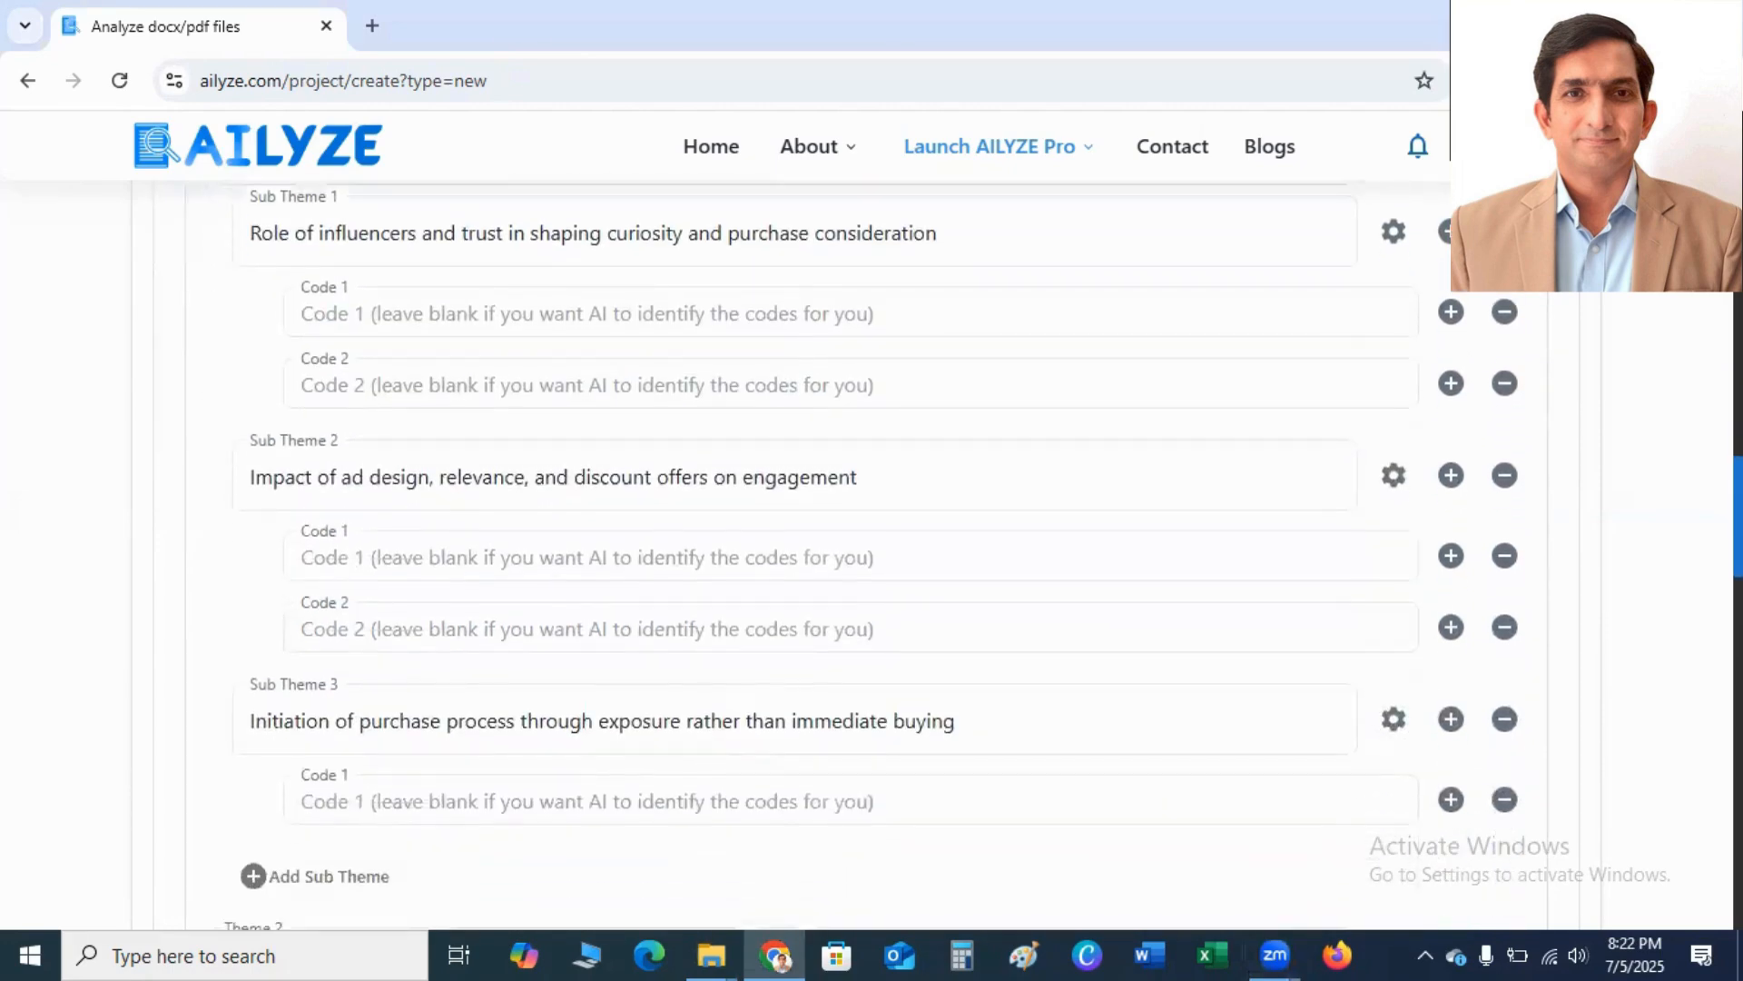
{"action": "scroll", "scroll_direction": "down", "scroll_amount": 3}
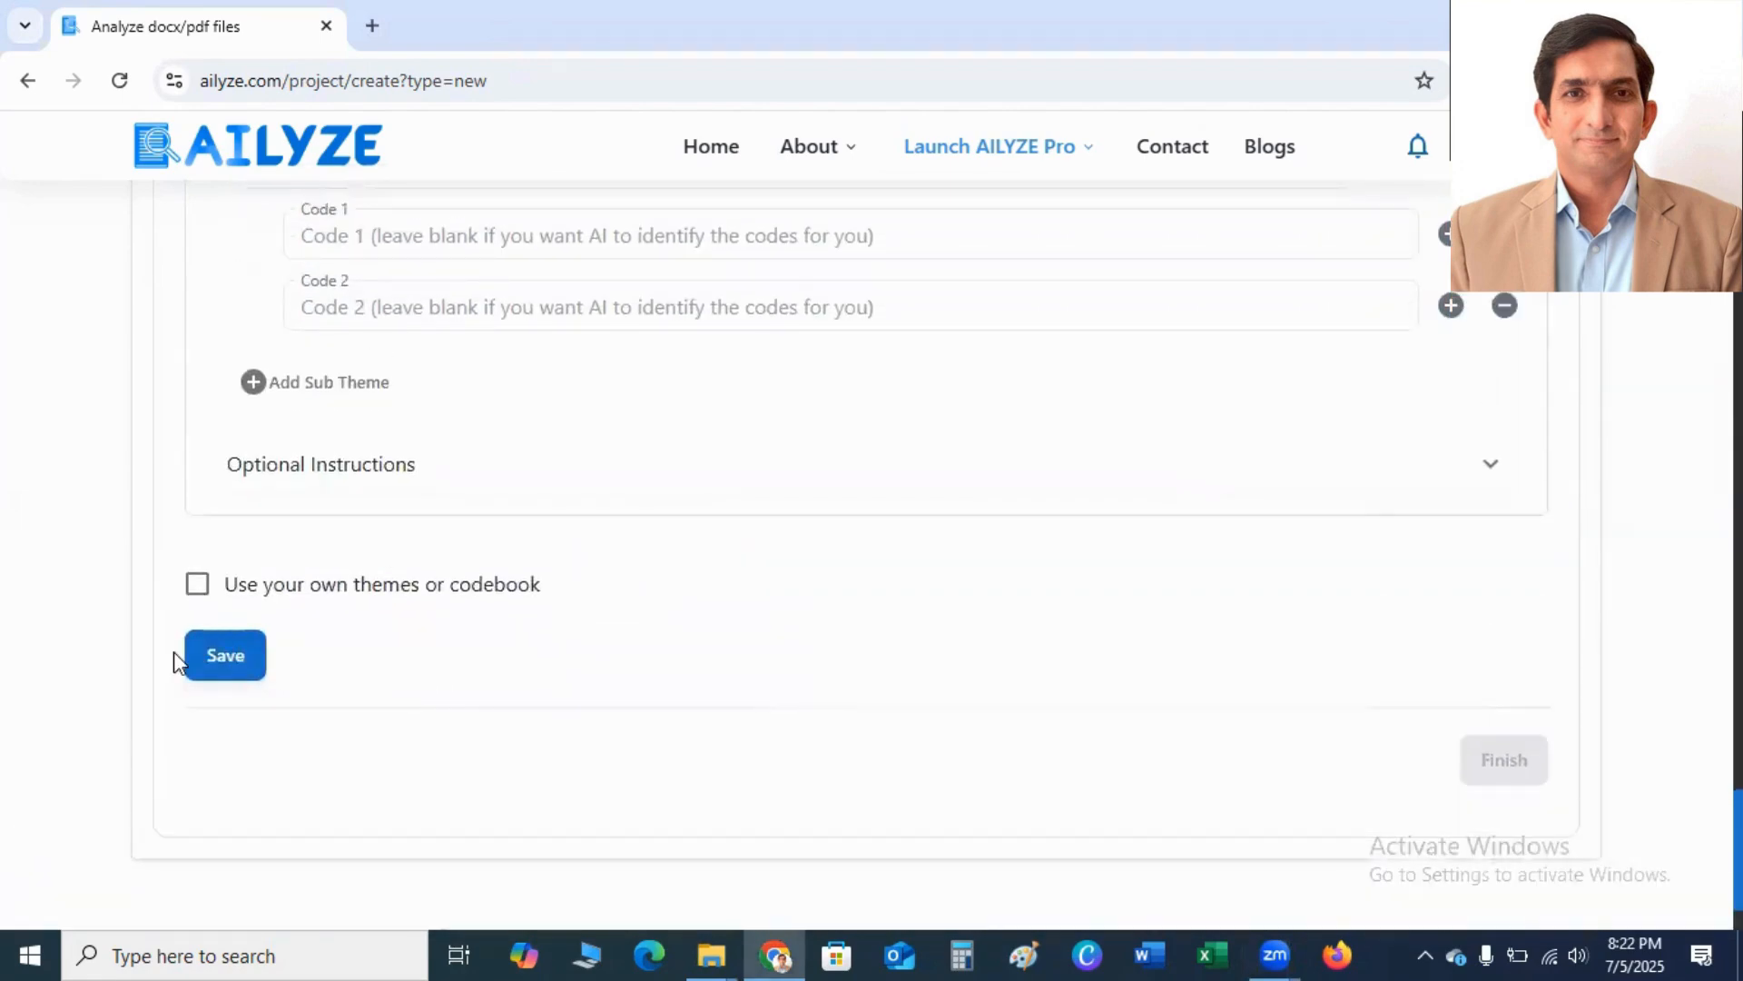
Save the theme settings and finish to submit the project
{"action": "left_click", "coordinate": [223, 655]}
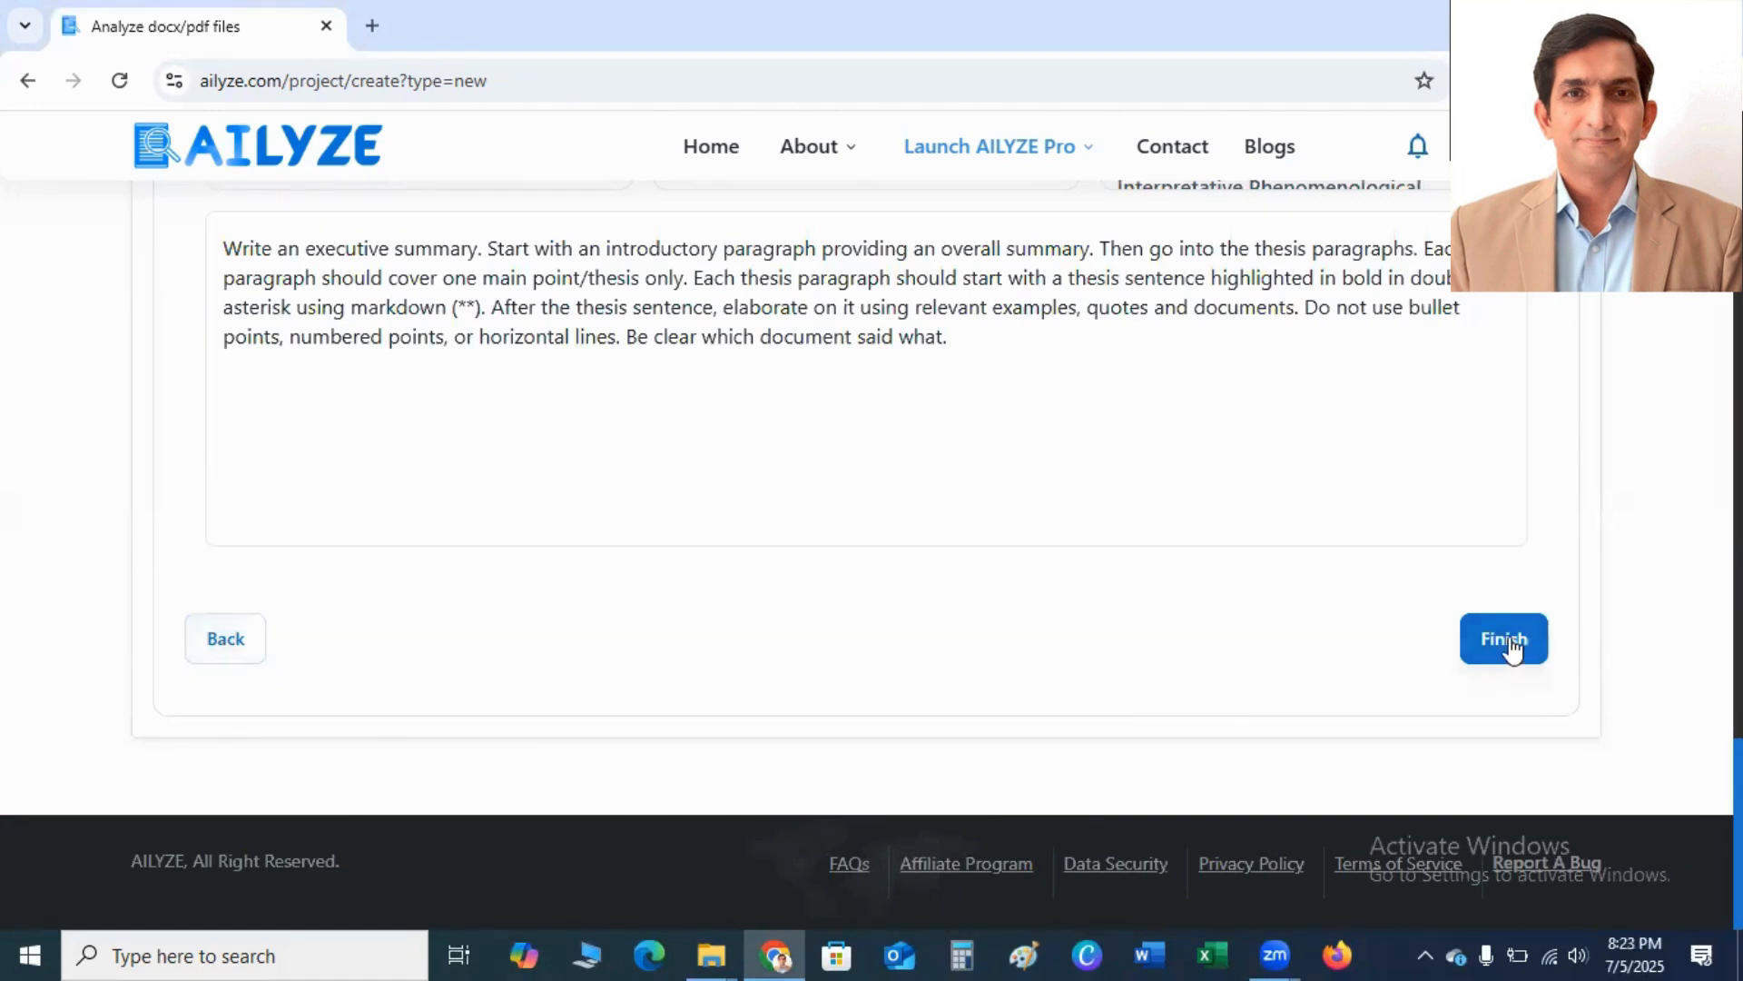
{"action": "left_click", "coordinate": [1504, 638]}
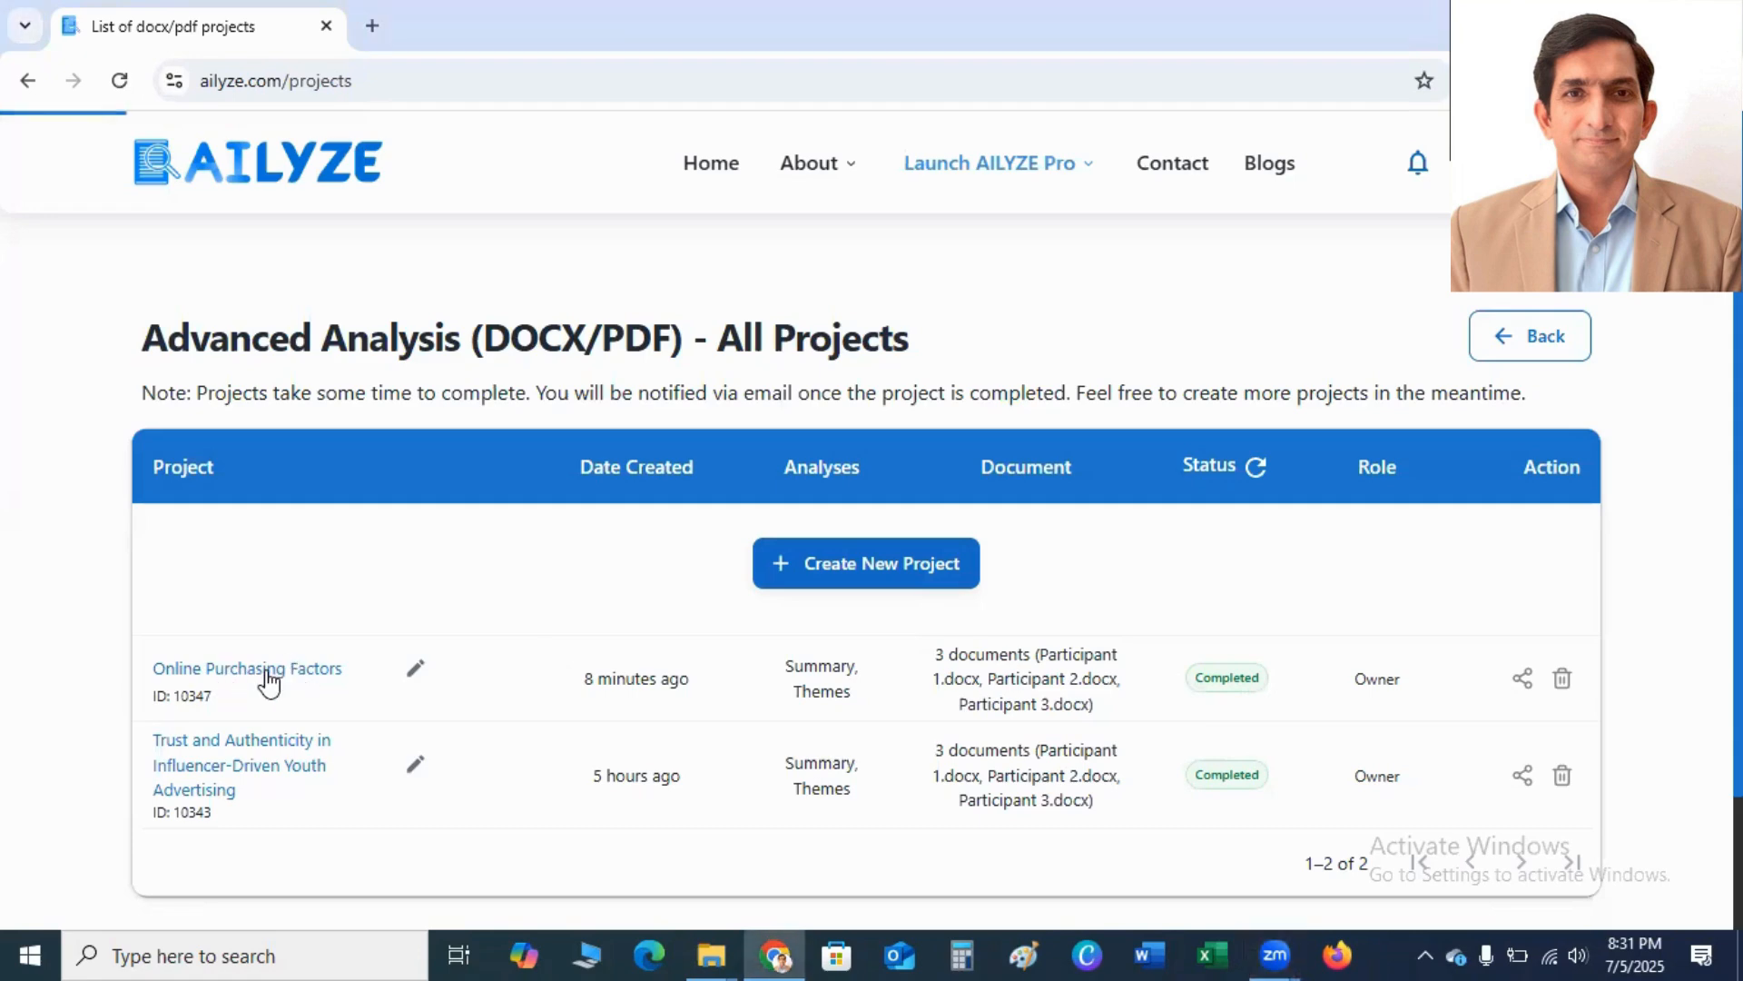
Open the Online Purchasing Factors project and review its executive summary
{"action": "left_click", "coordinate": [247, 668]}
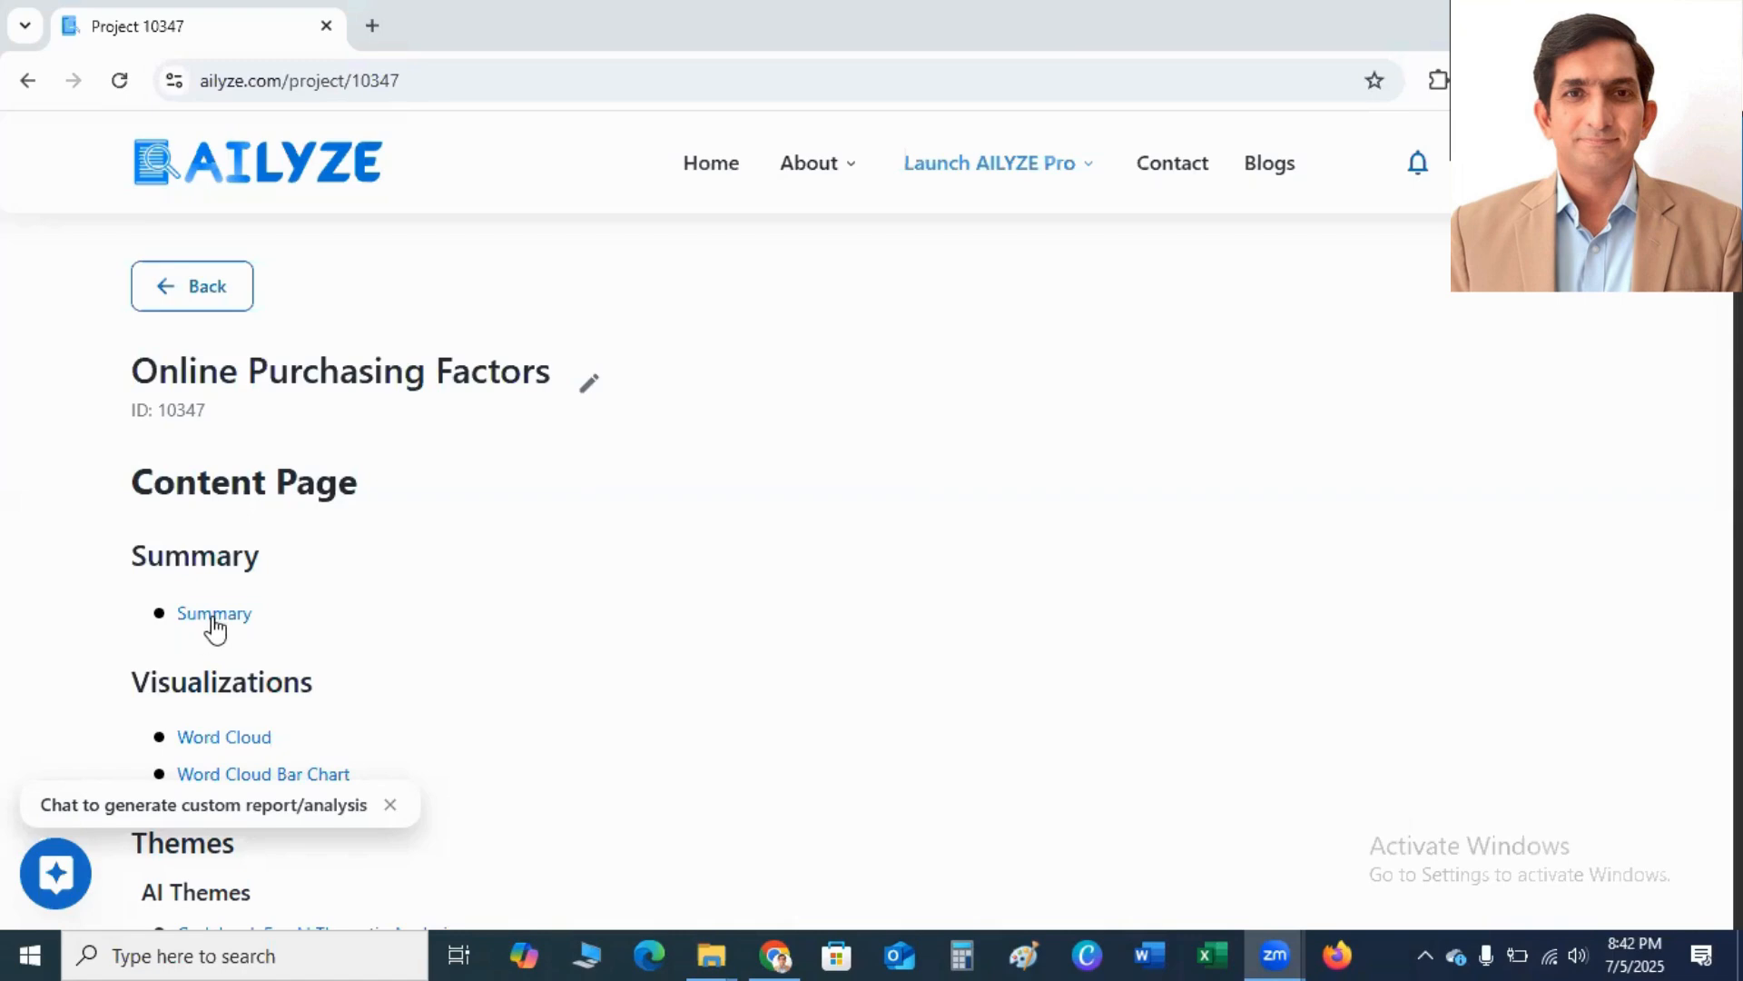
{"action": "scroll", "scroll_direction": "down", "scroll_amount": 3}
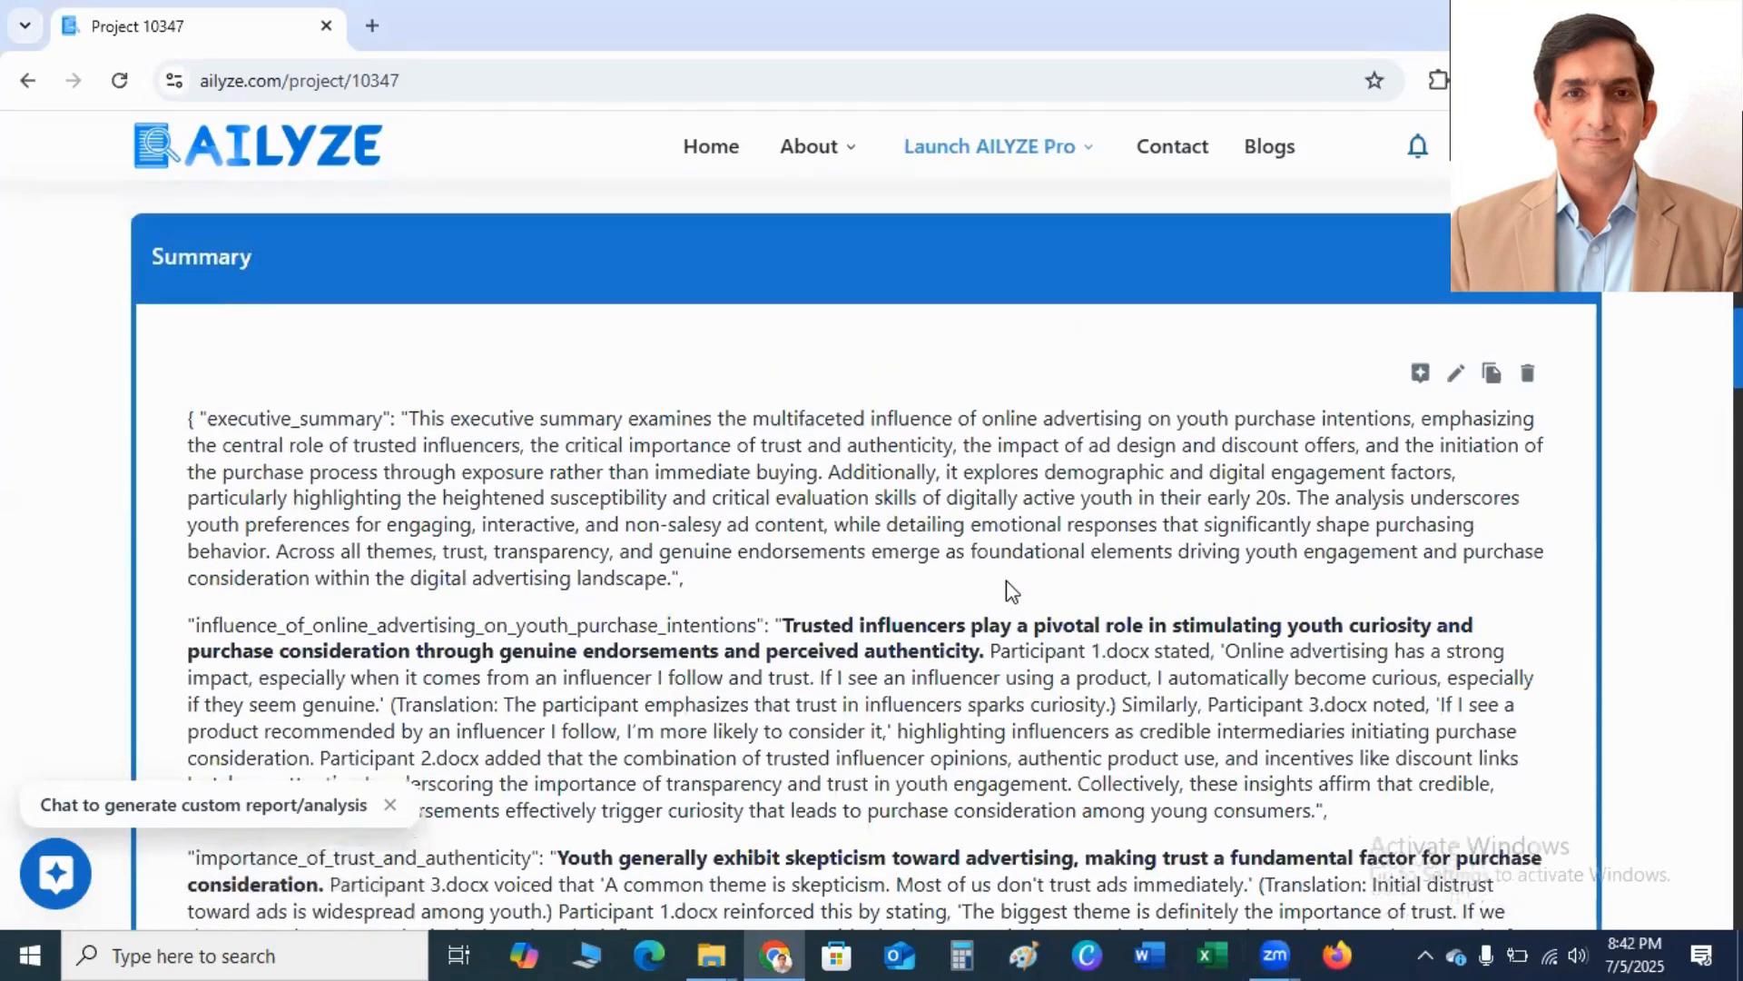
{"action": "scroll", "scroll_direction": "up", "scroll_amount": 3}
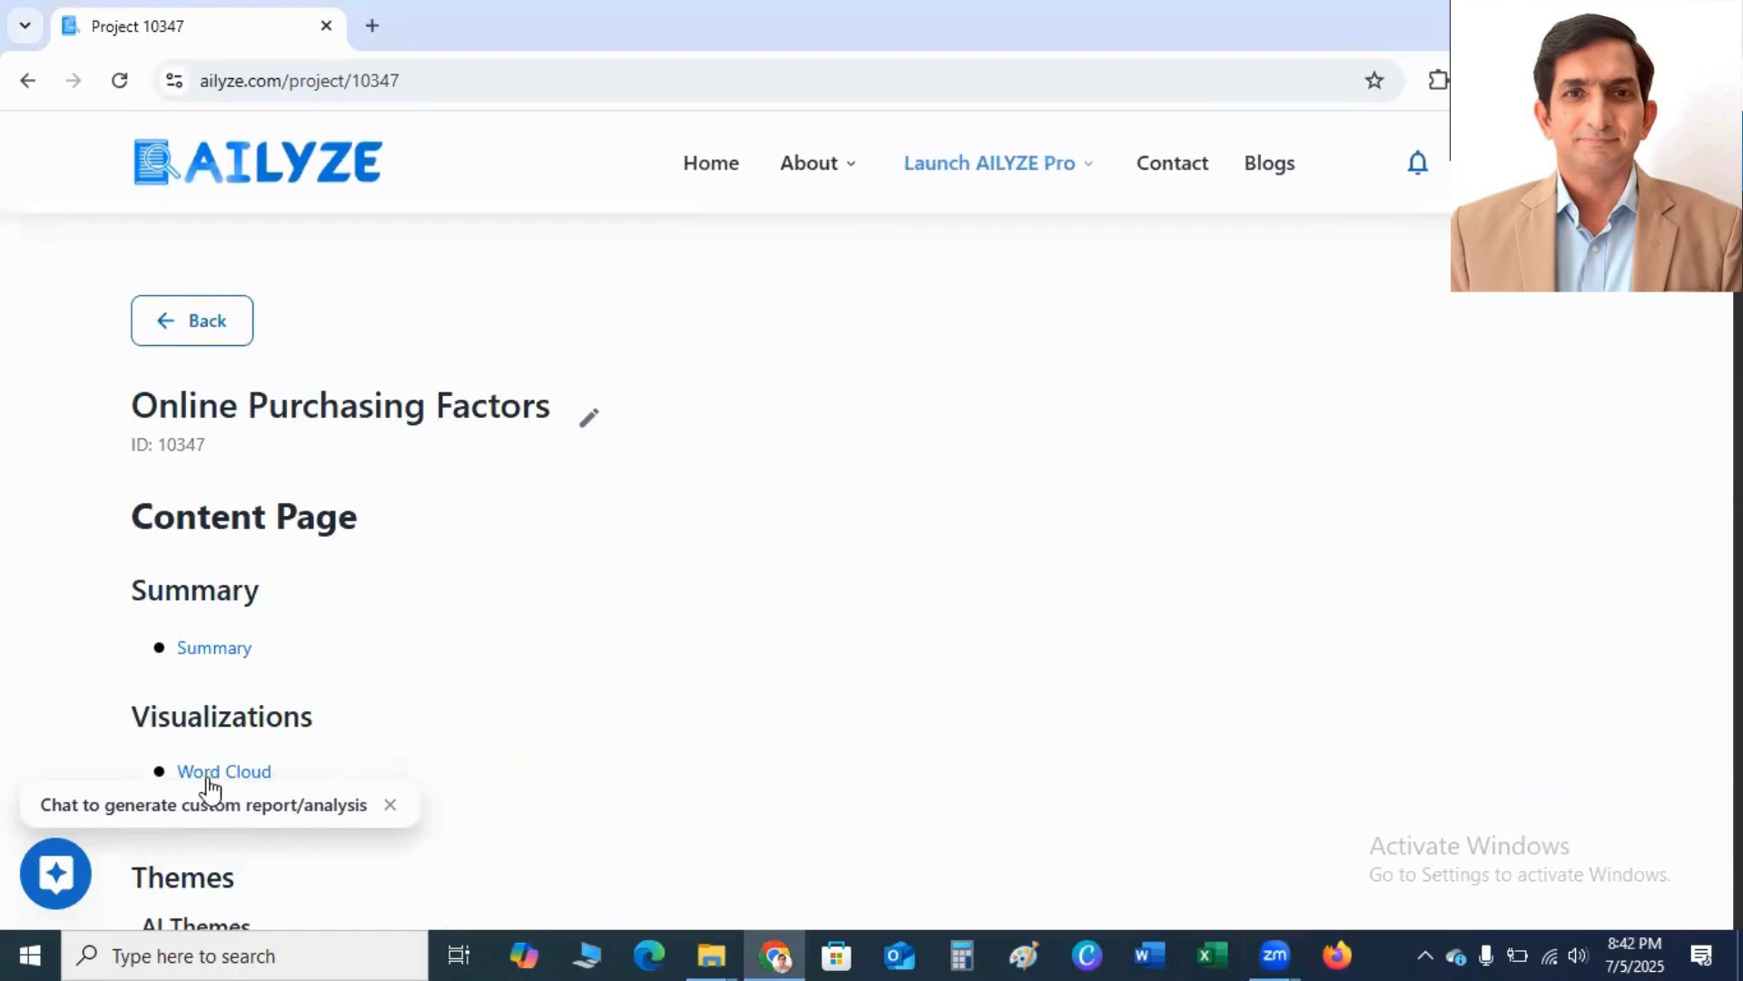
{"action": "mouse_move", "coordinate": [227, 778]}
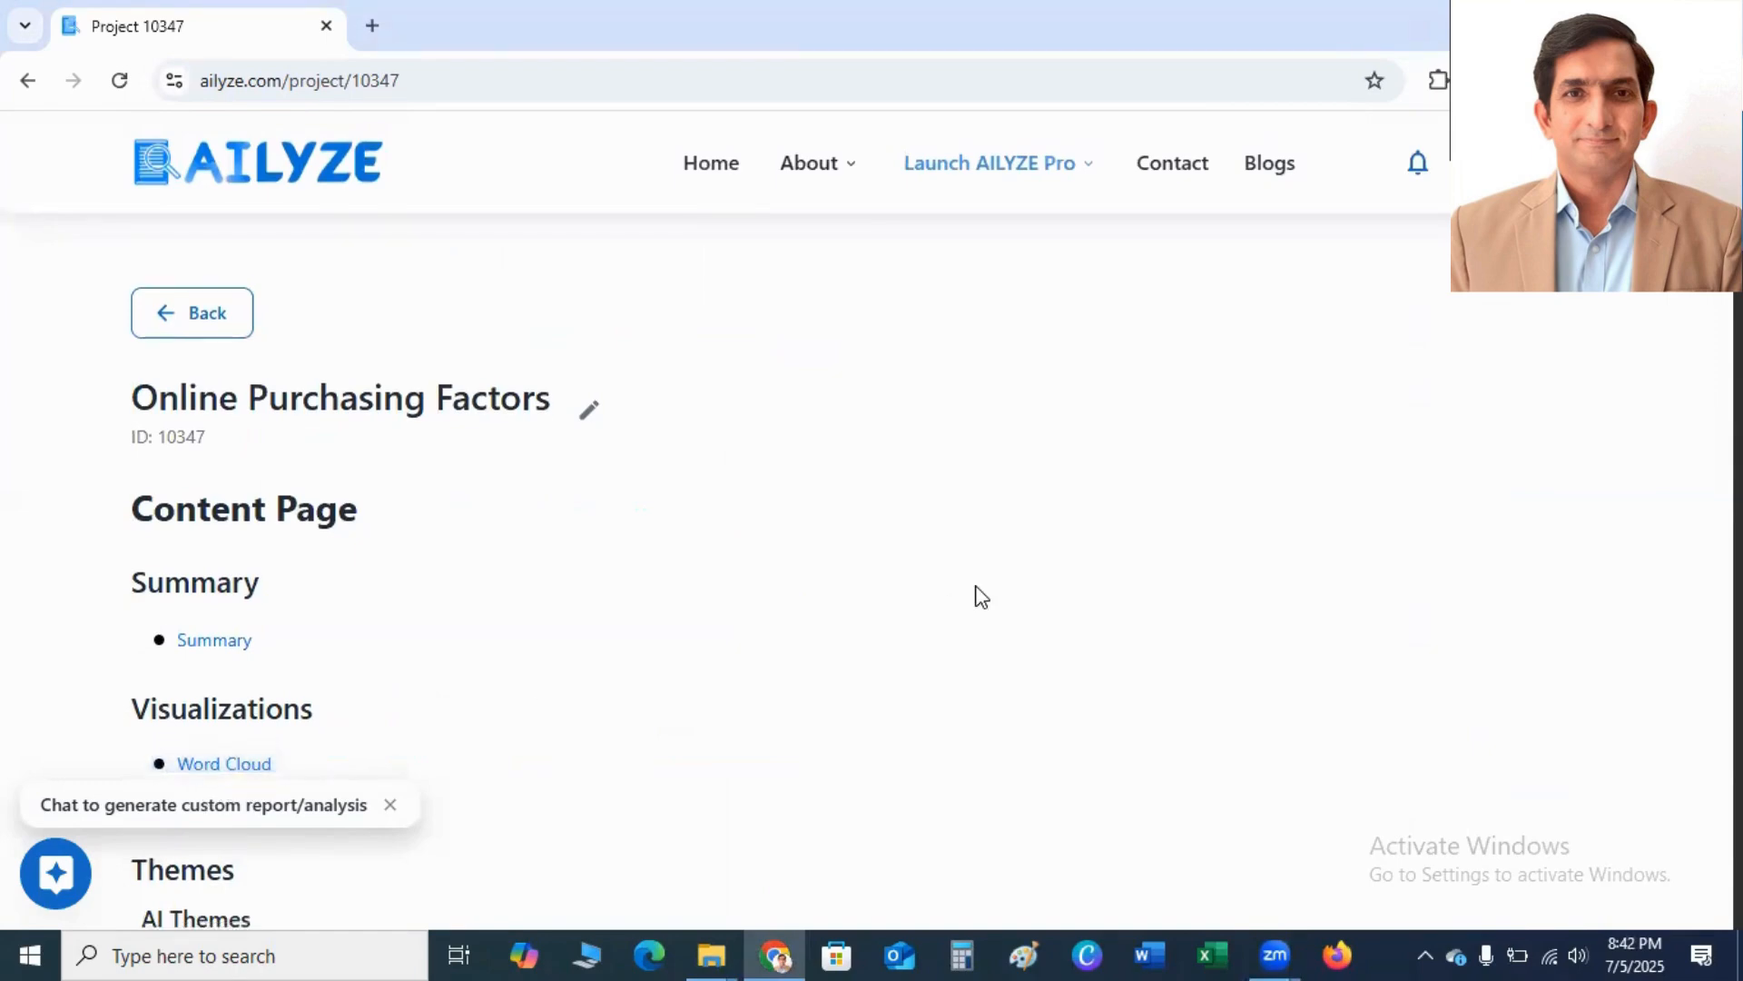
View the Word Cloud, then the Word Cloud Bar Chart of keyword frequencies
{"action": "left_click", "coordinate": [987, 163]}
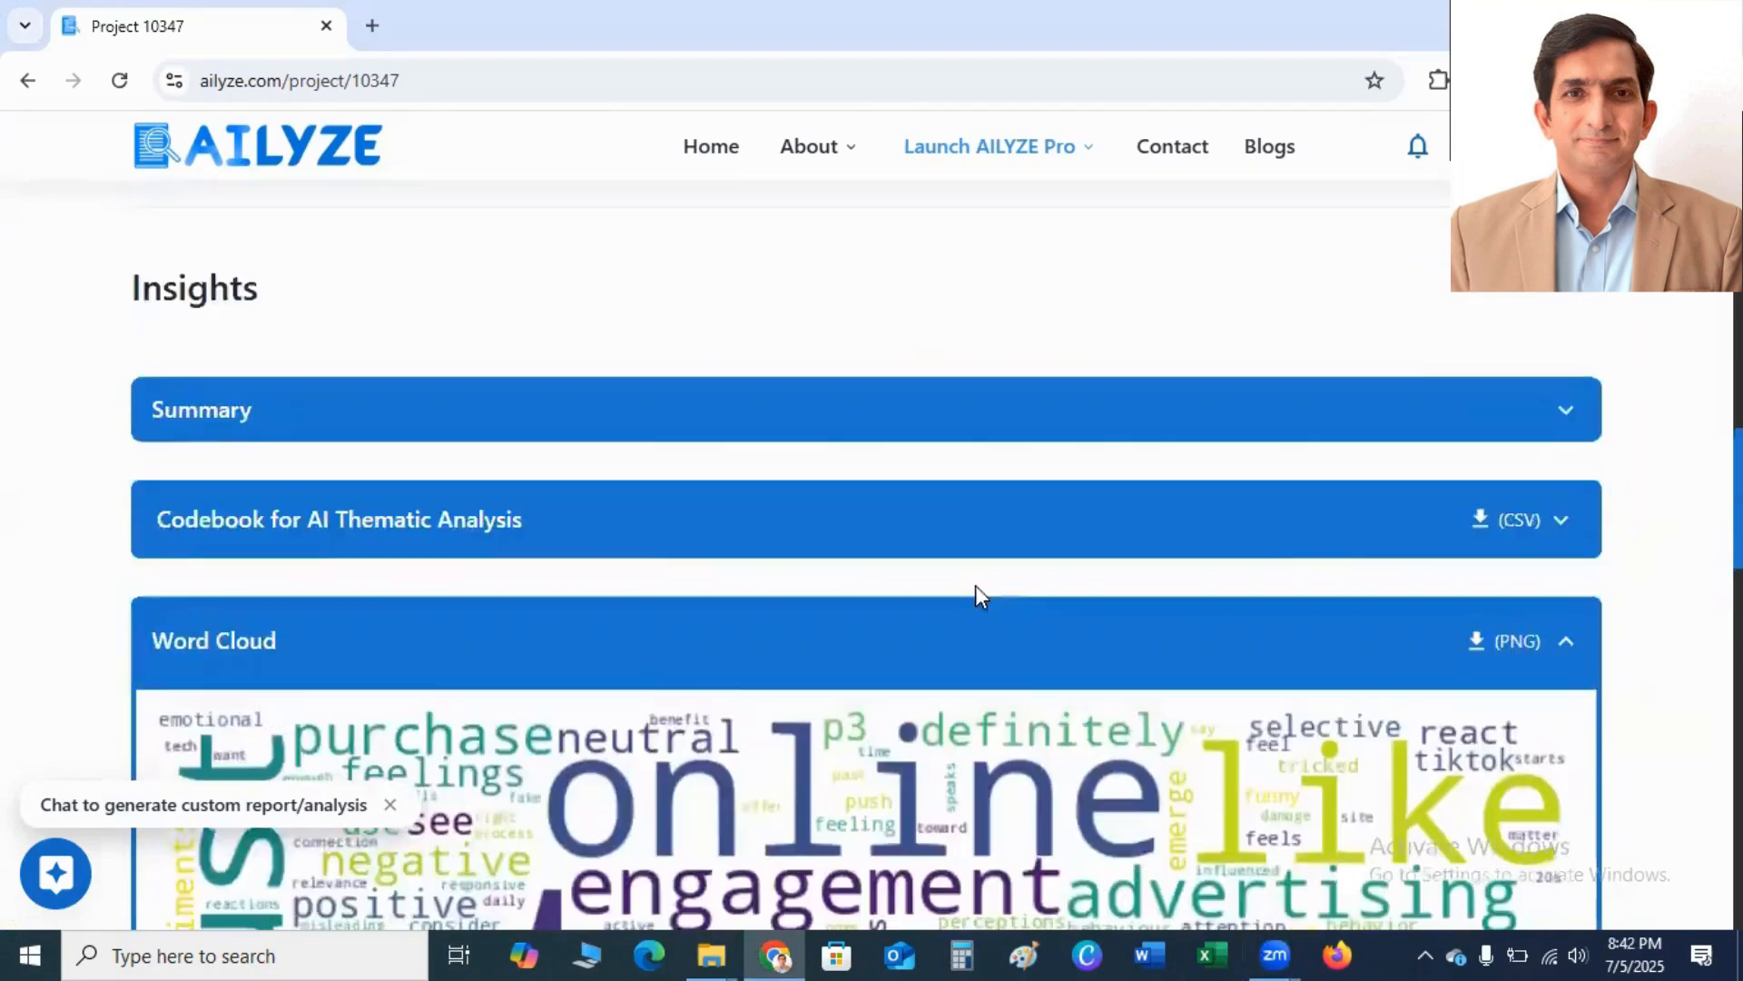
{"action": "scroll", "scroll_direction": "down", "scroll_amount": 3}
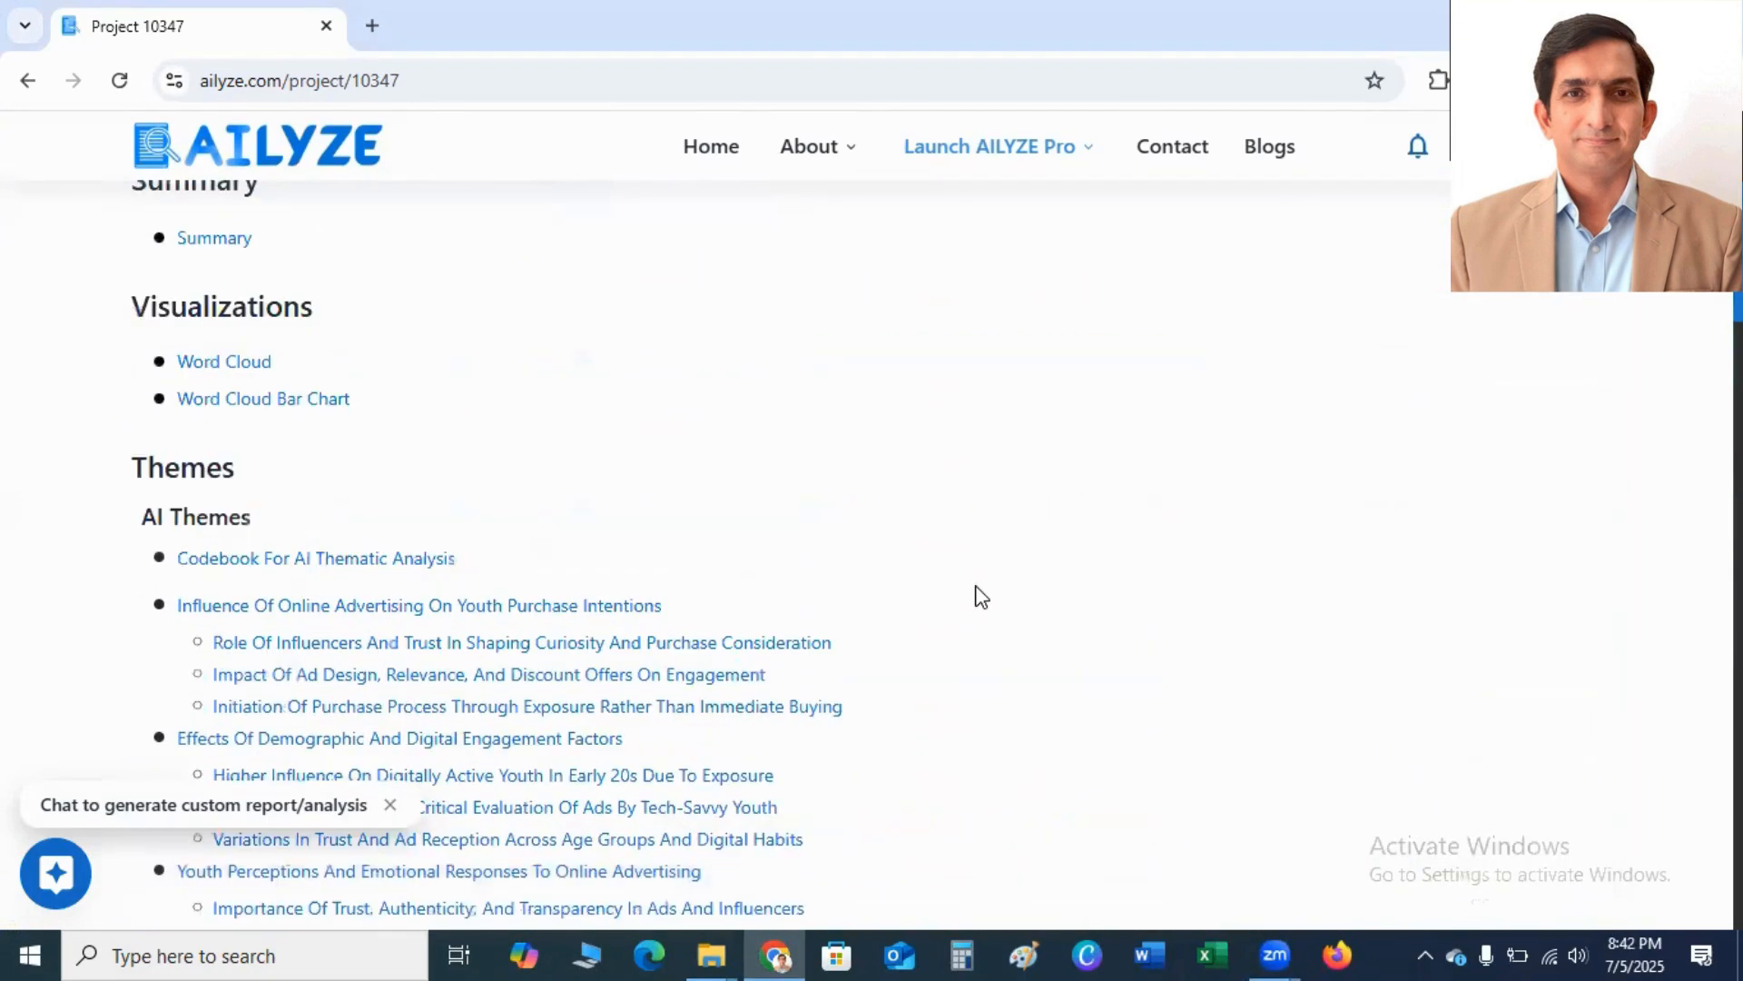
{"action": "left_click", "coordinate": [263, 398]}
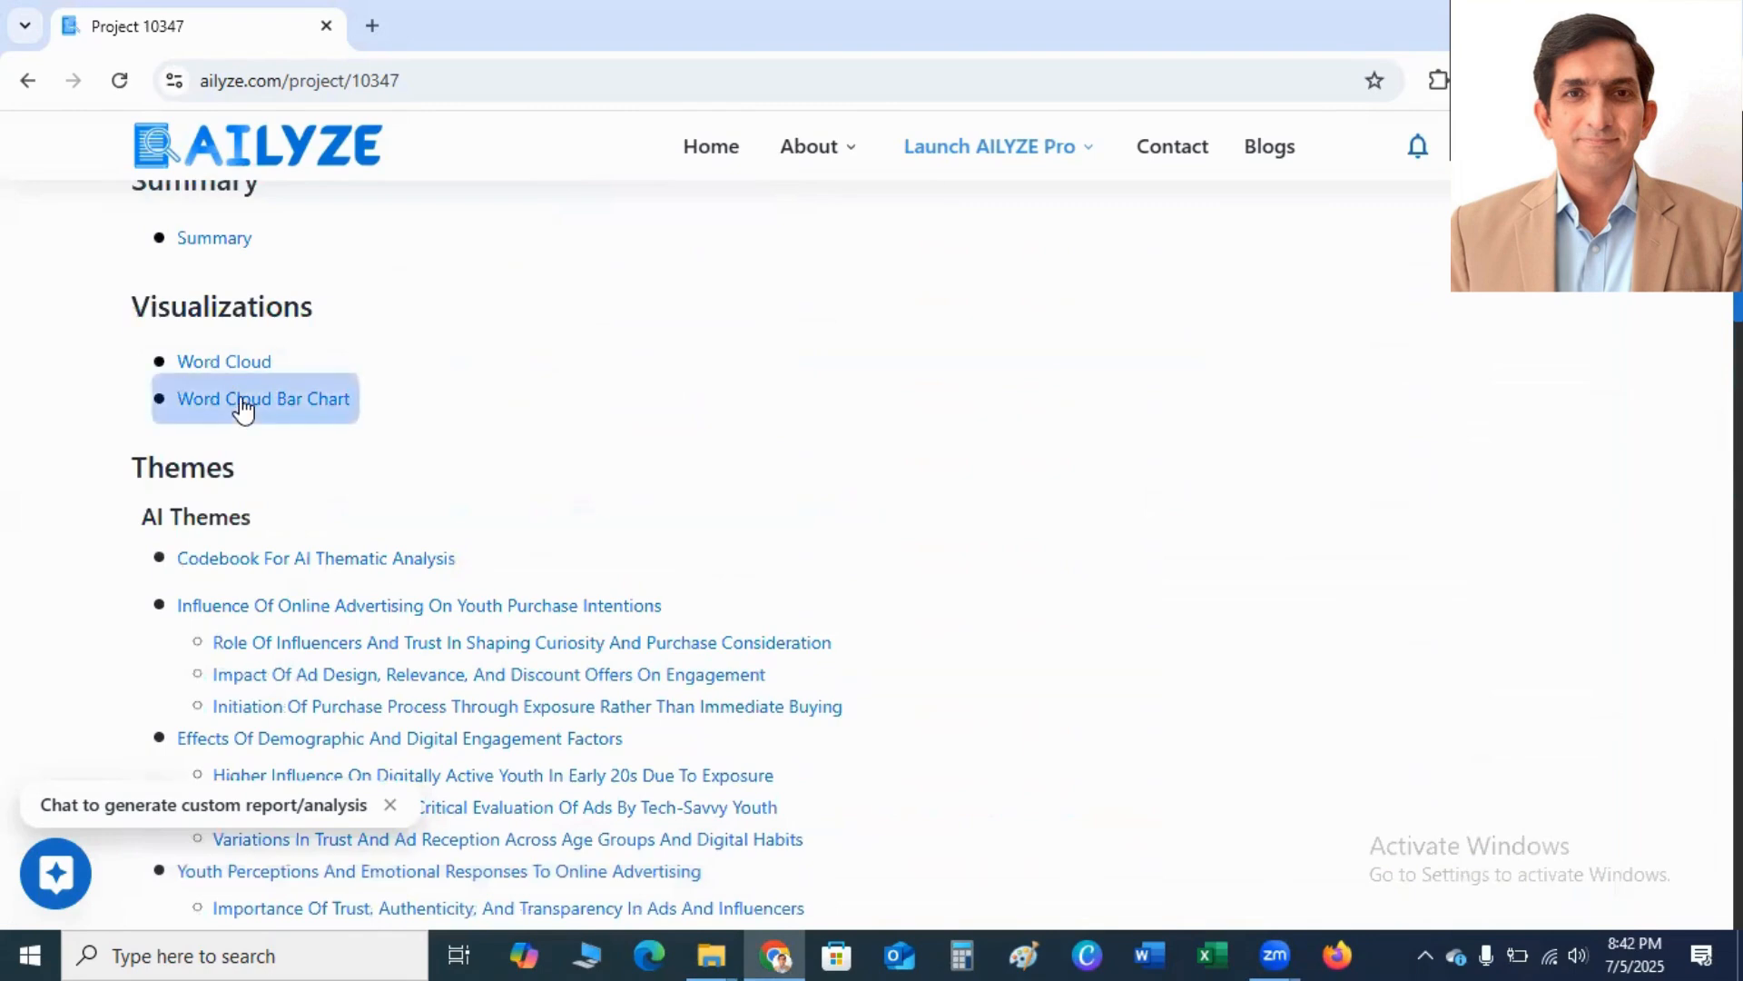
{"action": "left_click", "coordinate": [263, 397]}
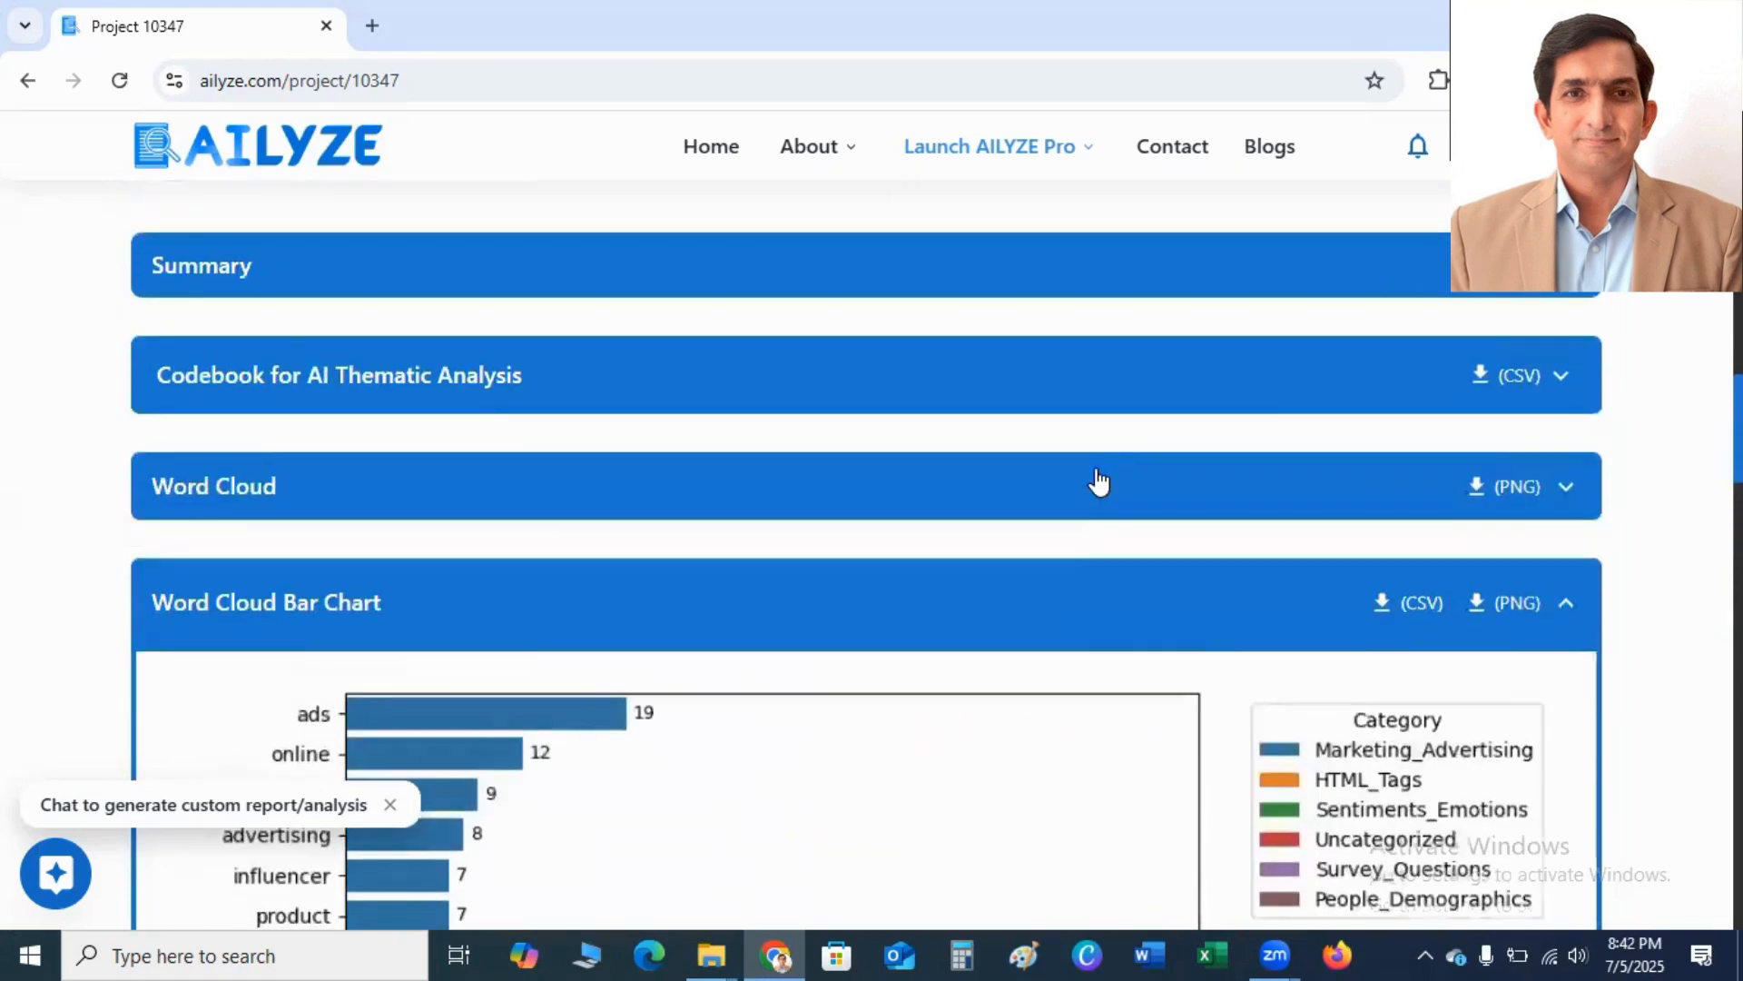
{"action": "mouse_move", "coordinate": [1481, 375]}
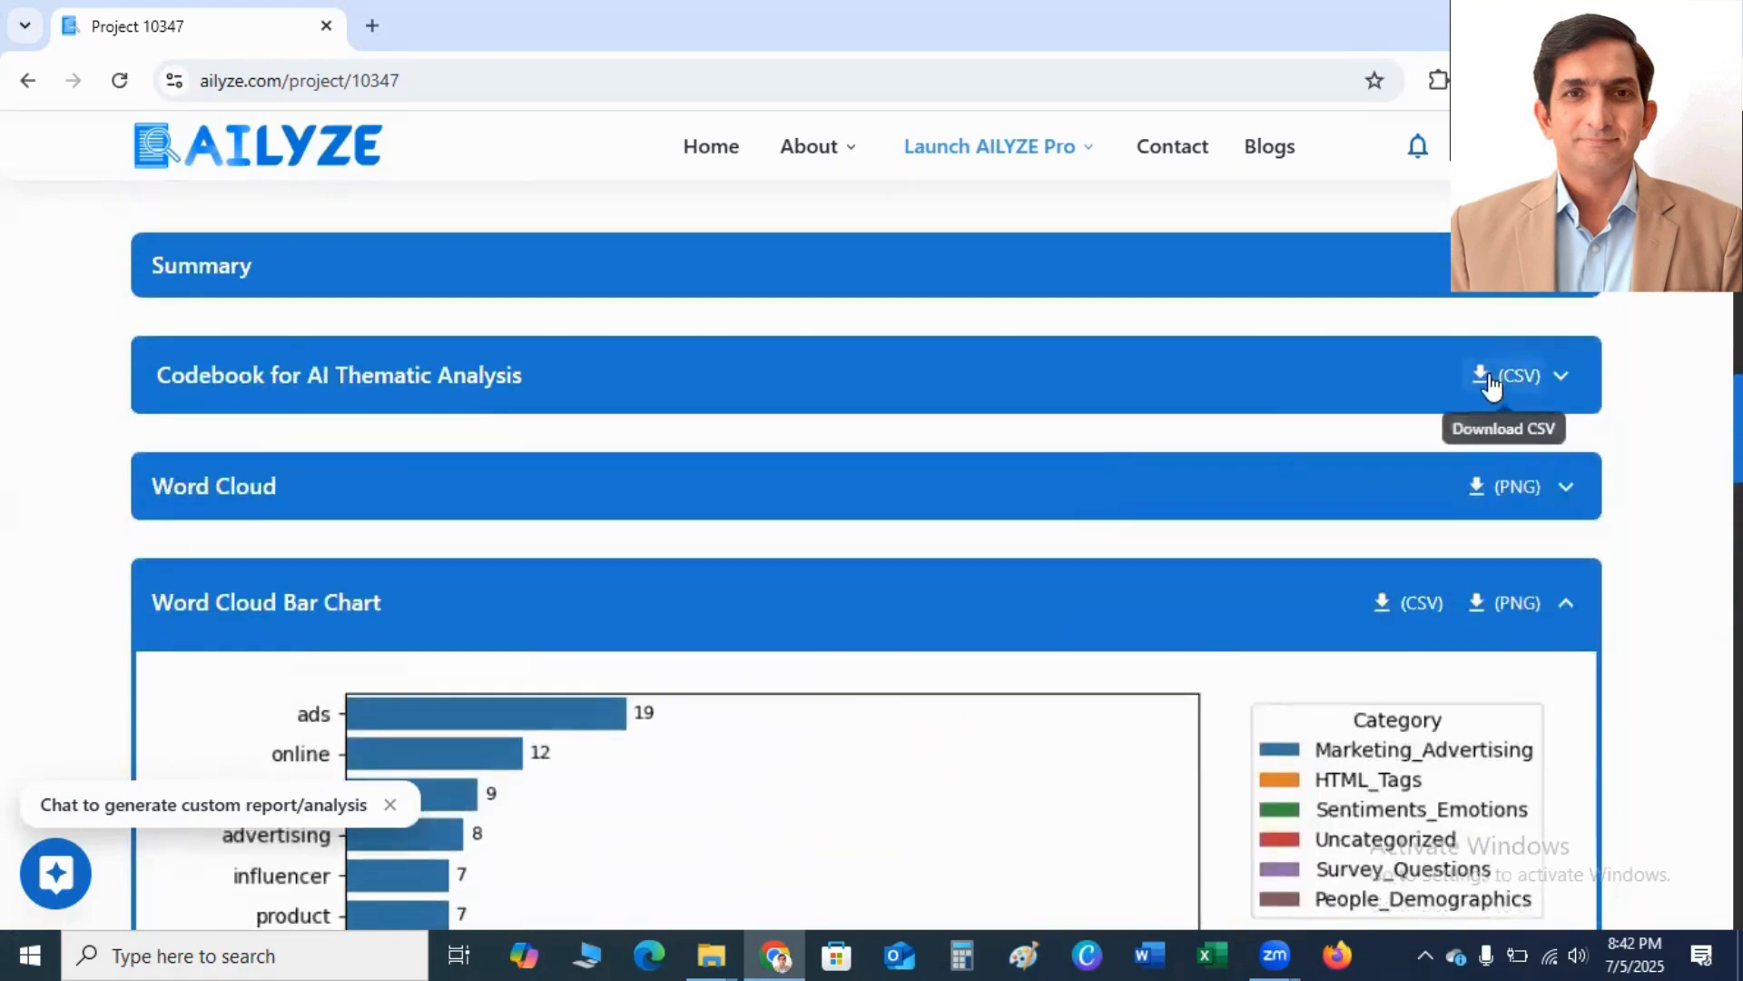